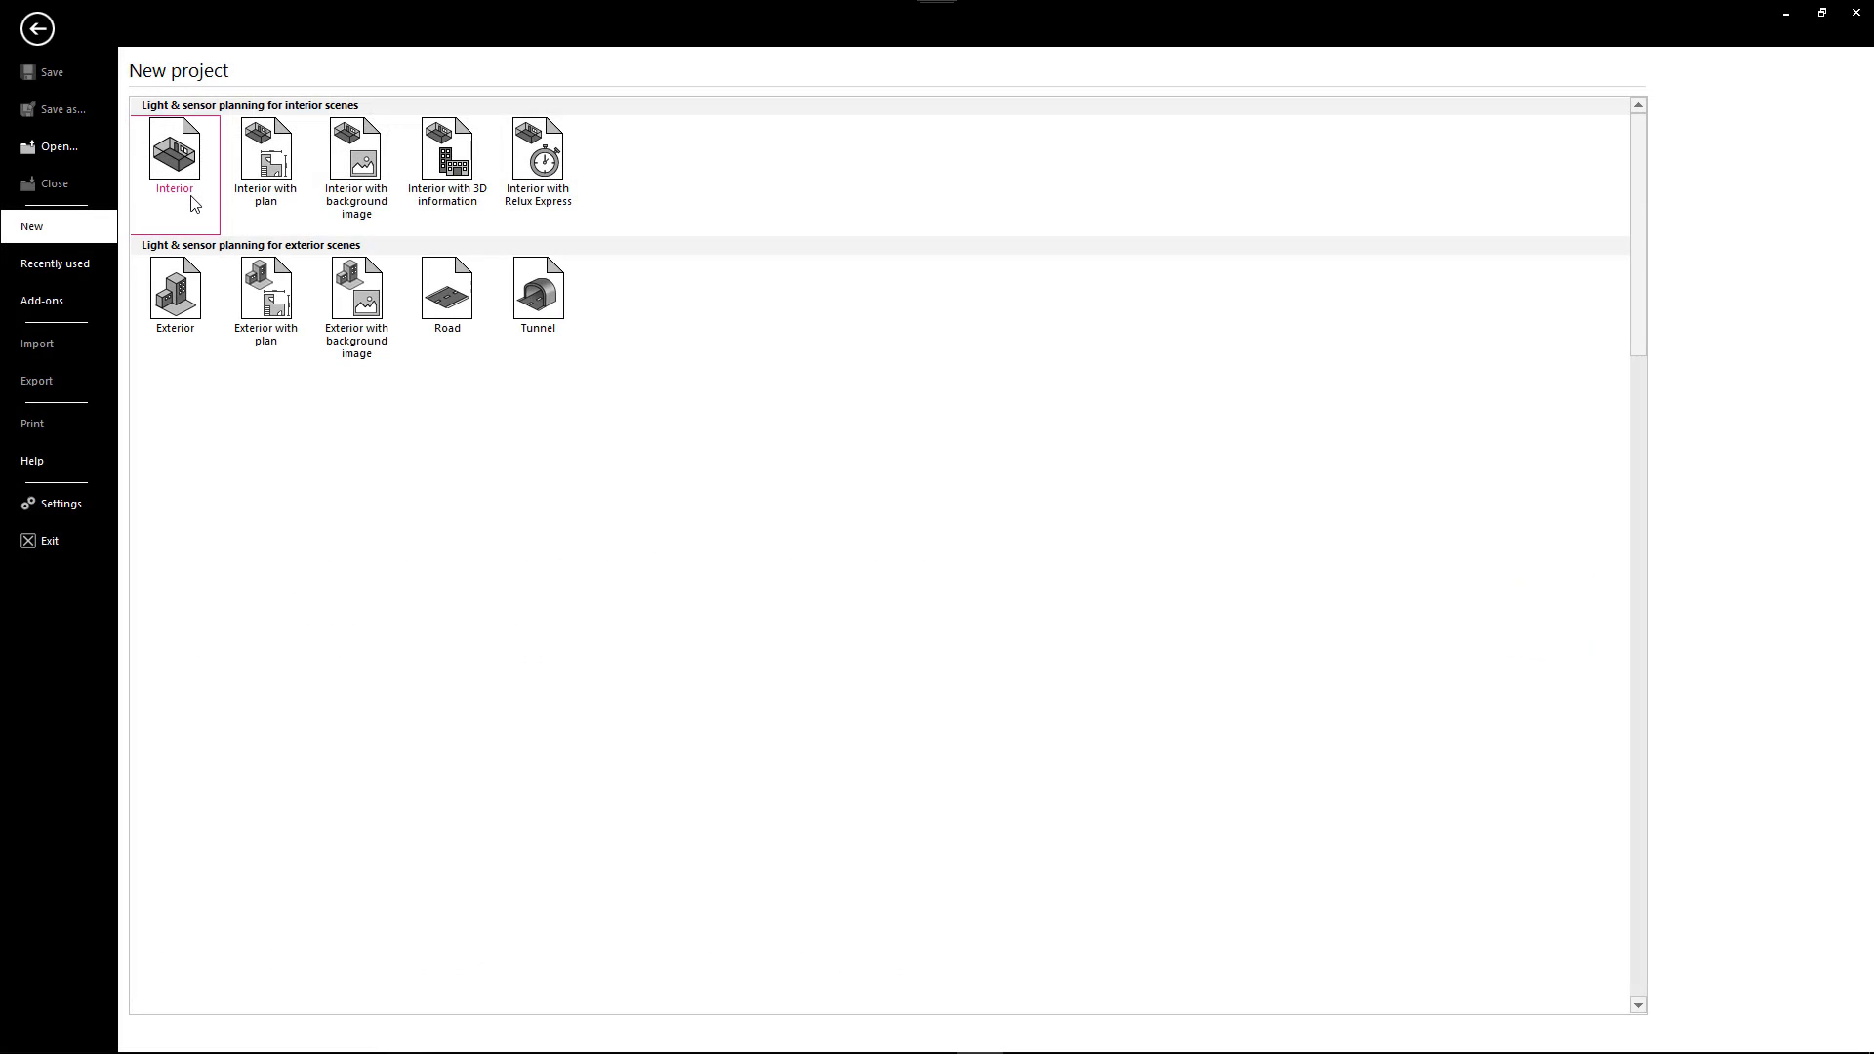
- Start a new 'Interior with plan' project, bringing up the project data form
left_click(266, 162)
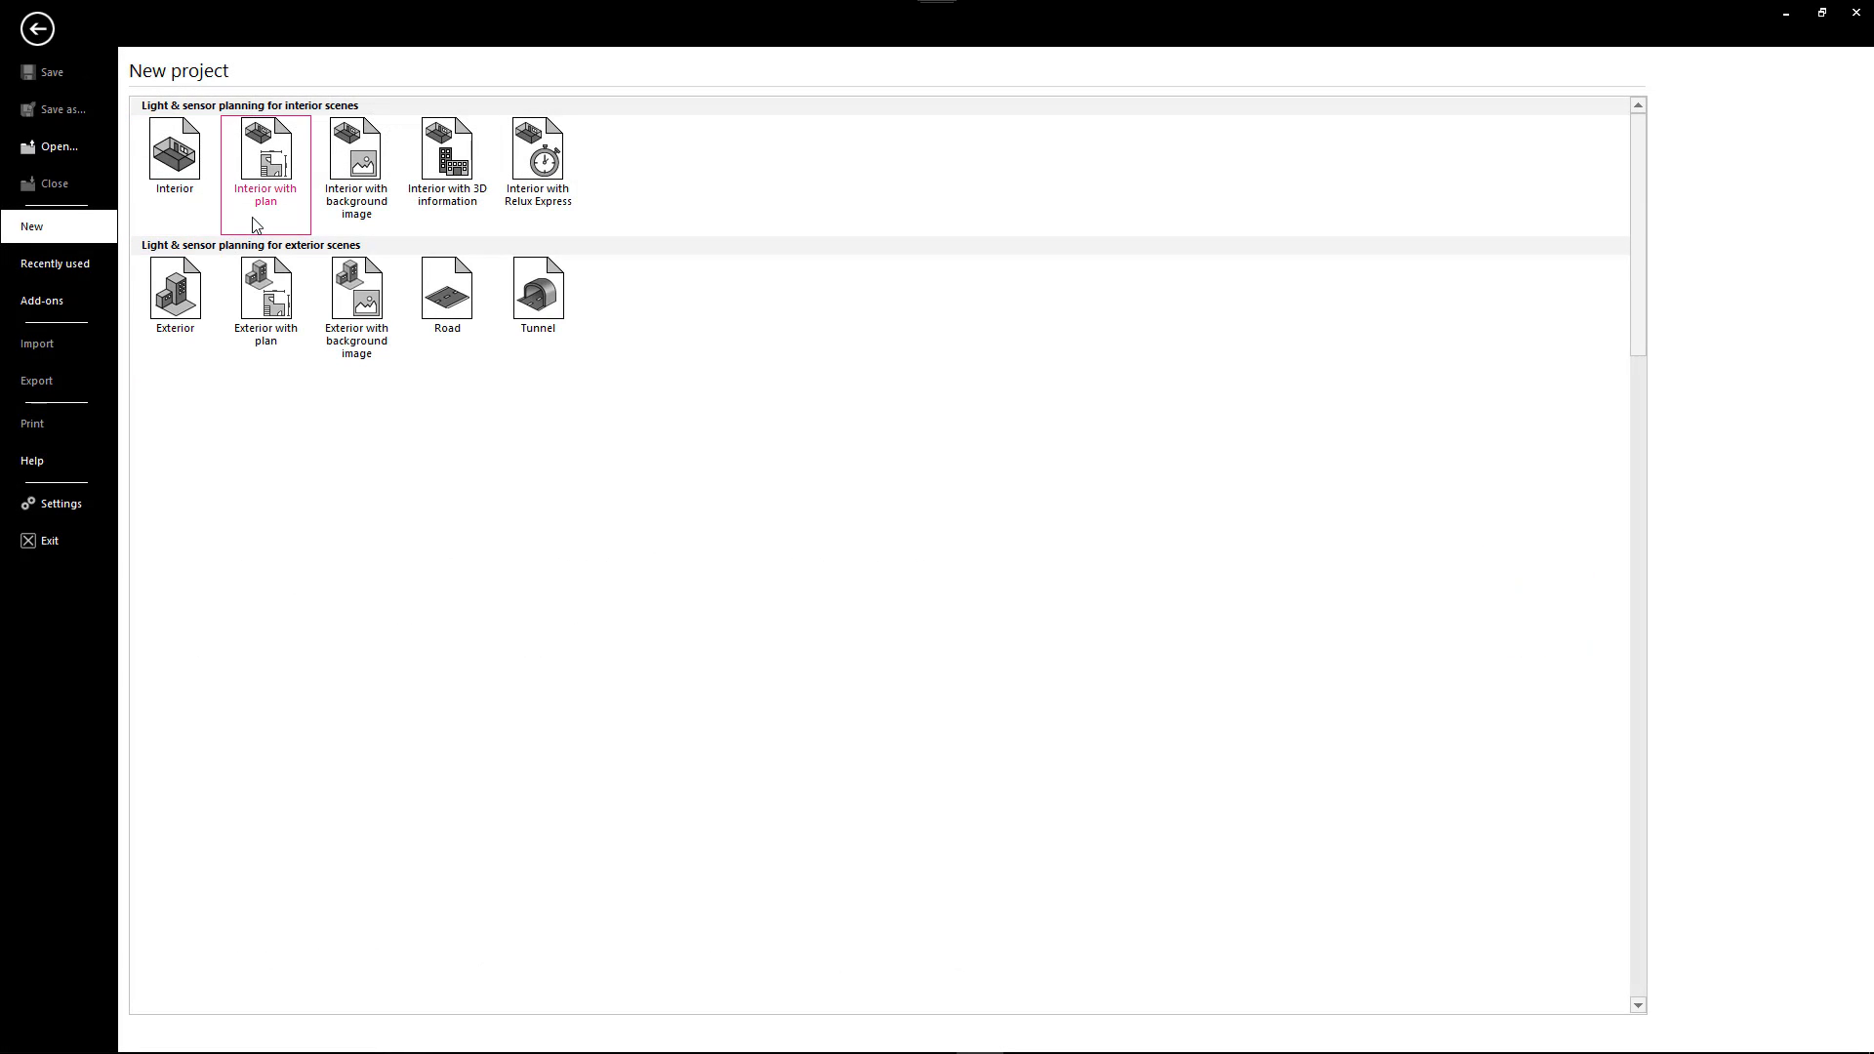
left_click(356, 294)
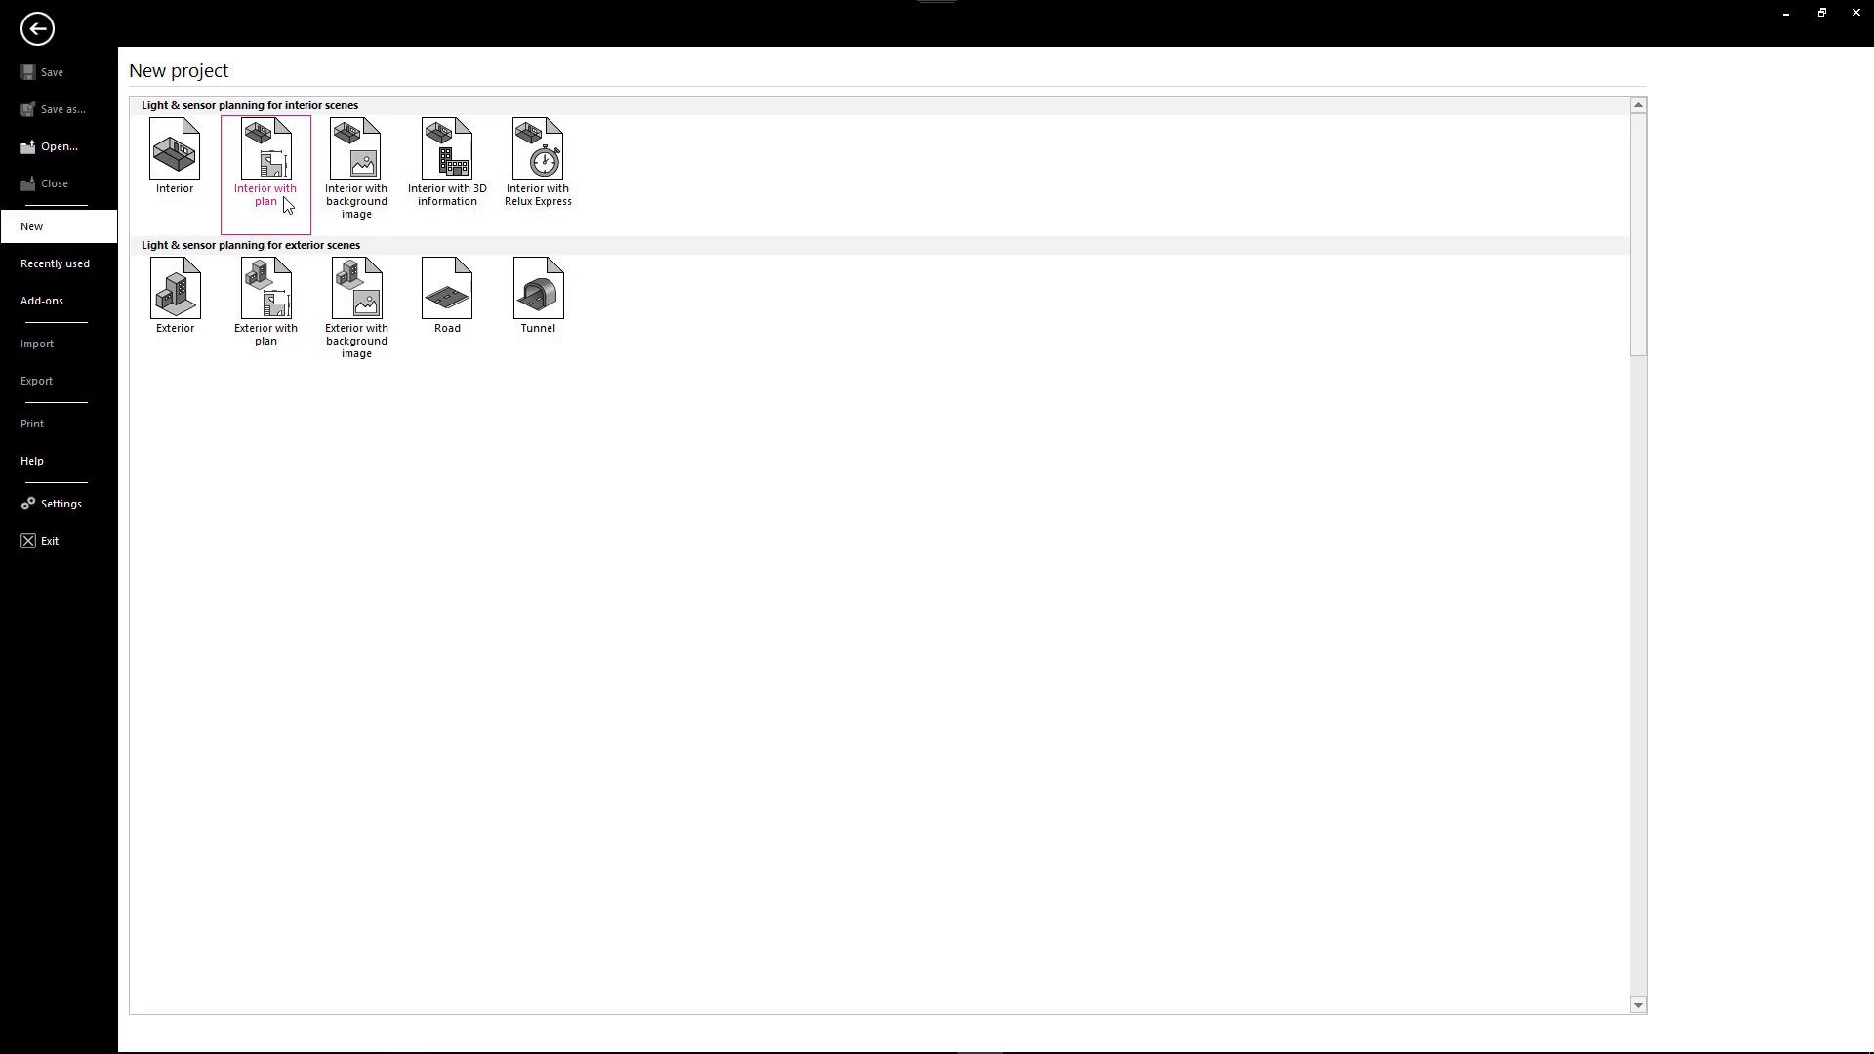
double_click(263, 160)
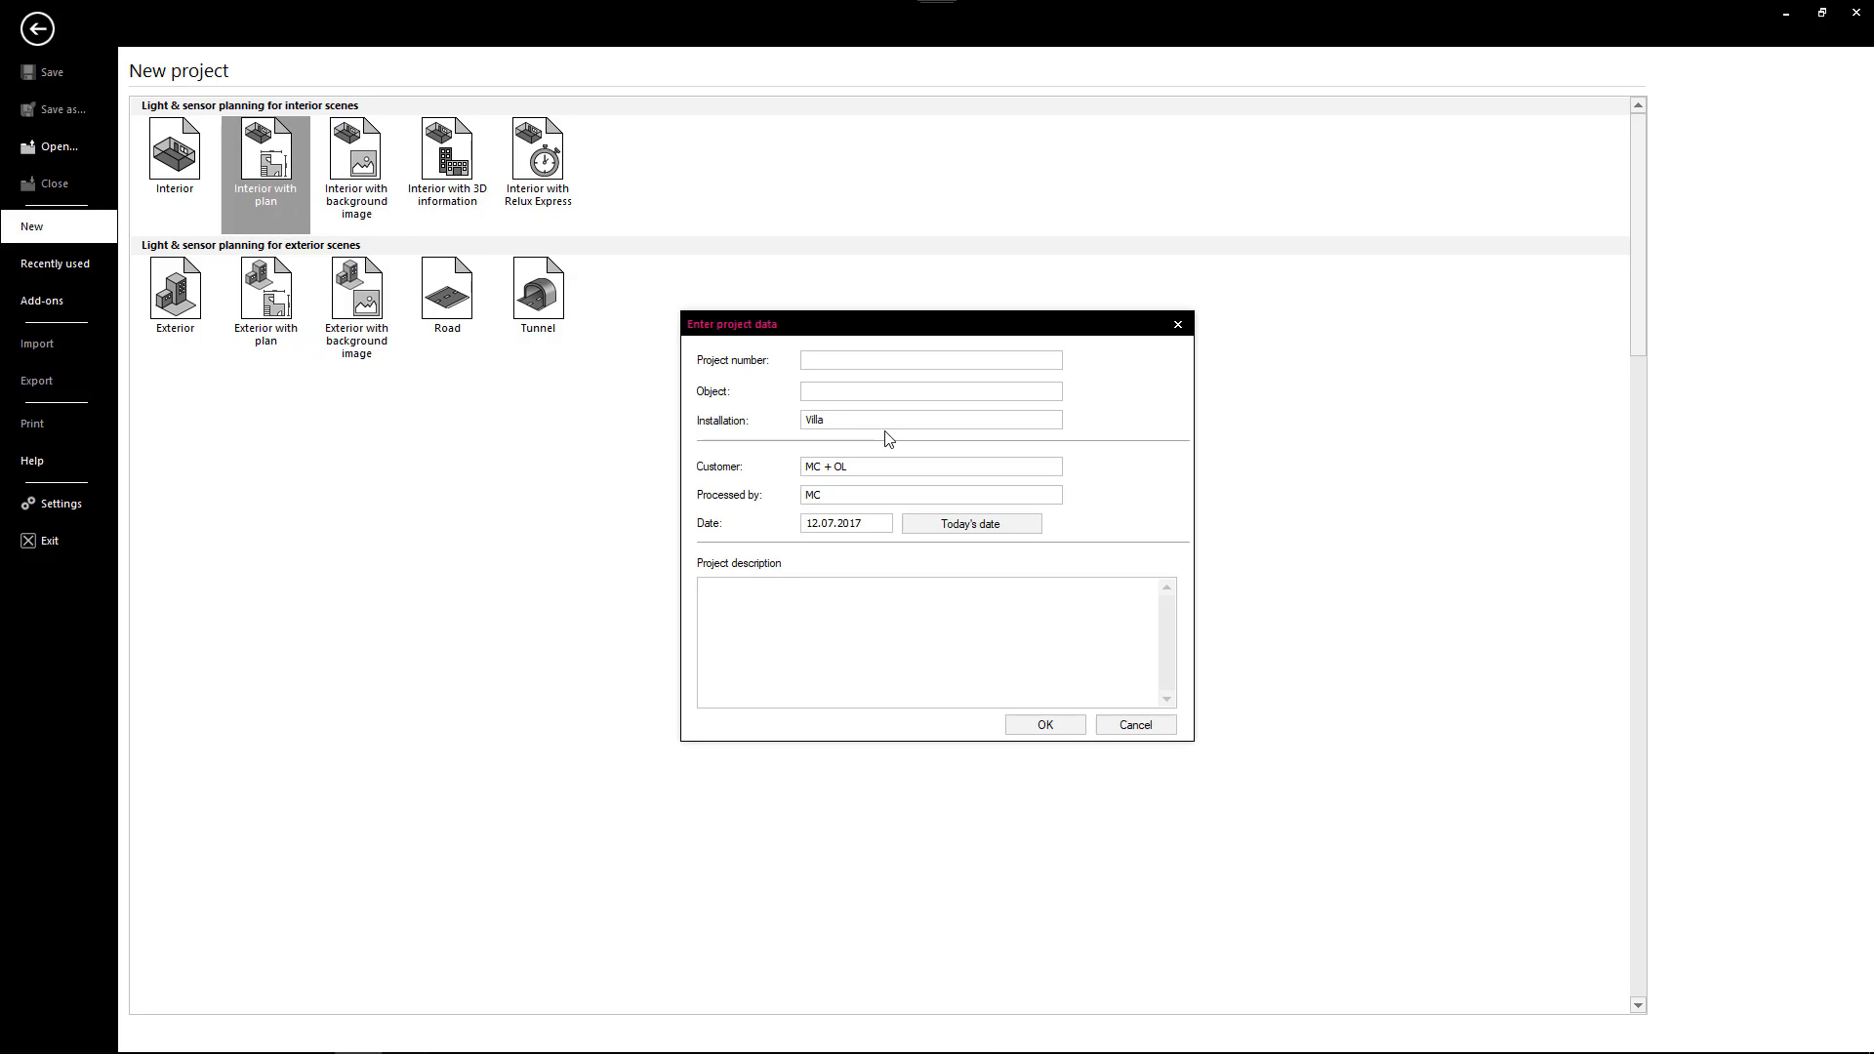
- Accept the project data, choose Floor as scene type and enter height 9.89 m
left_click(1042, 724)
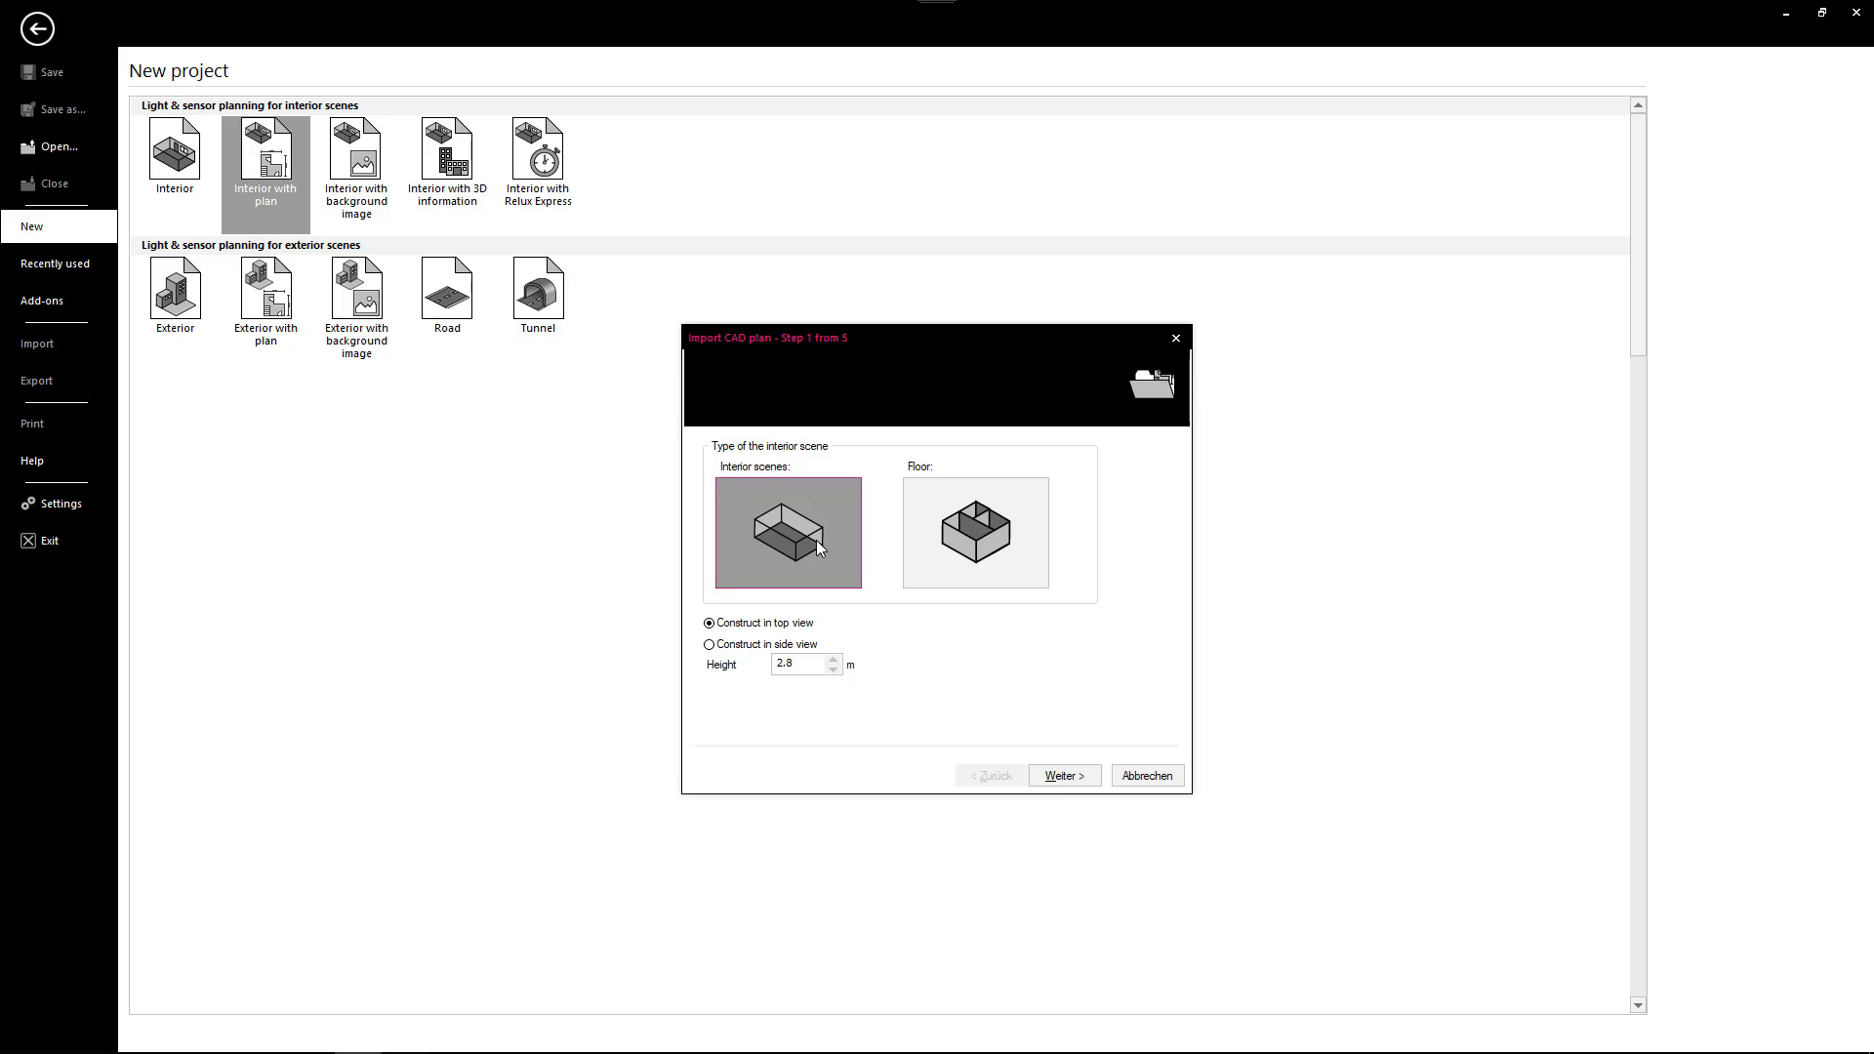
left_click(975, 531)
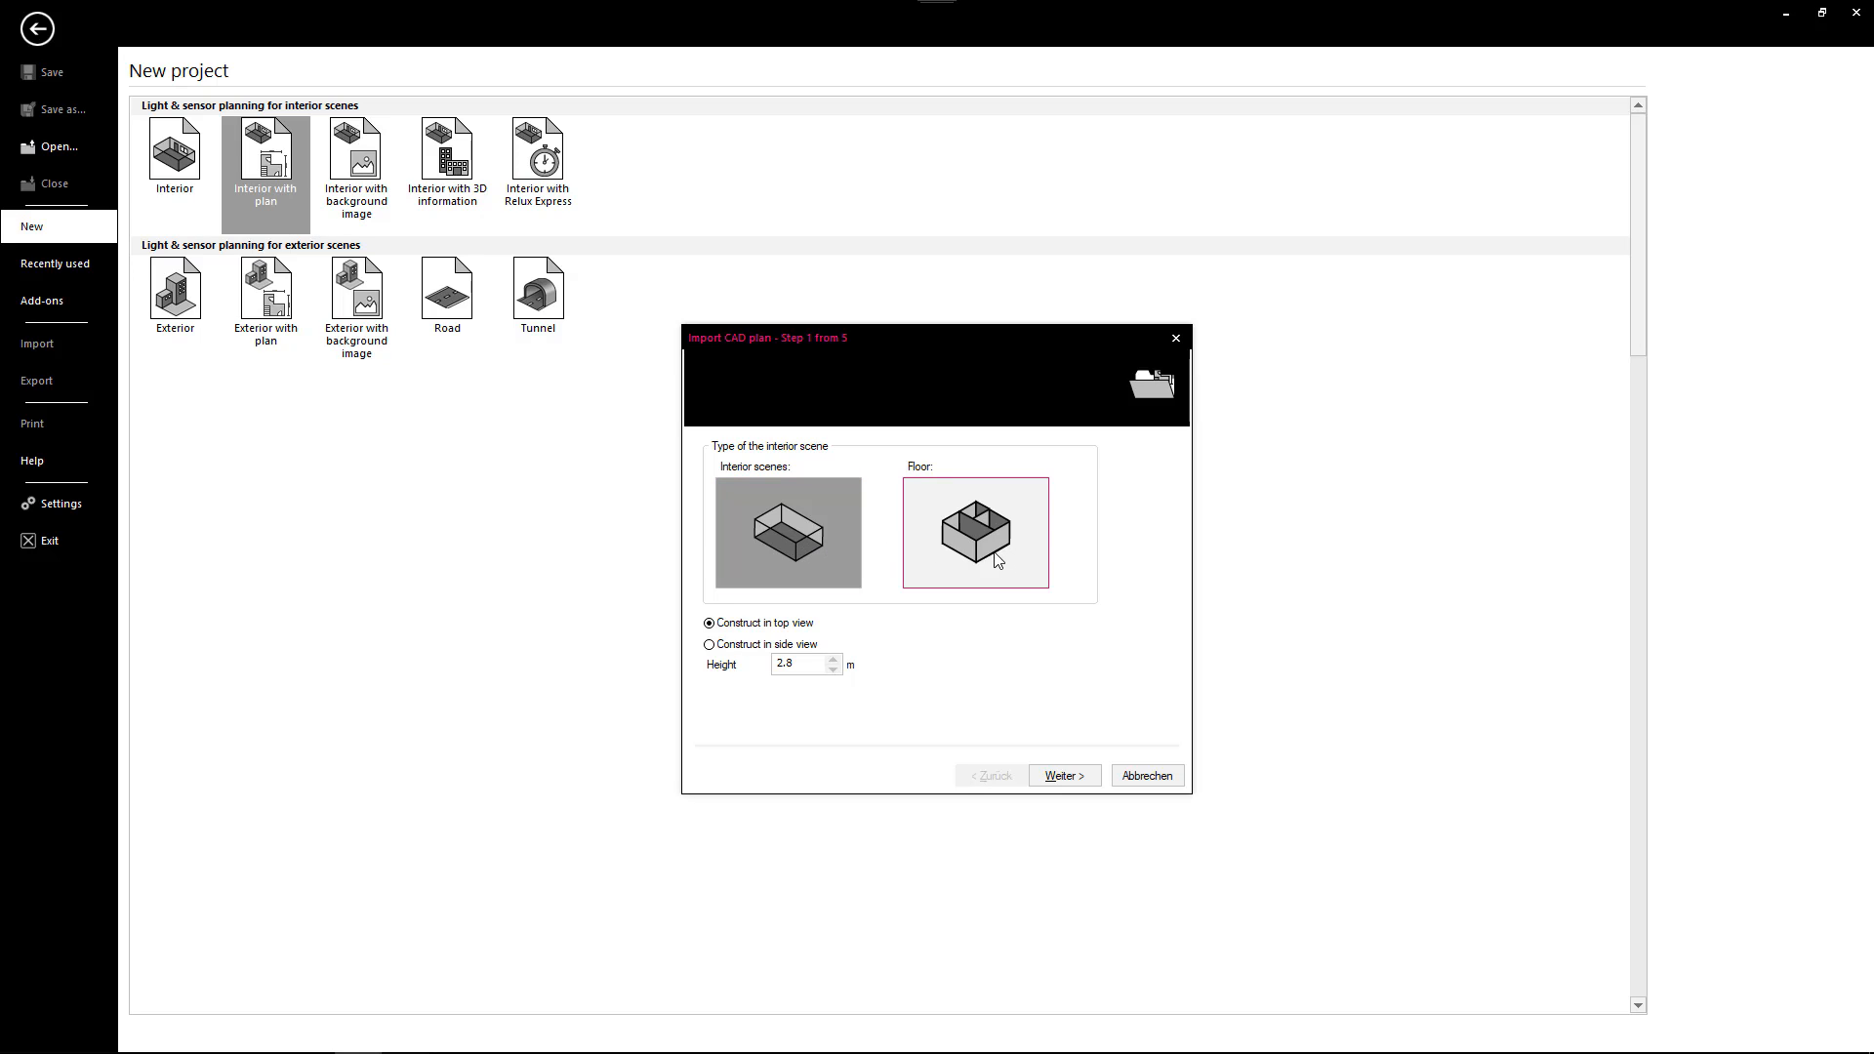
mouse_move(978, 516)
type("9.")
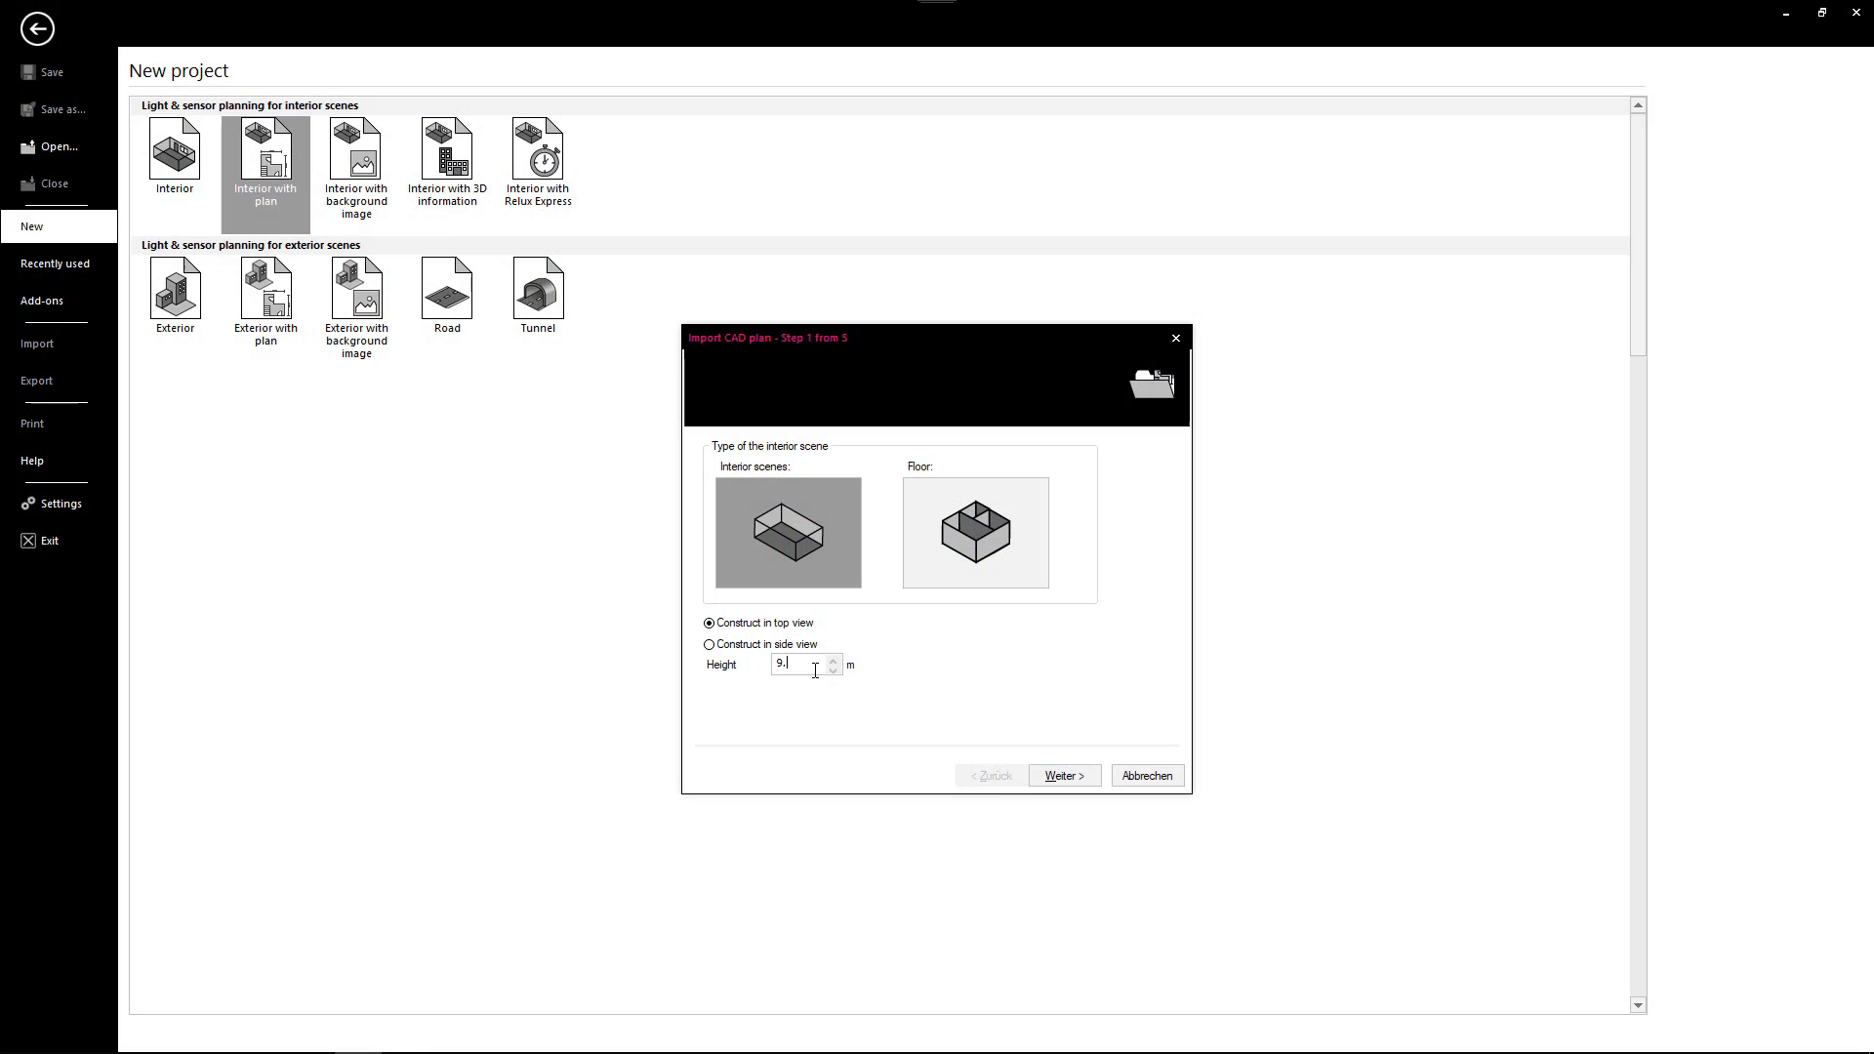
type("89")
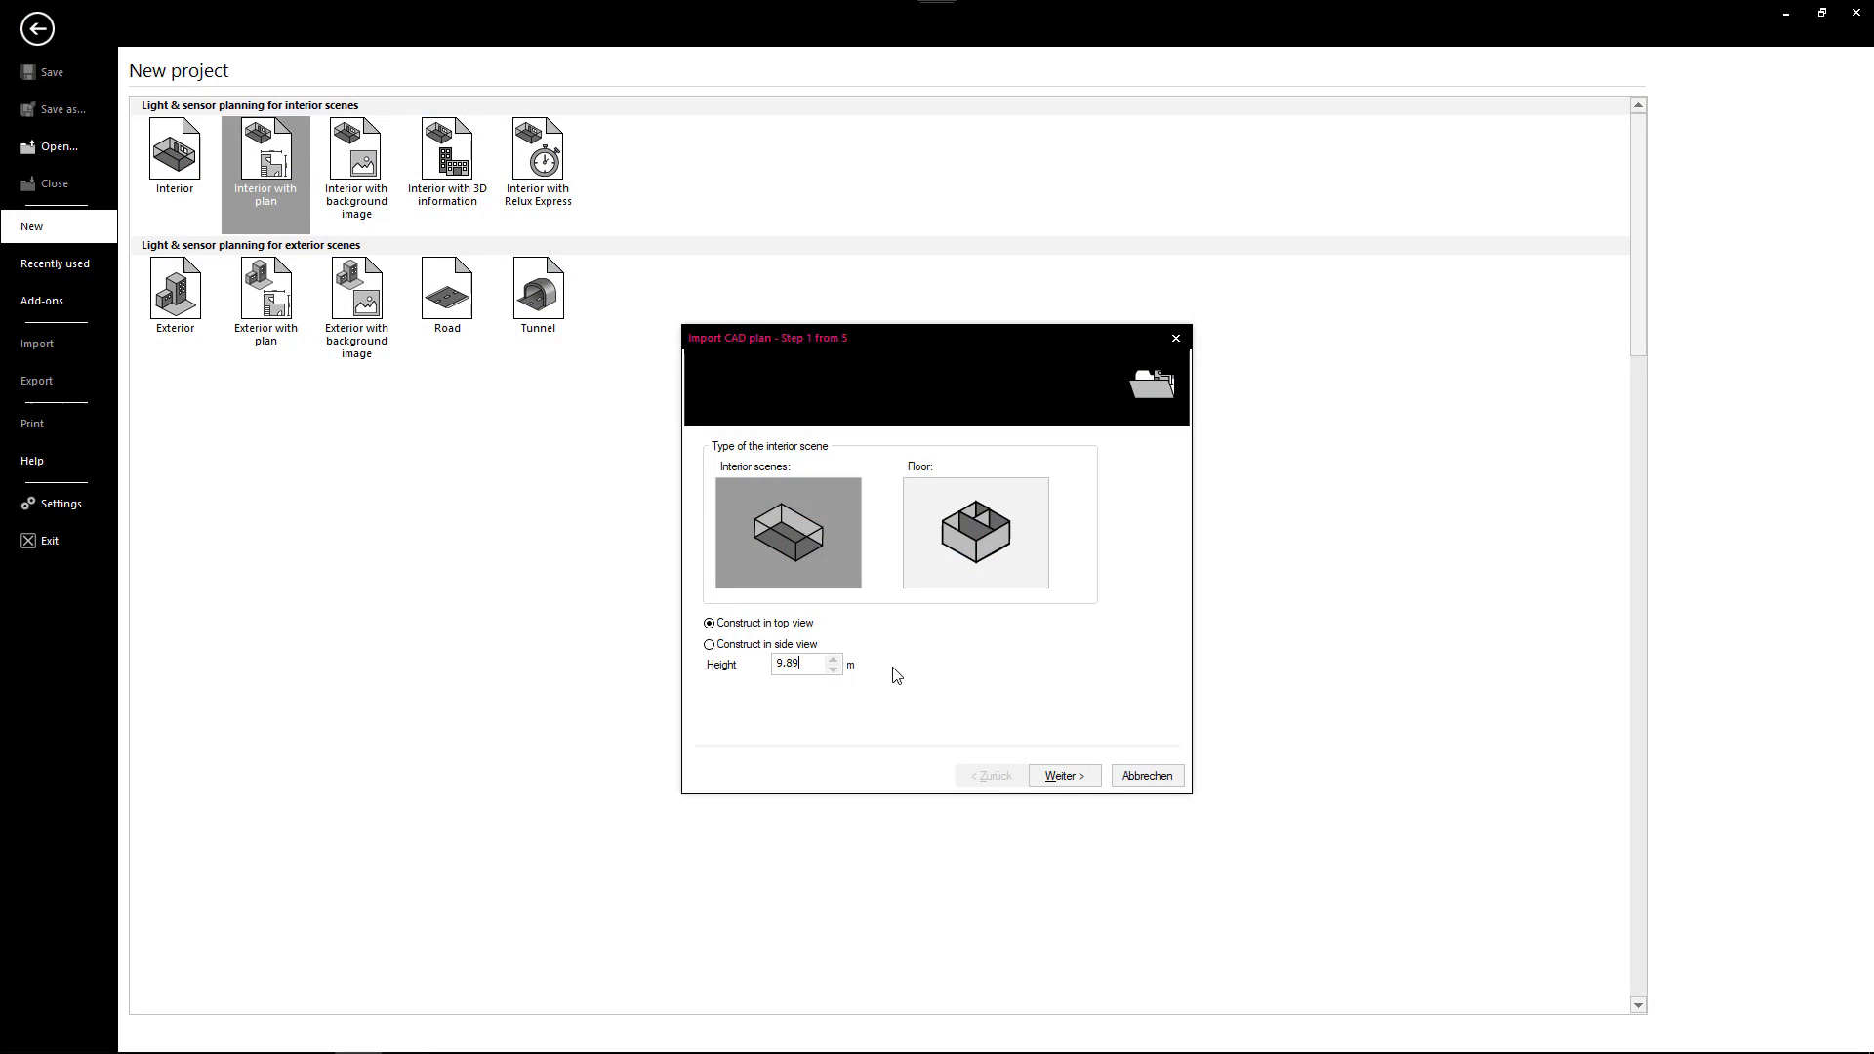
mouse_move(1062, 775)
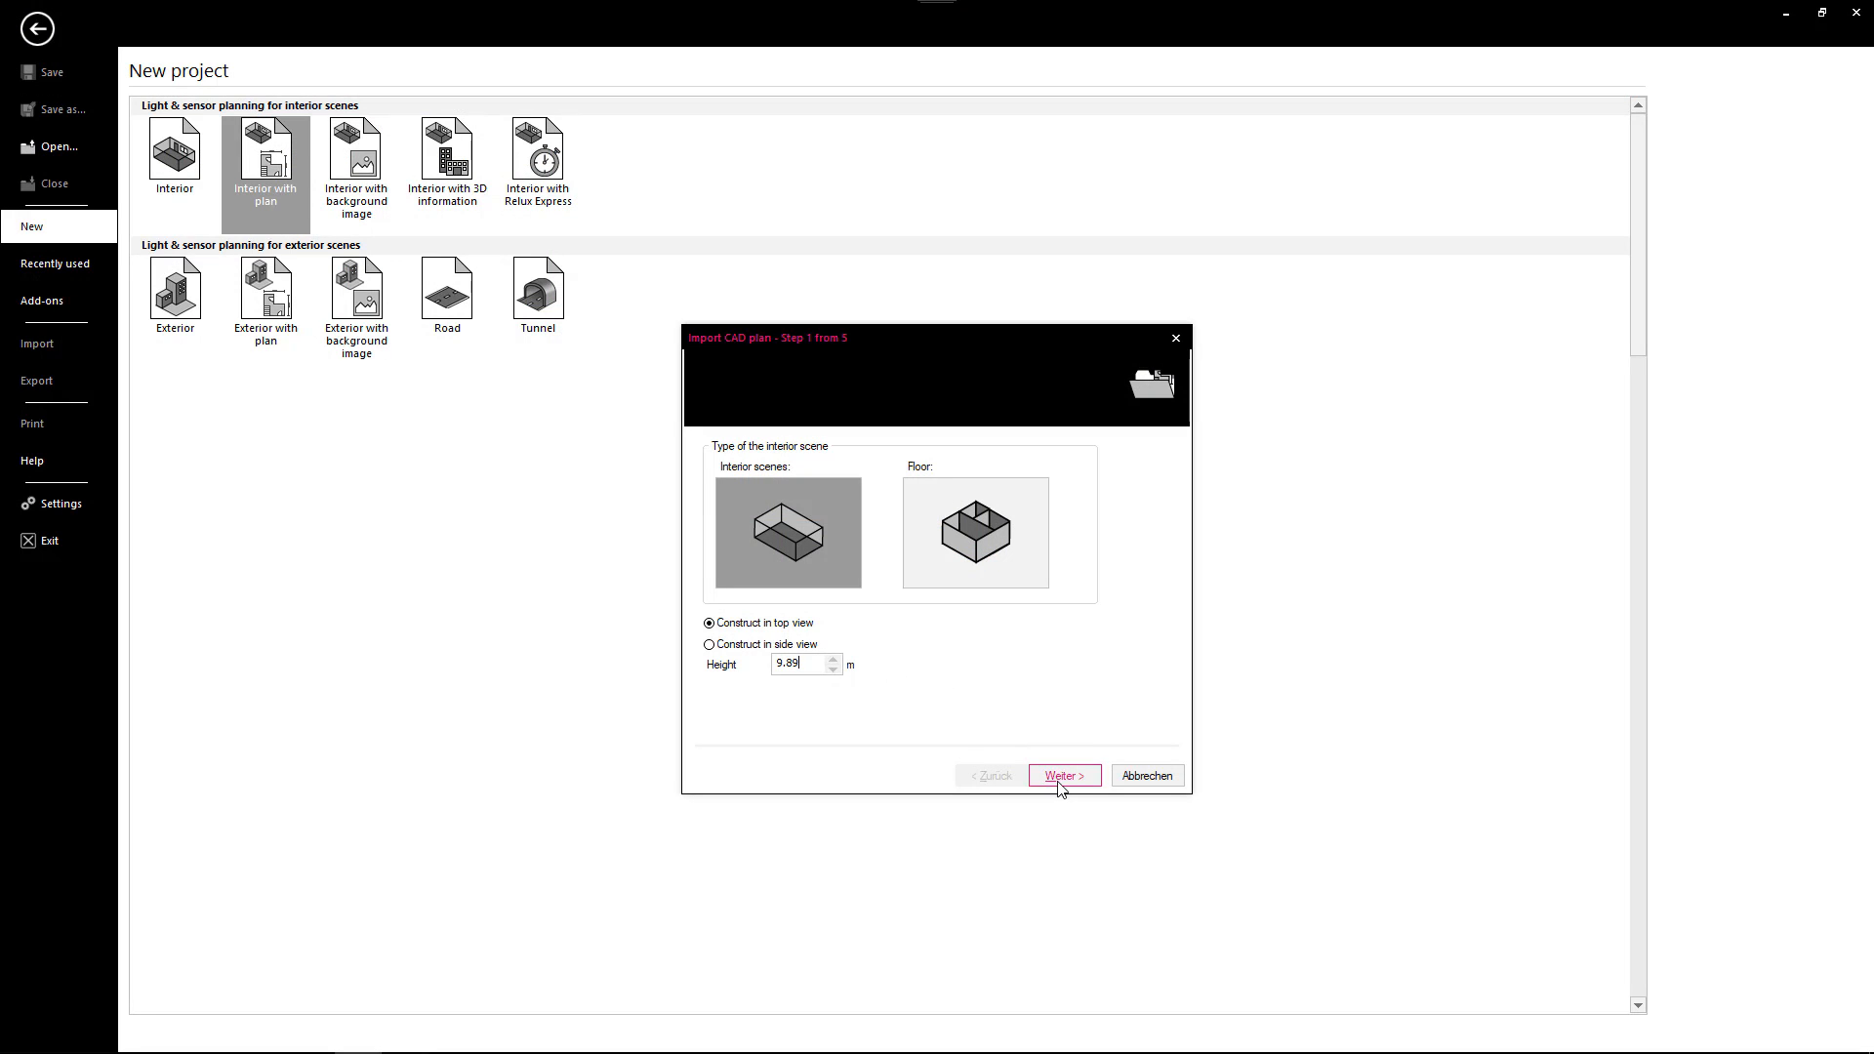
- Load Villa-GroundFloor.dwg and confirm its millimetre scaling (26.4 × 20.1 m)
left_click(1062, 775)
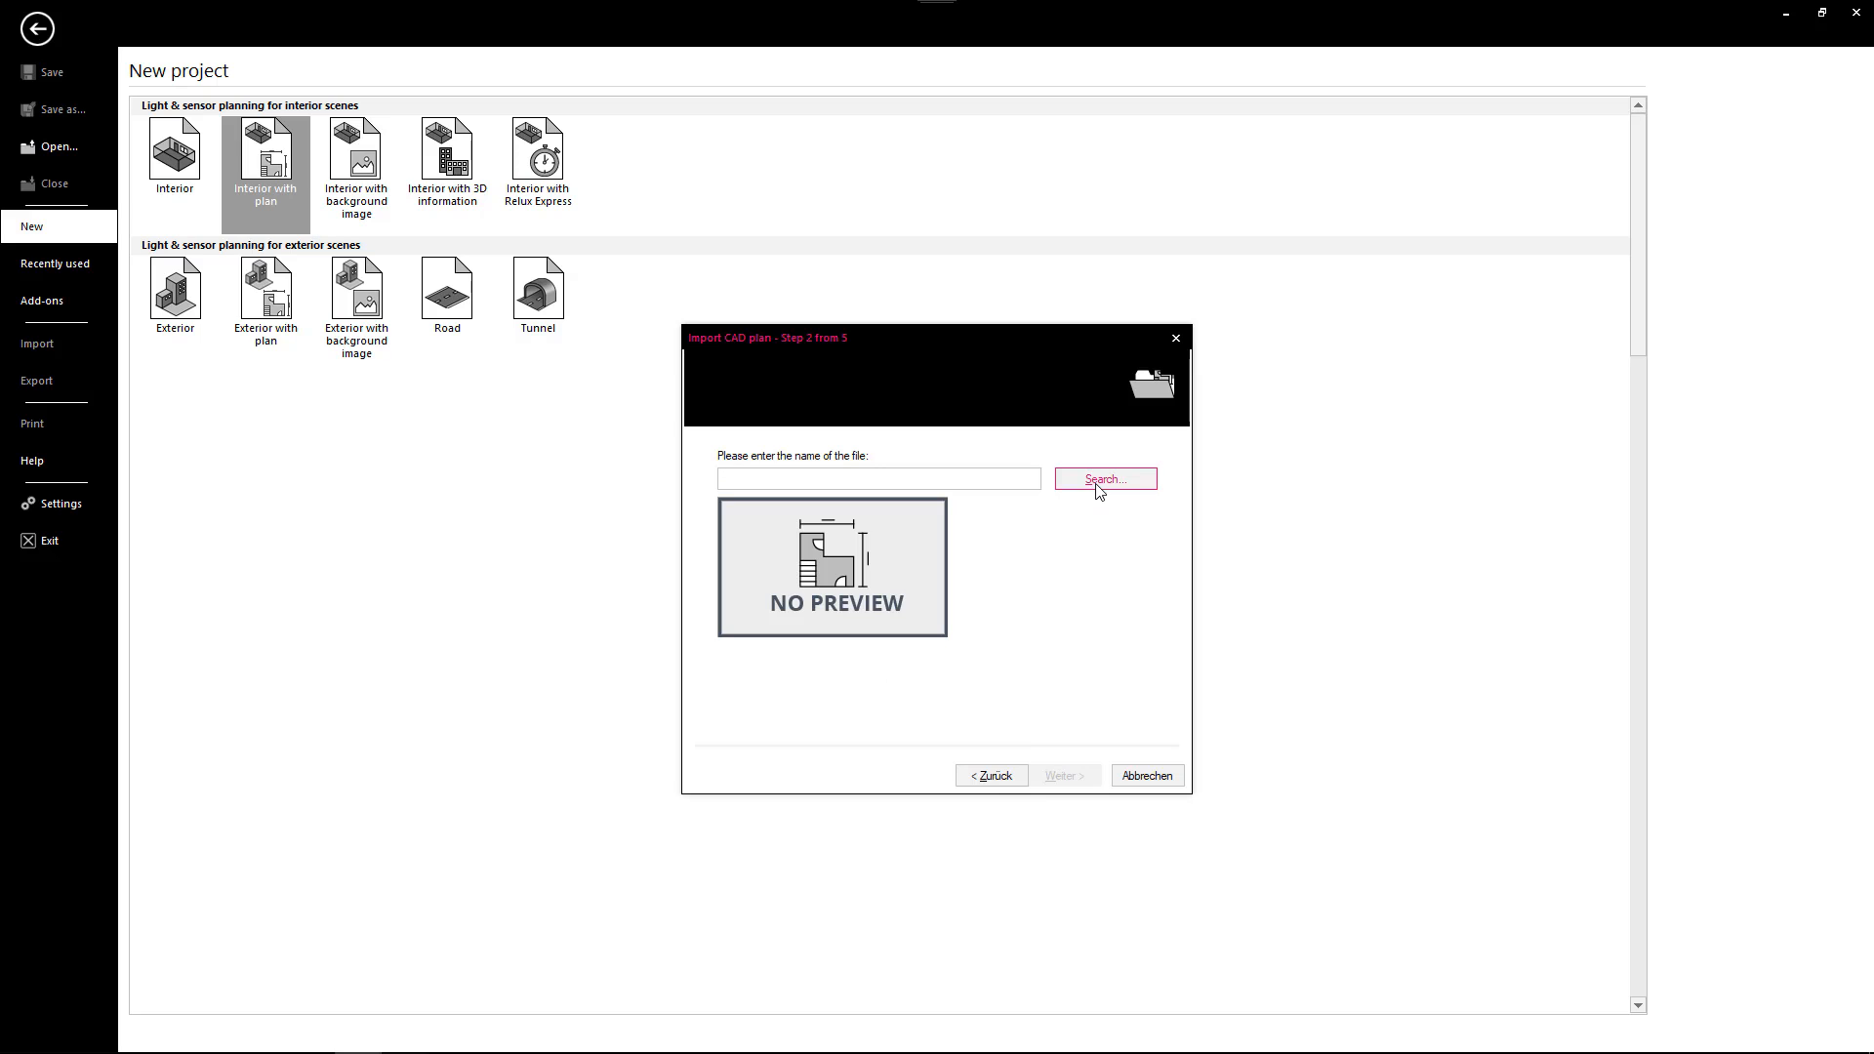
left_click(1101, 479)
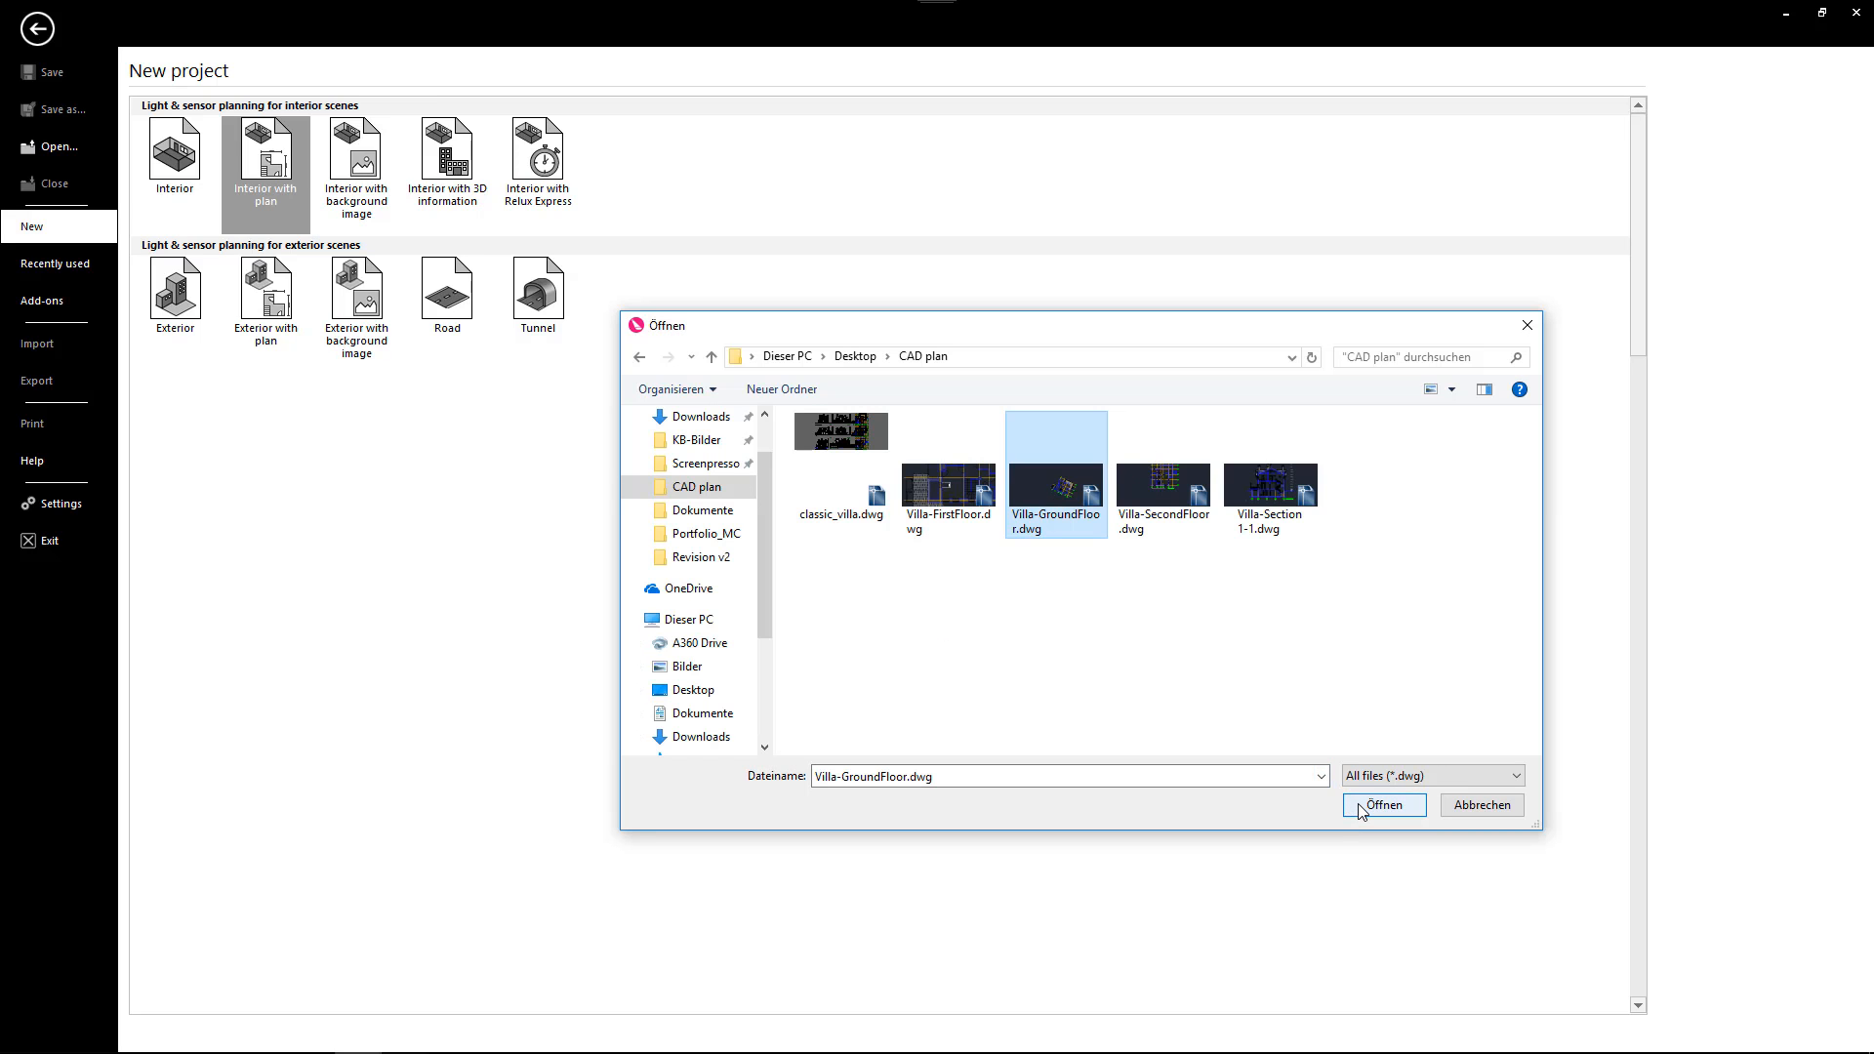
left_click(1383, 804)
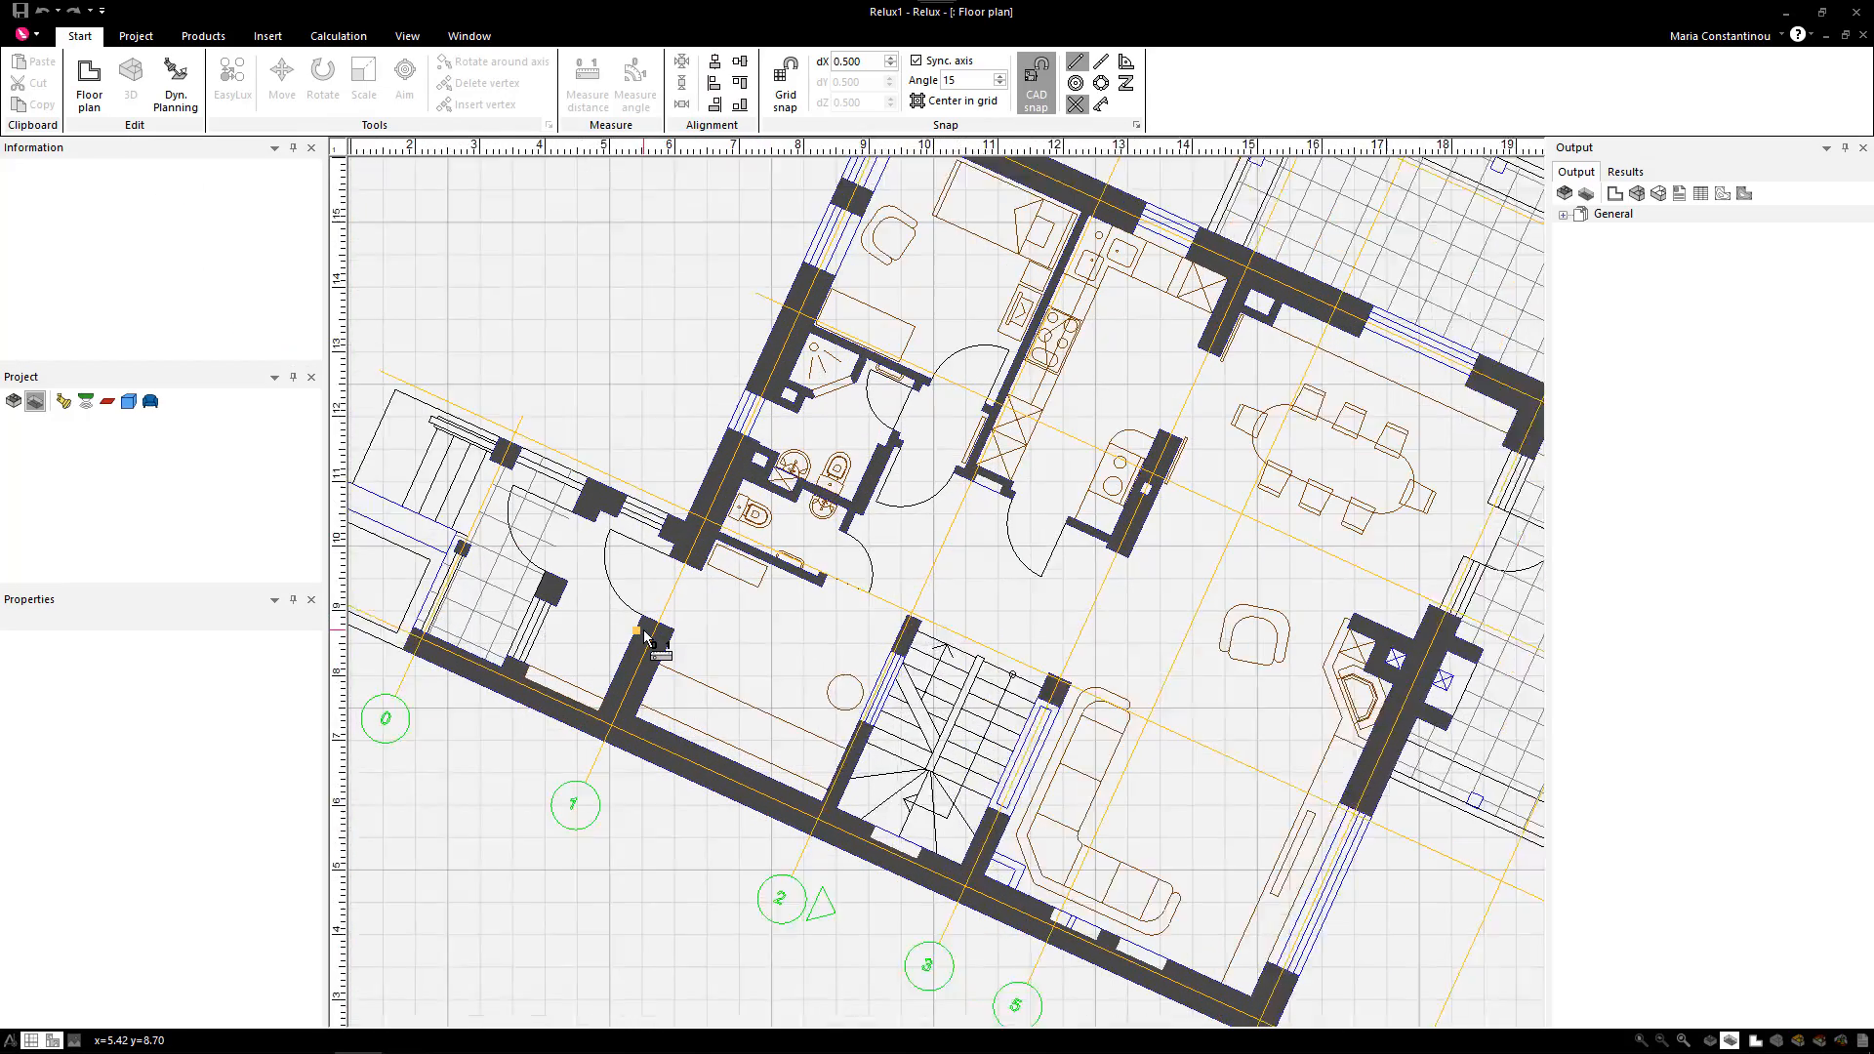
scroll("up", 3)
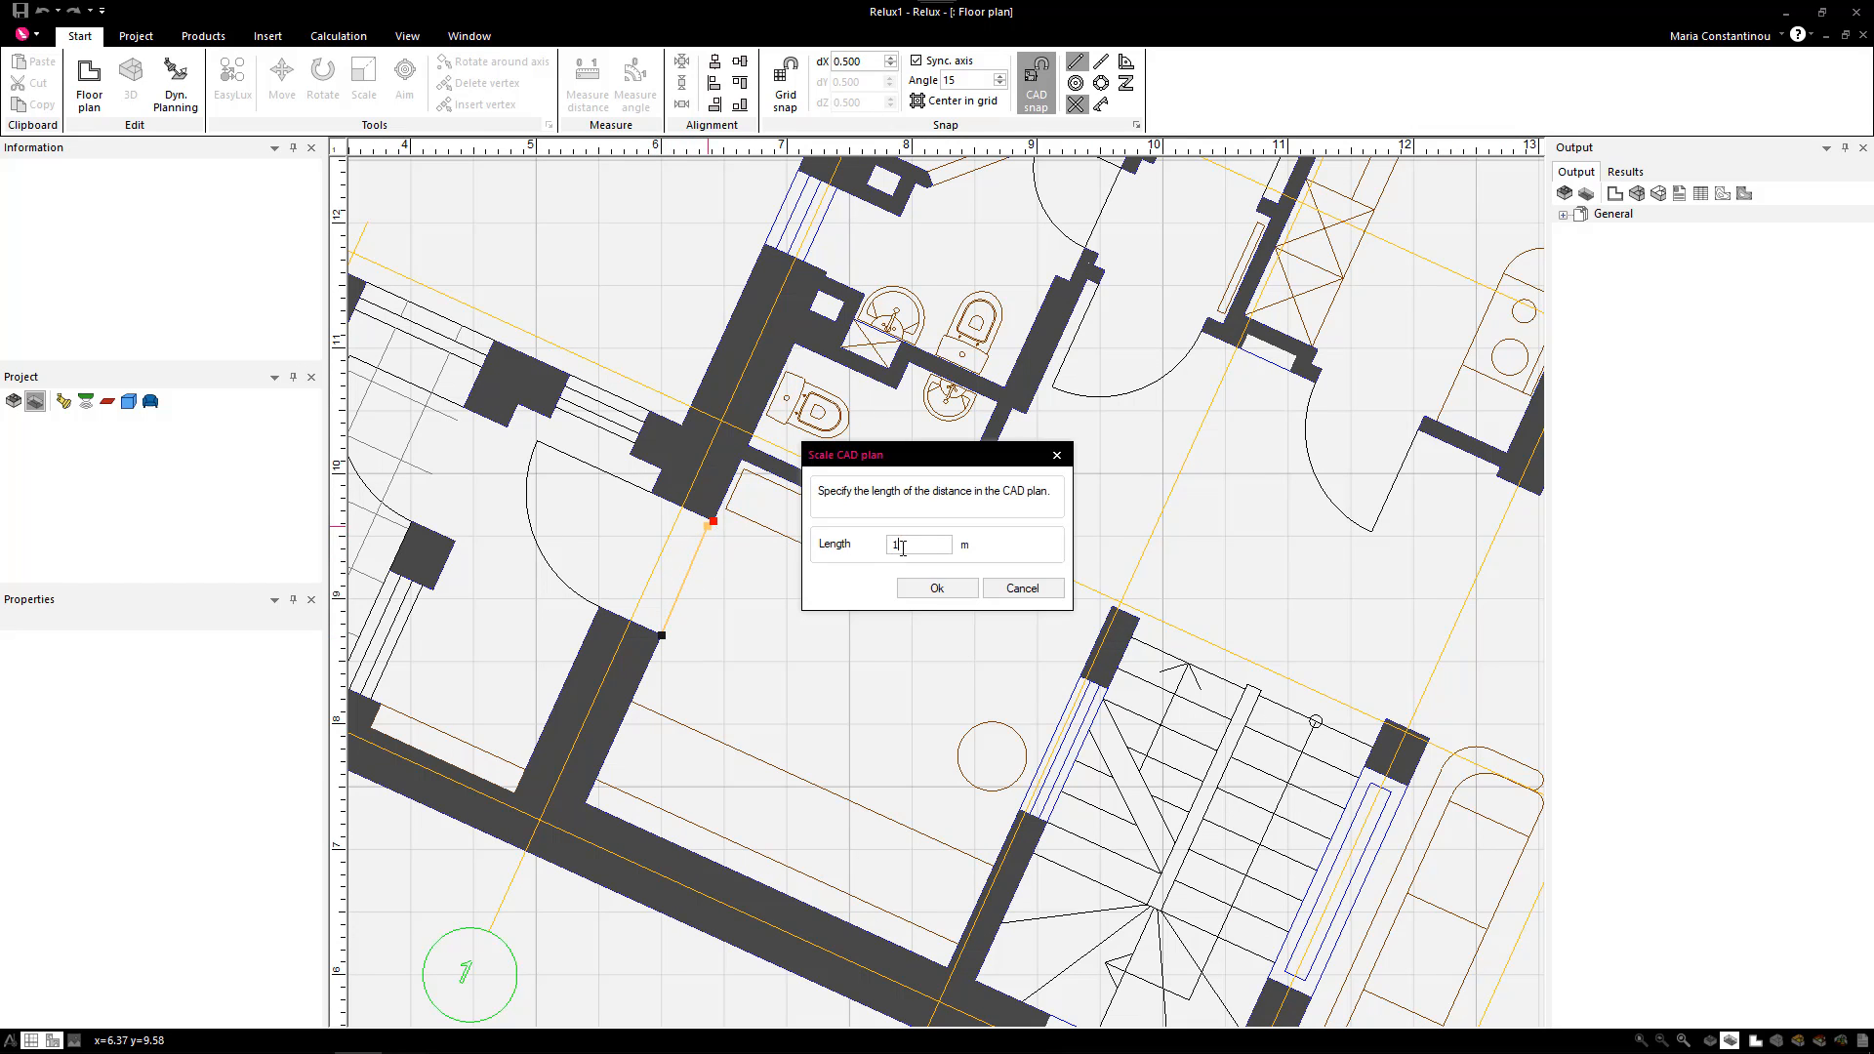
left_click(937, 588)
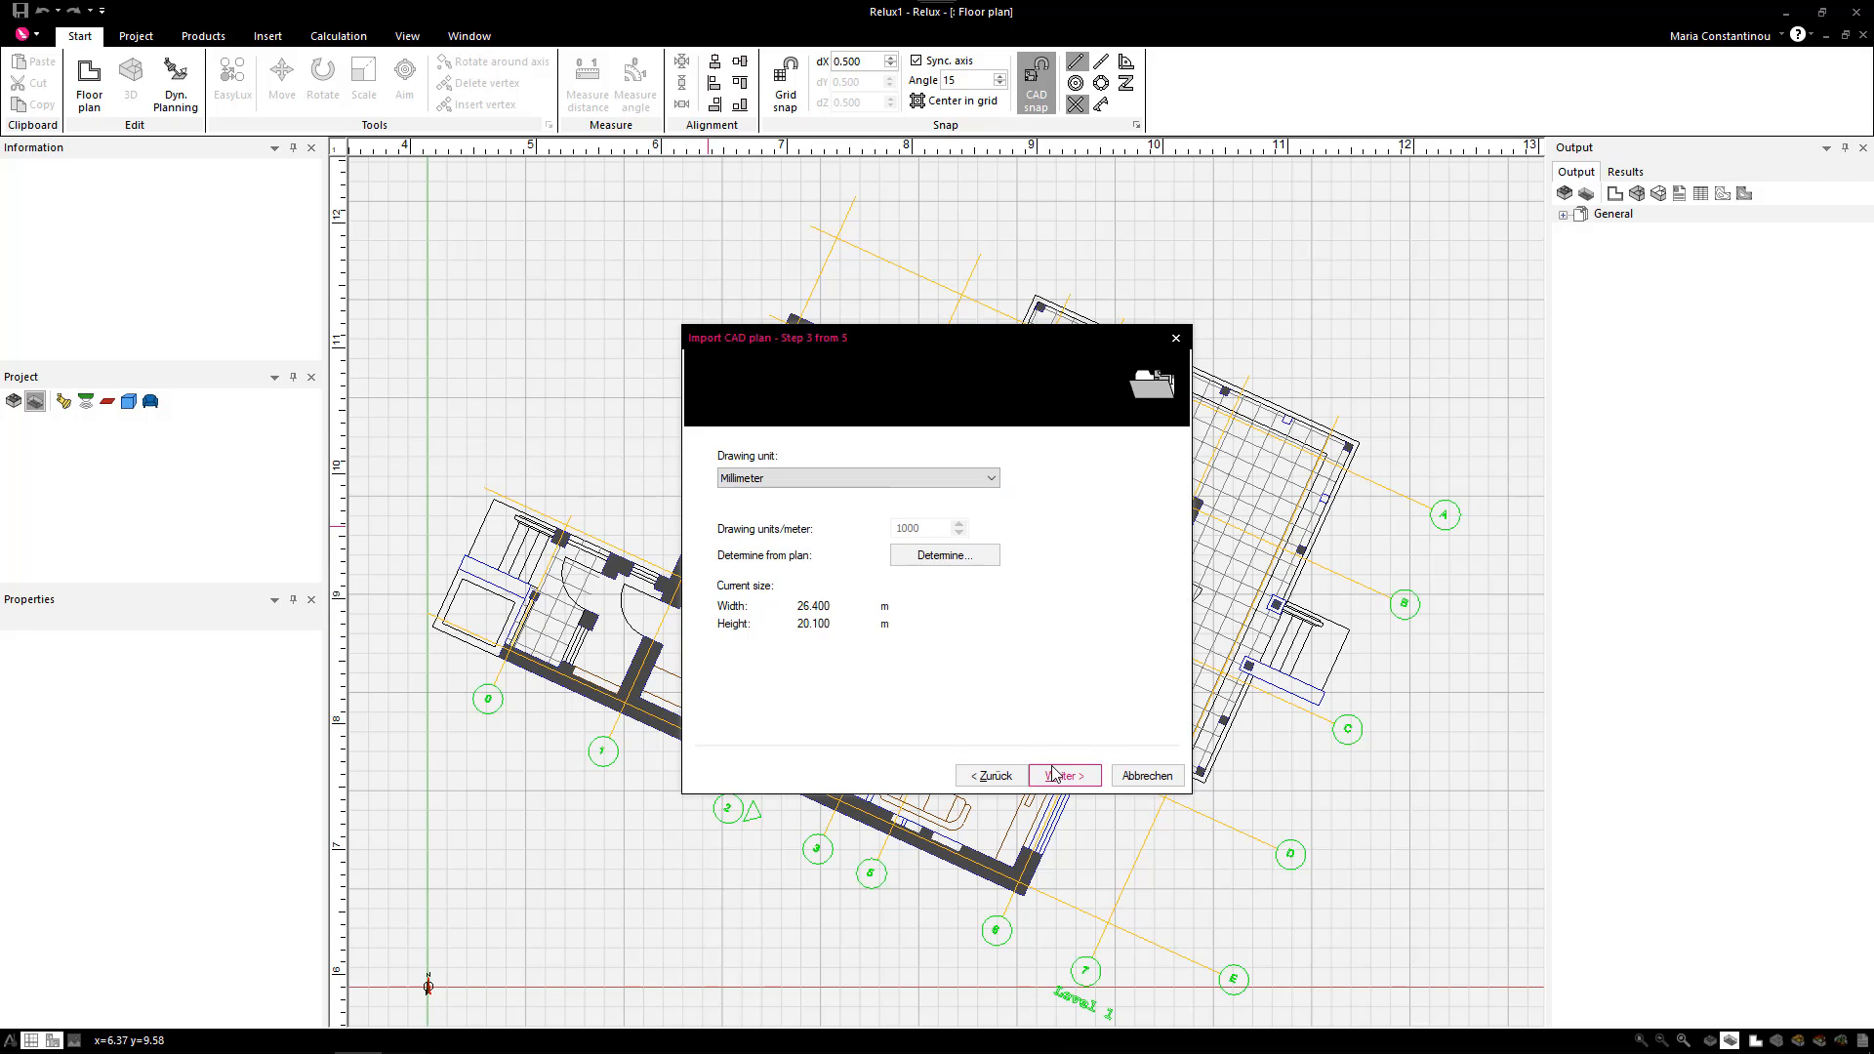
- Rotate the ground-floor plan by 24.469° and check it sits square to the grid
left_click(1062, 775)
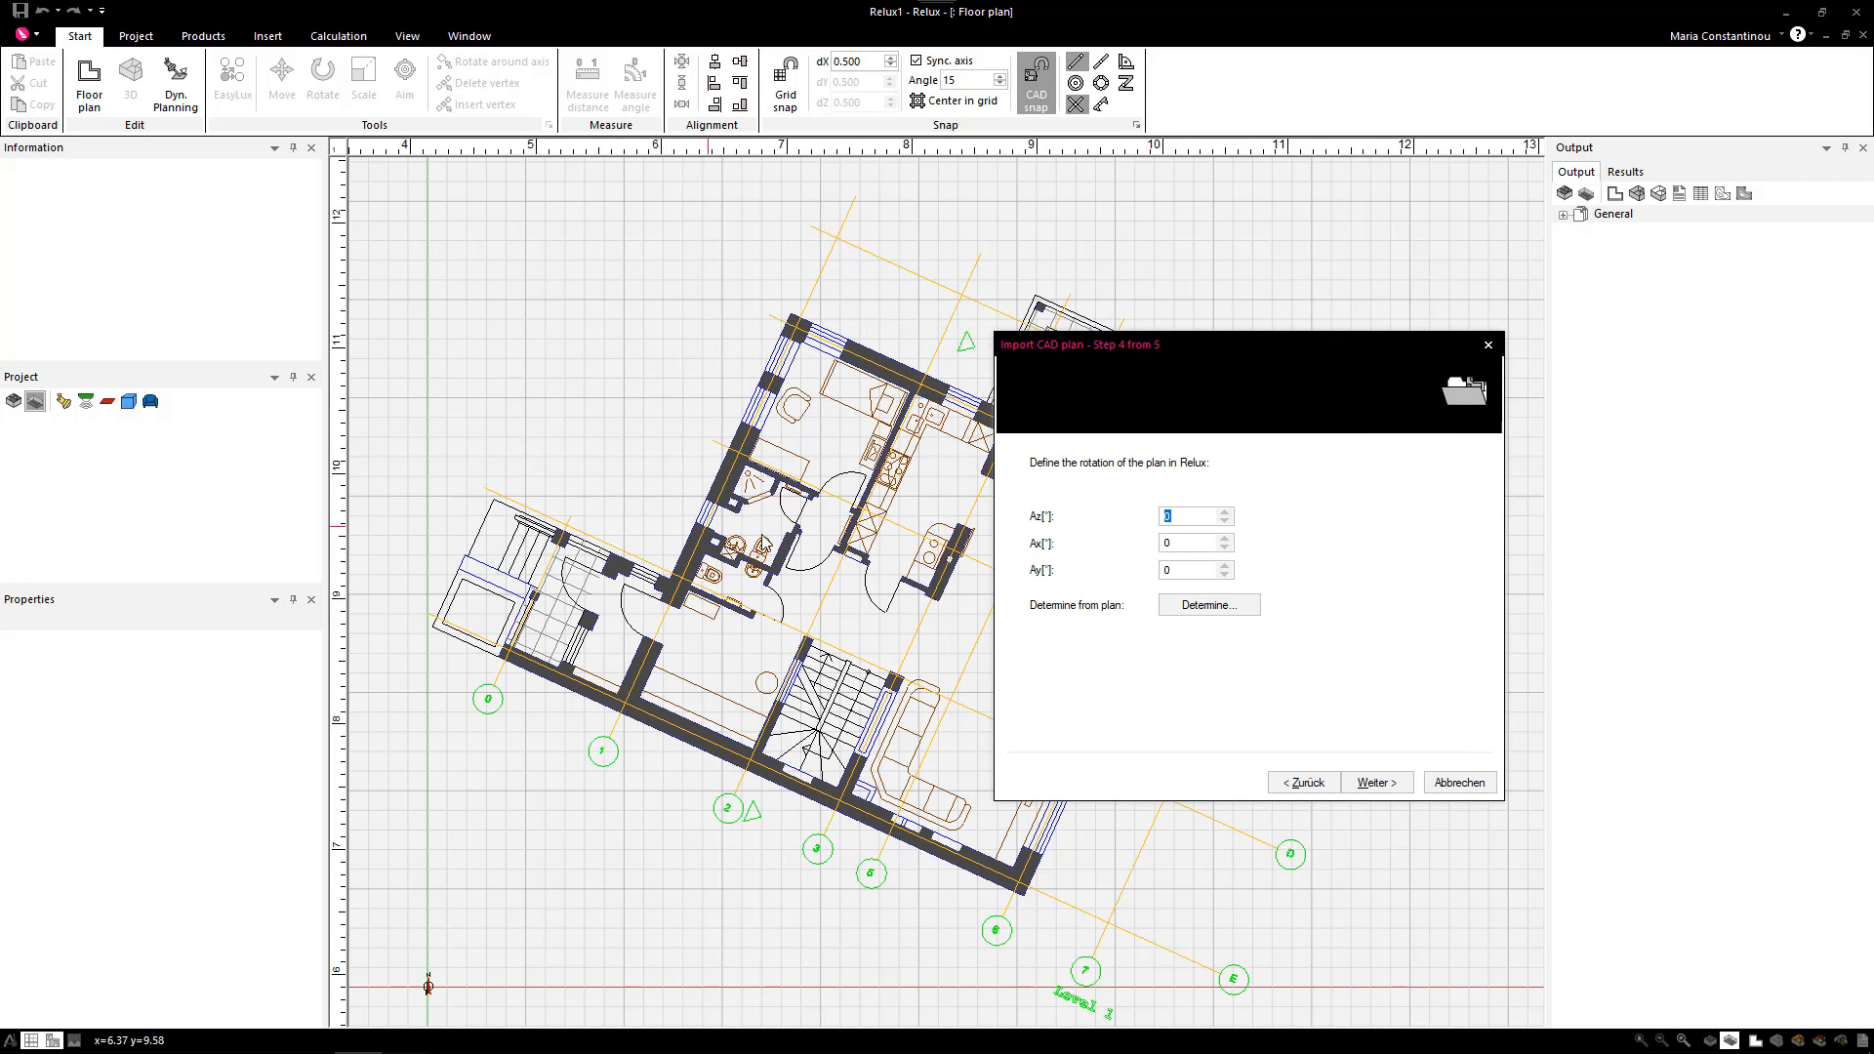
mouse_move(669, 620)
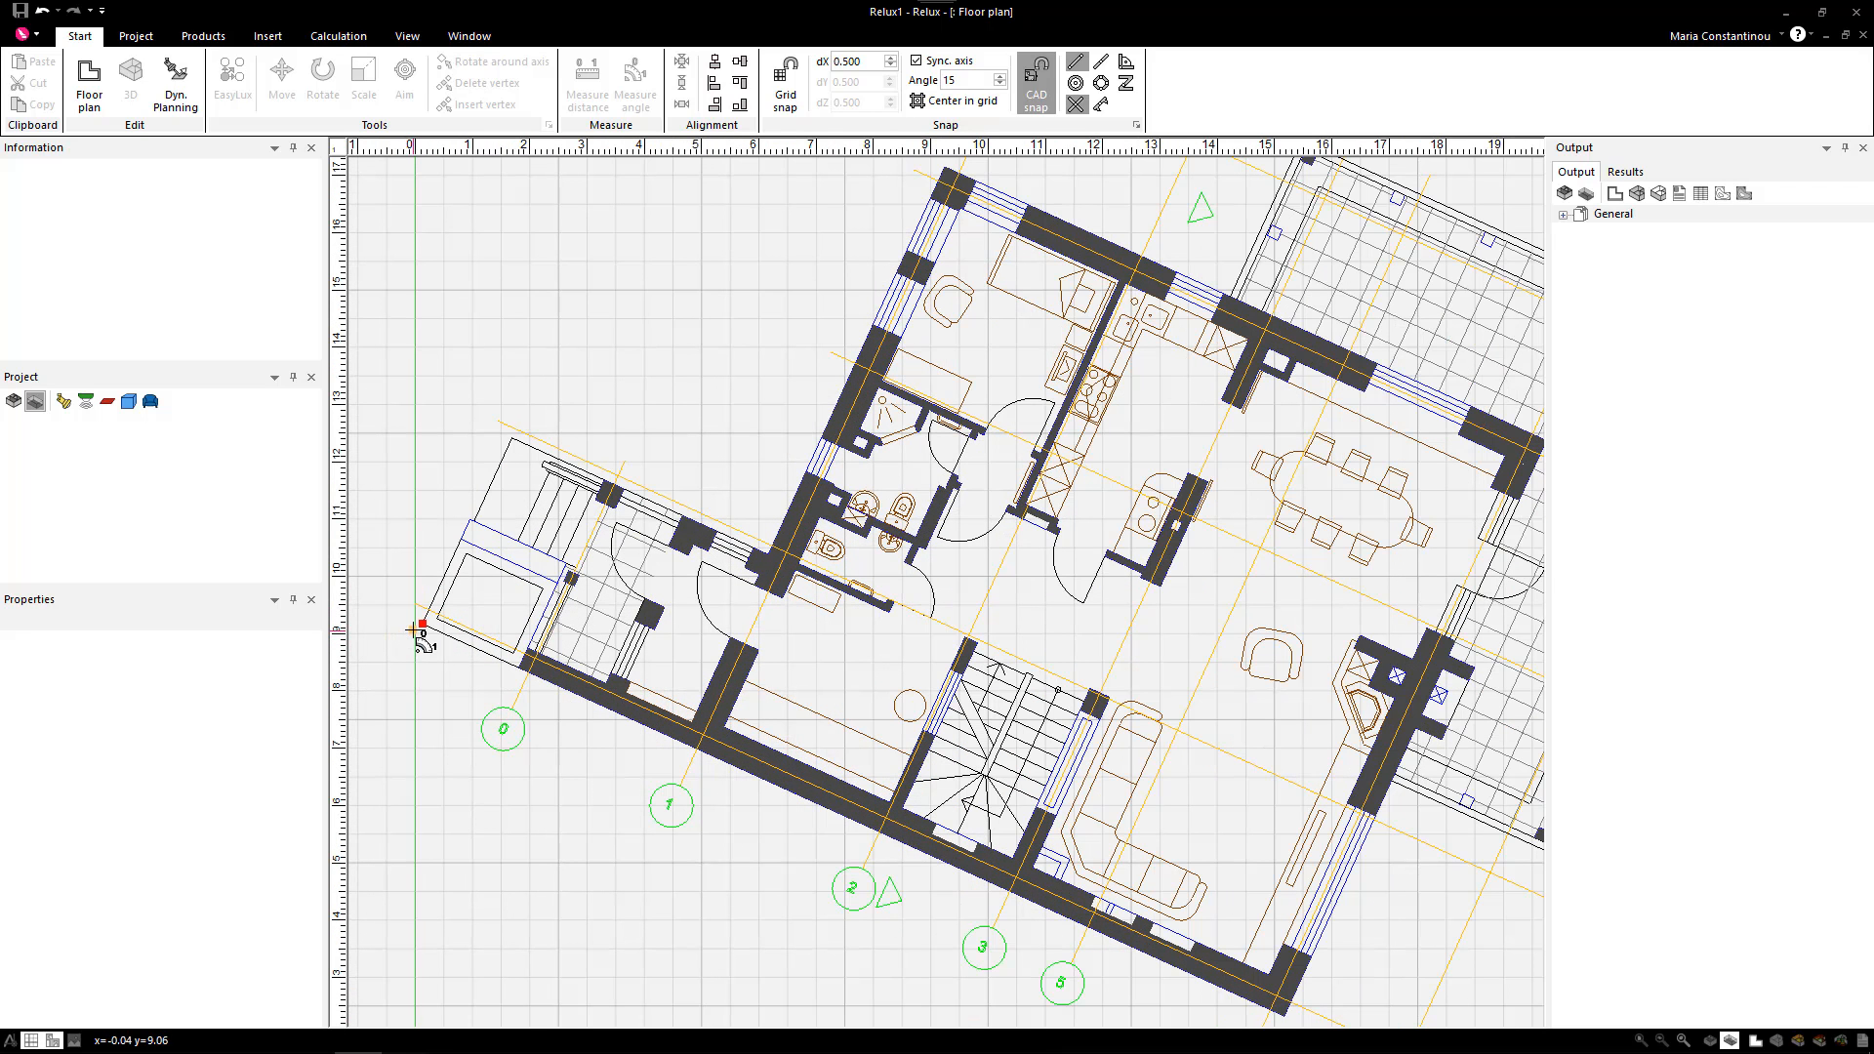
mouse_move(1052, 120)
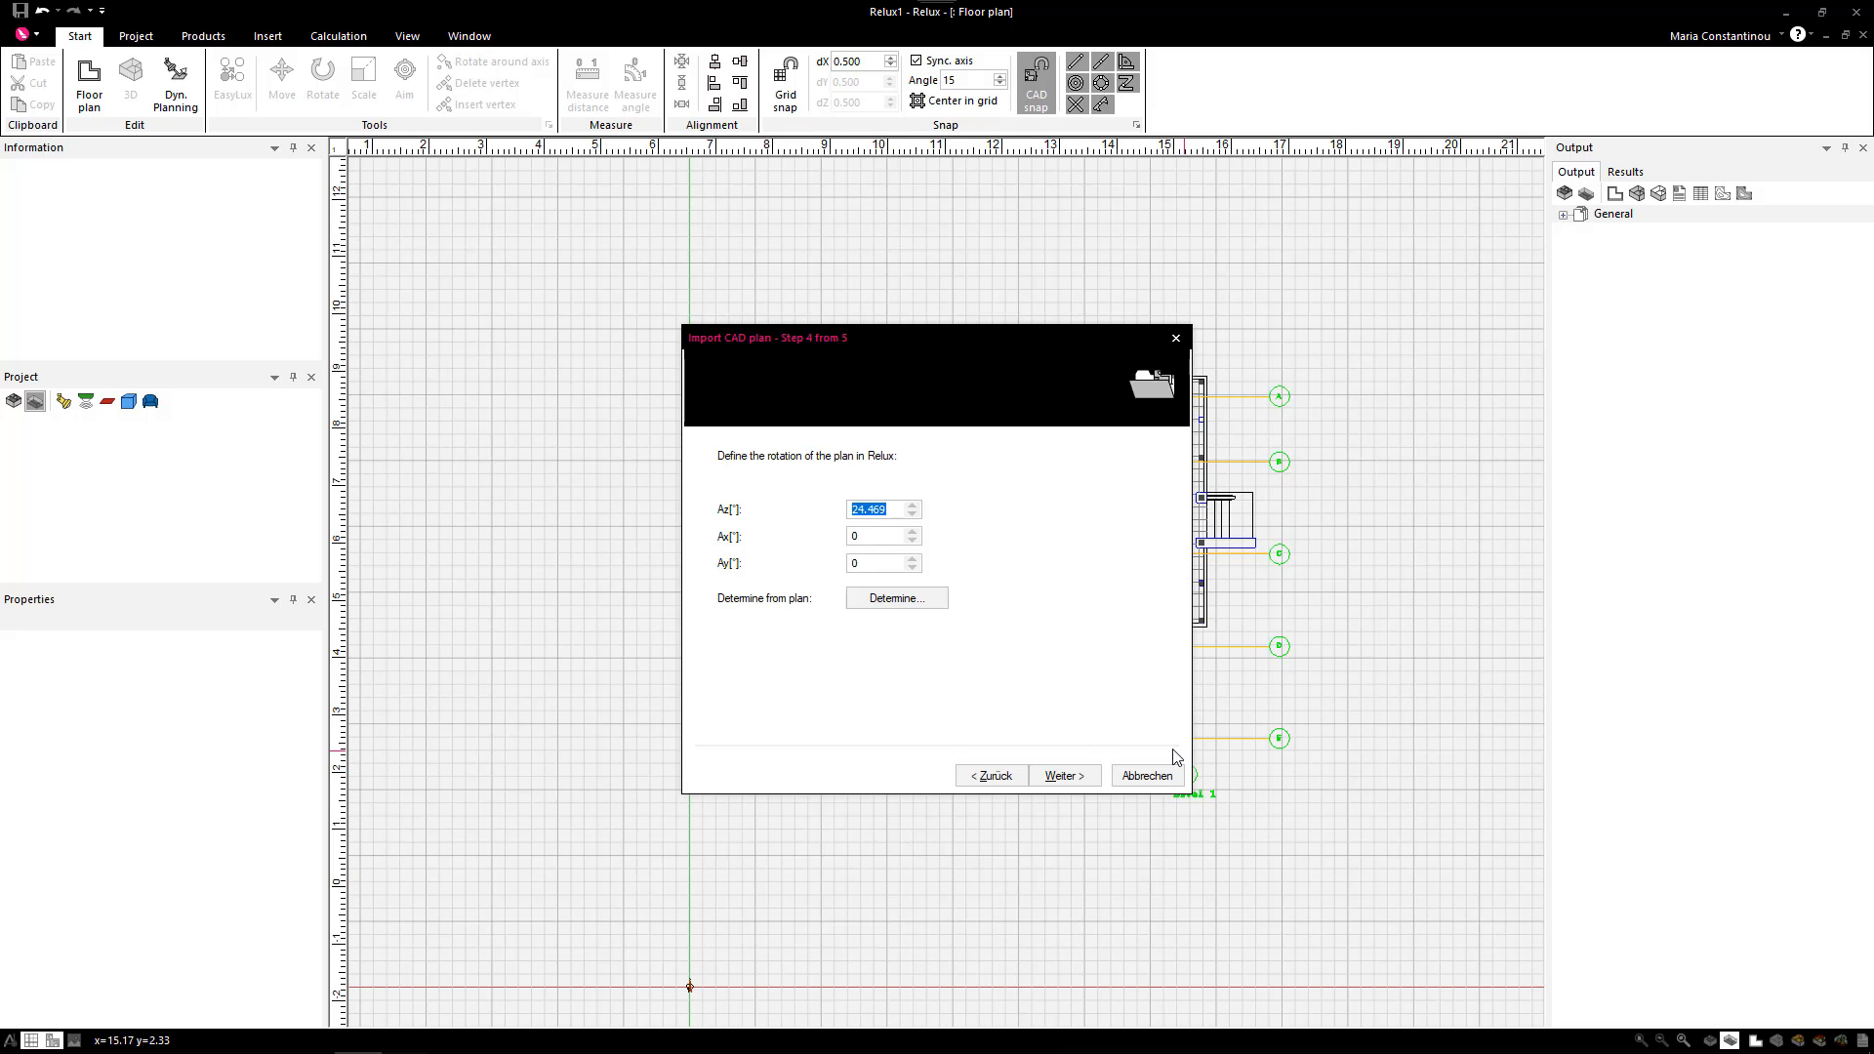
left_click_drag(838, 338, 1267, 349)
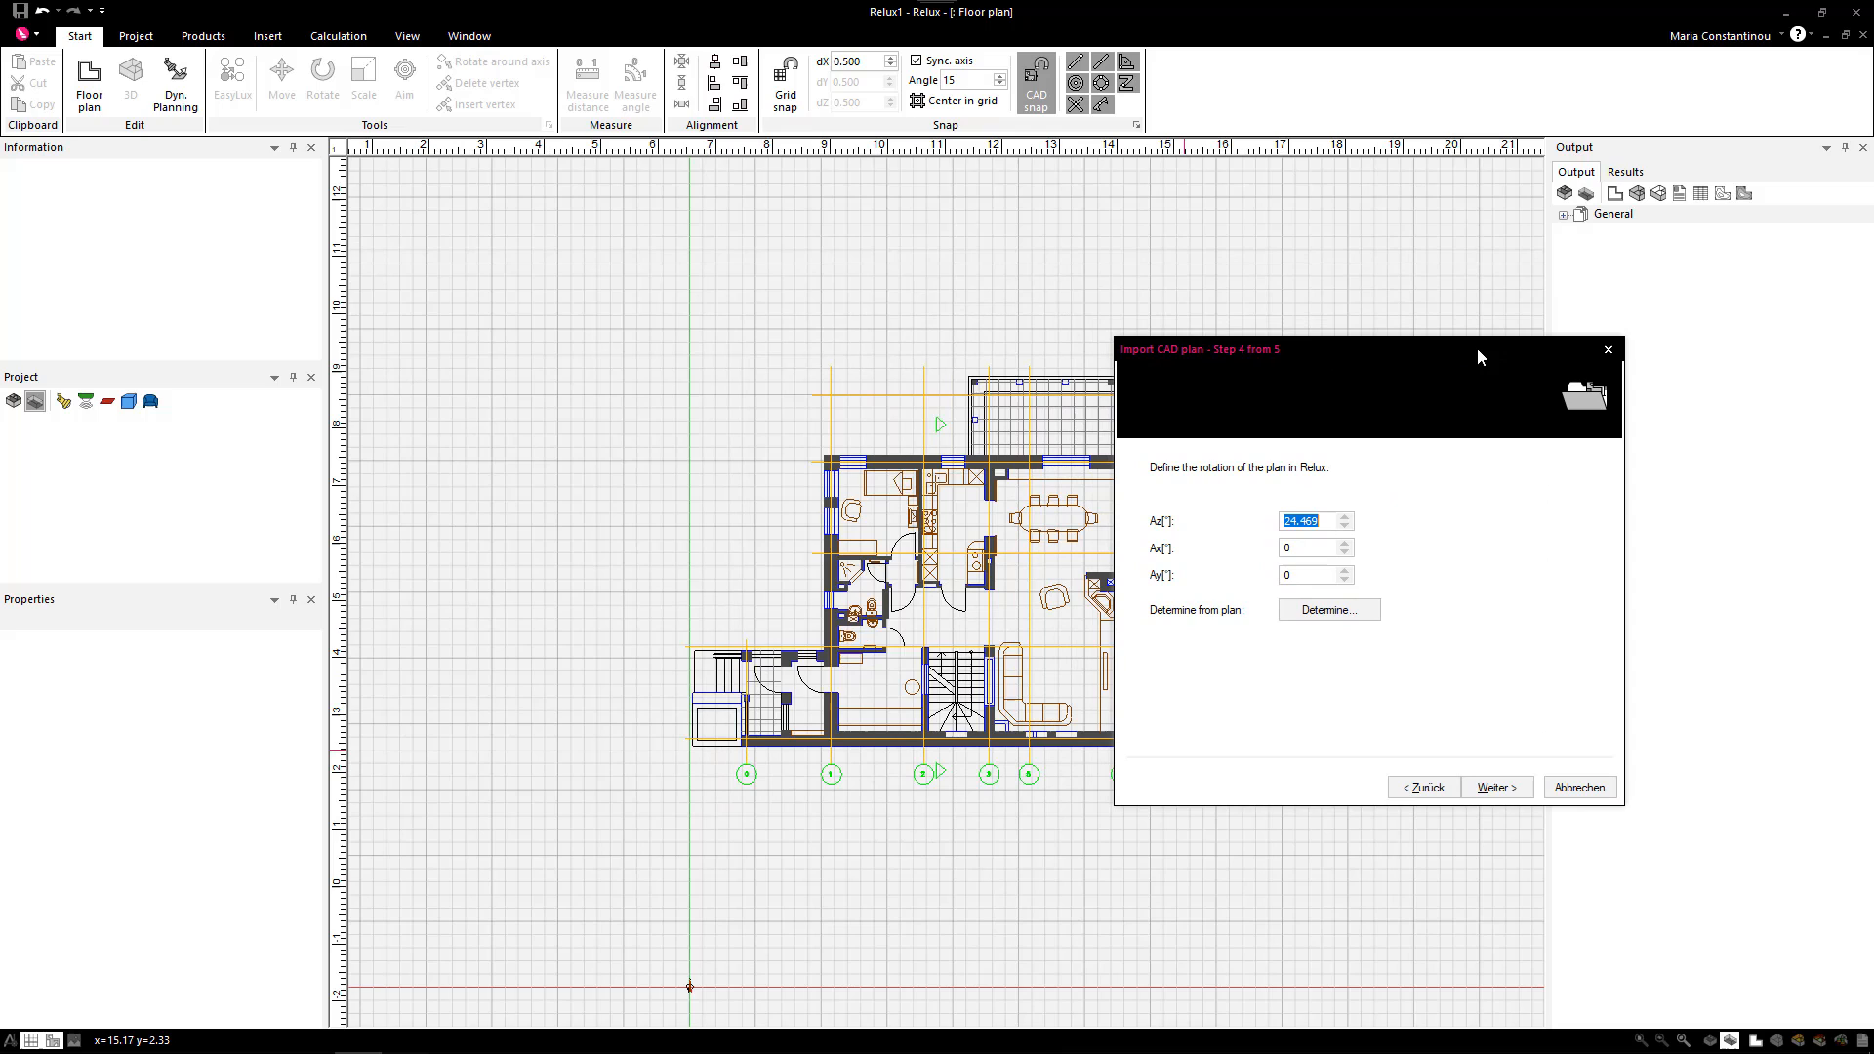
mouse_move(1364, 738)
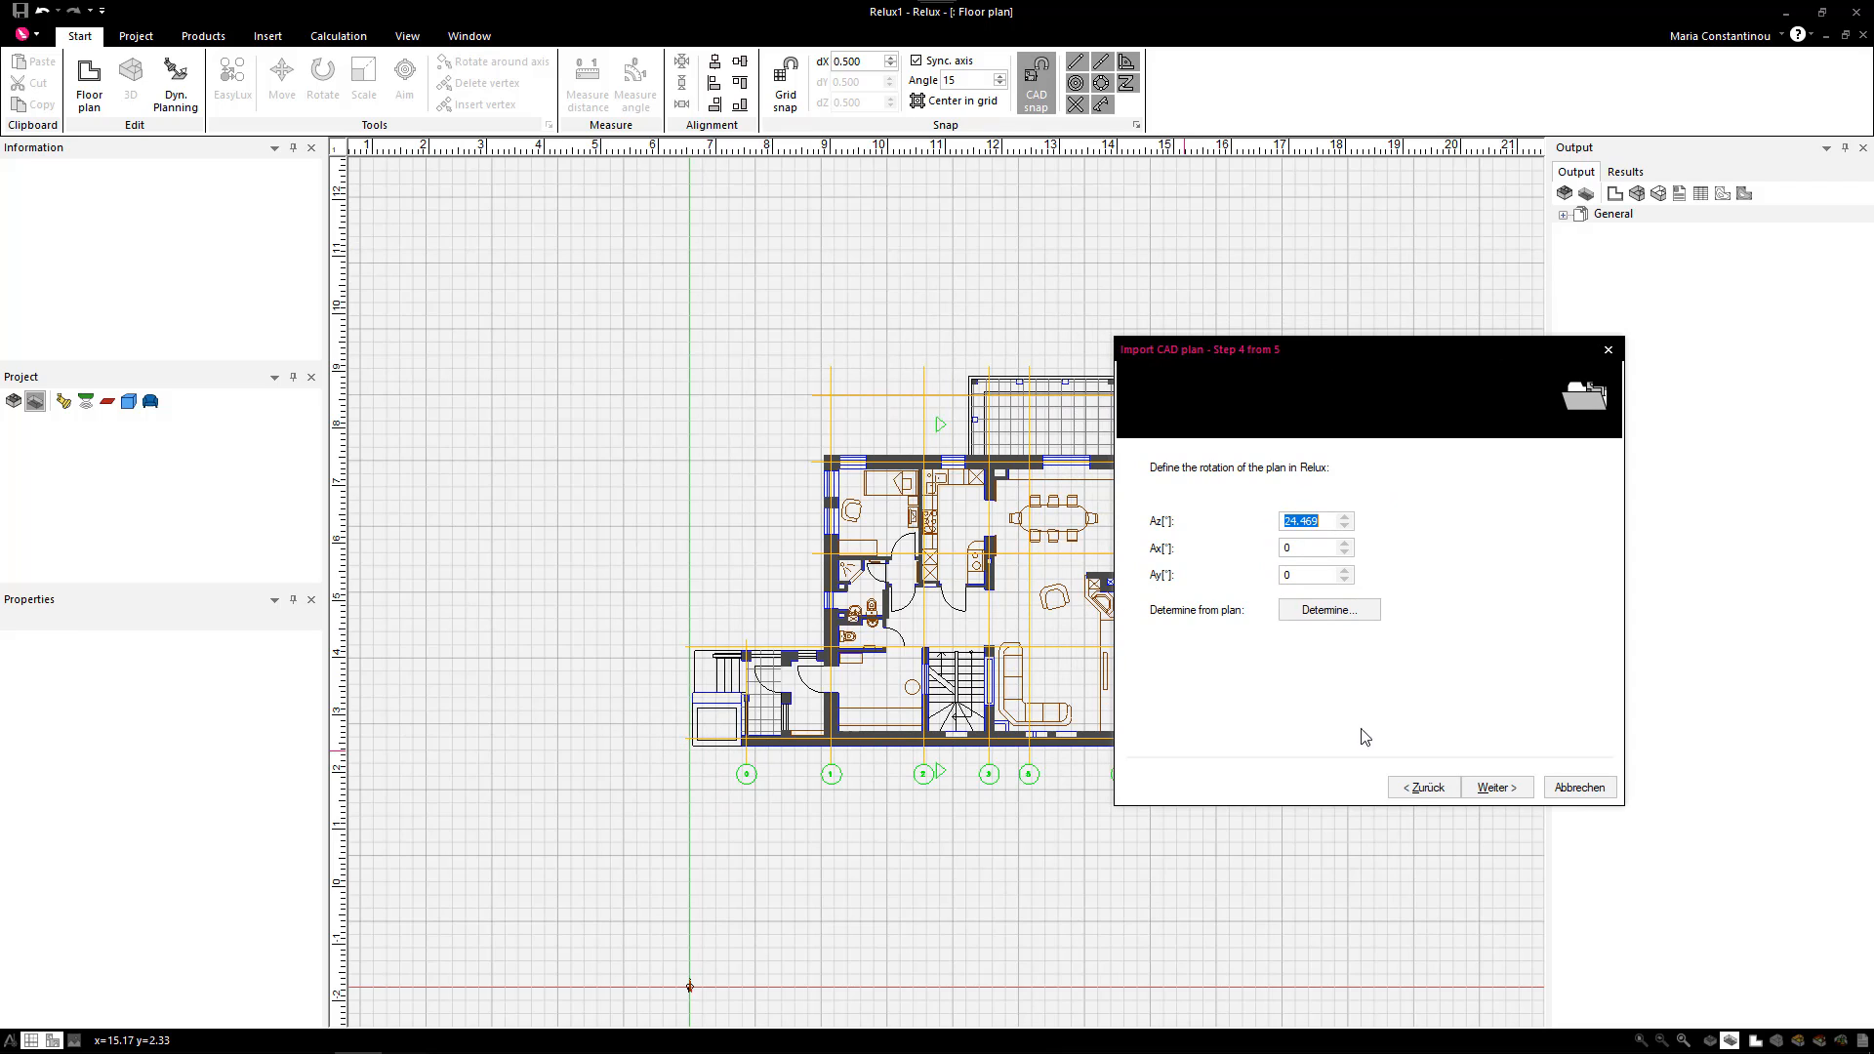
- Advance to the position step to set the plan's reference point at axis 1
left_click(1495, 786)
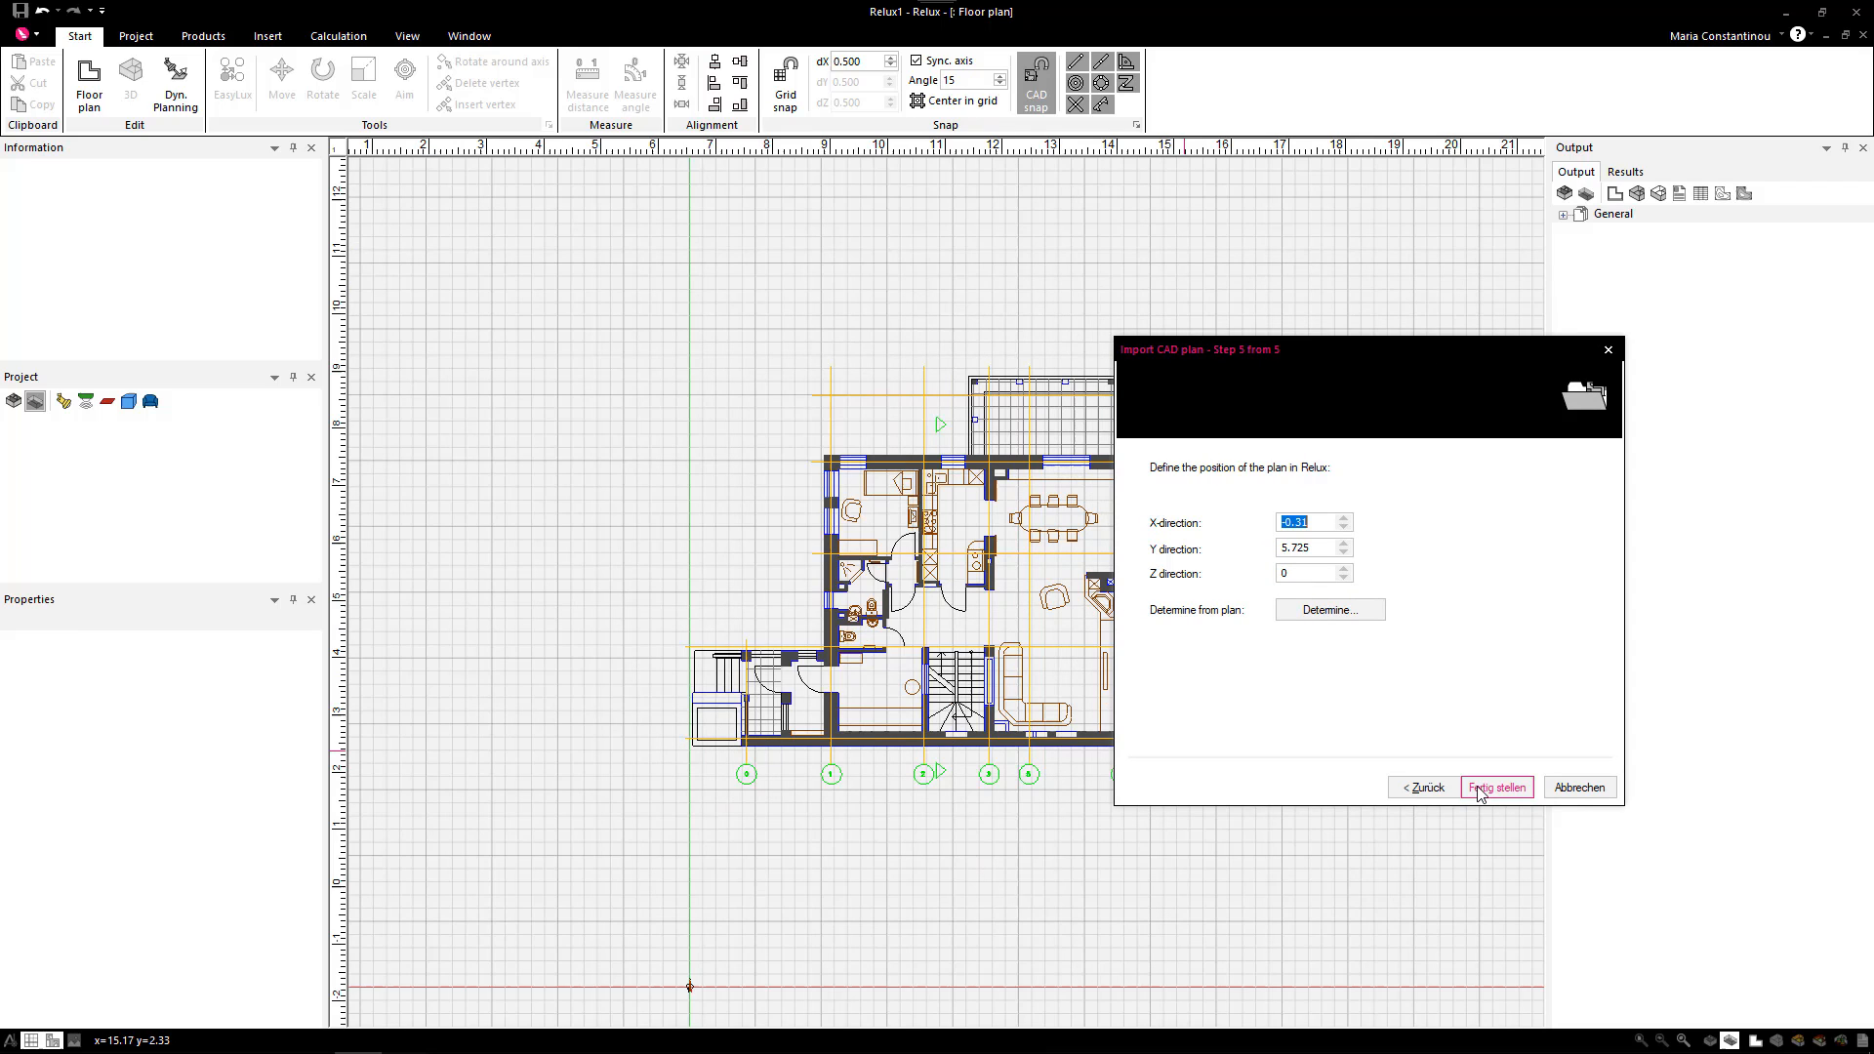
mouse_move(1337, 693)
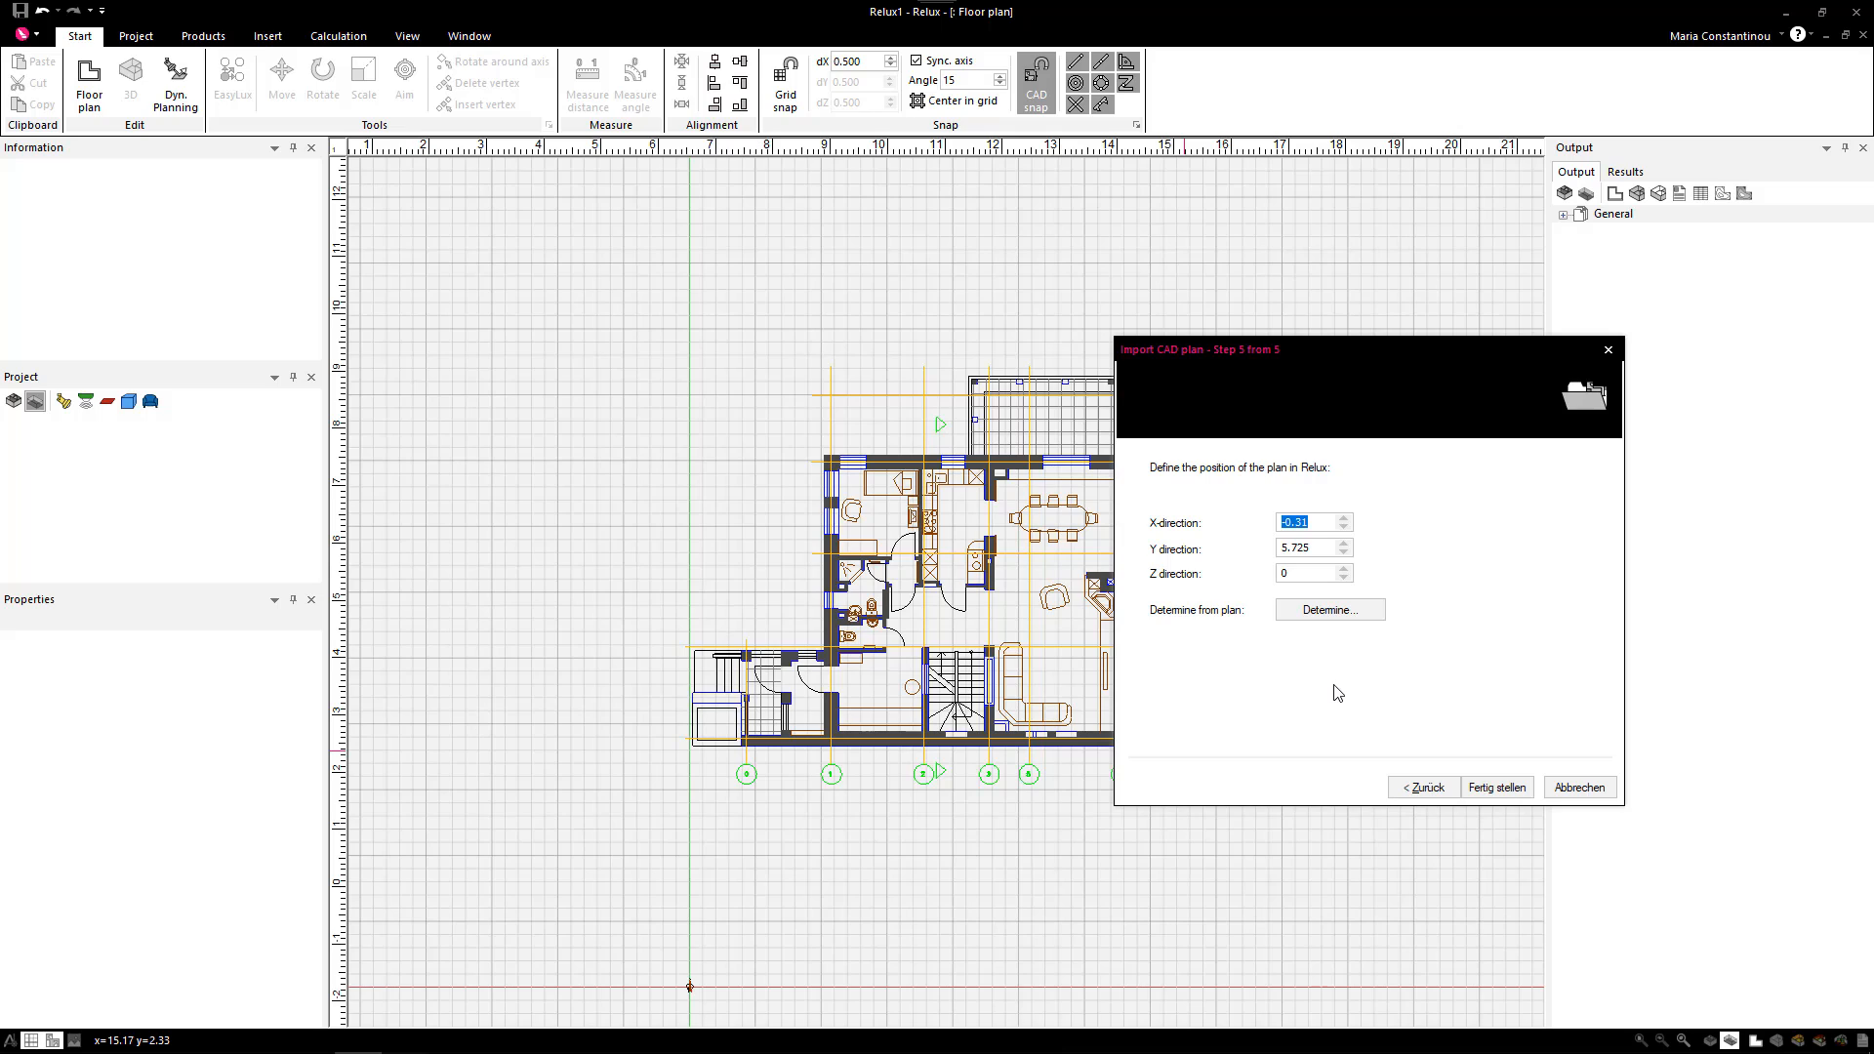
mouse_move(1220, 592)
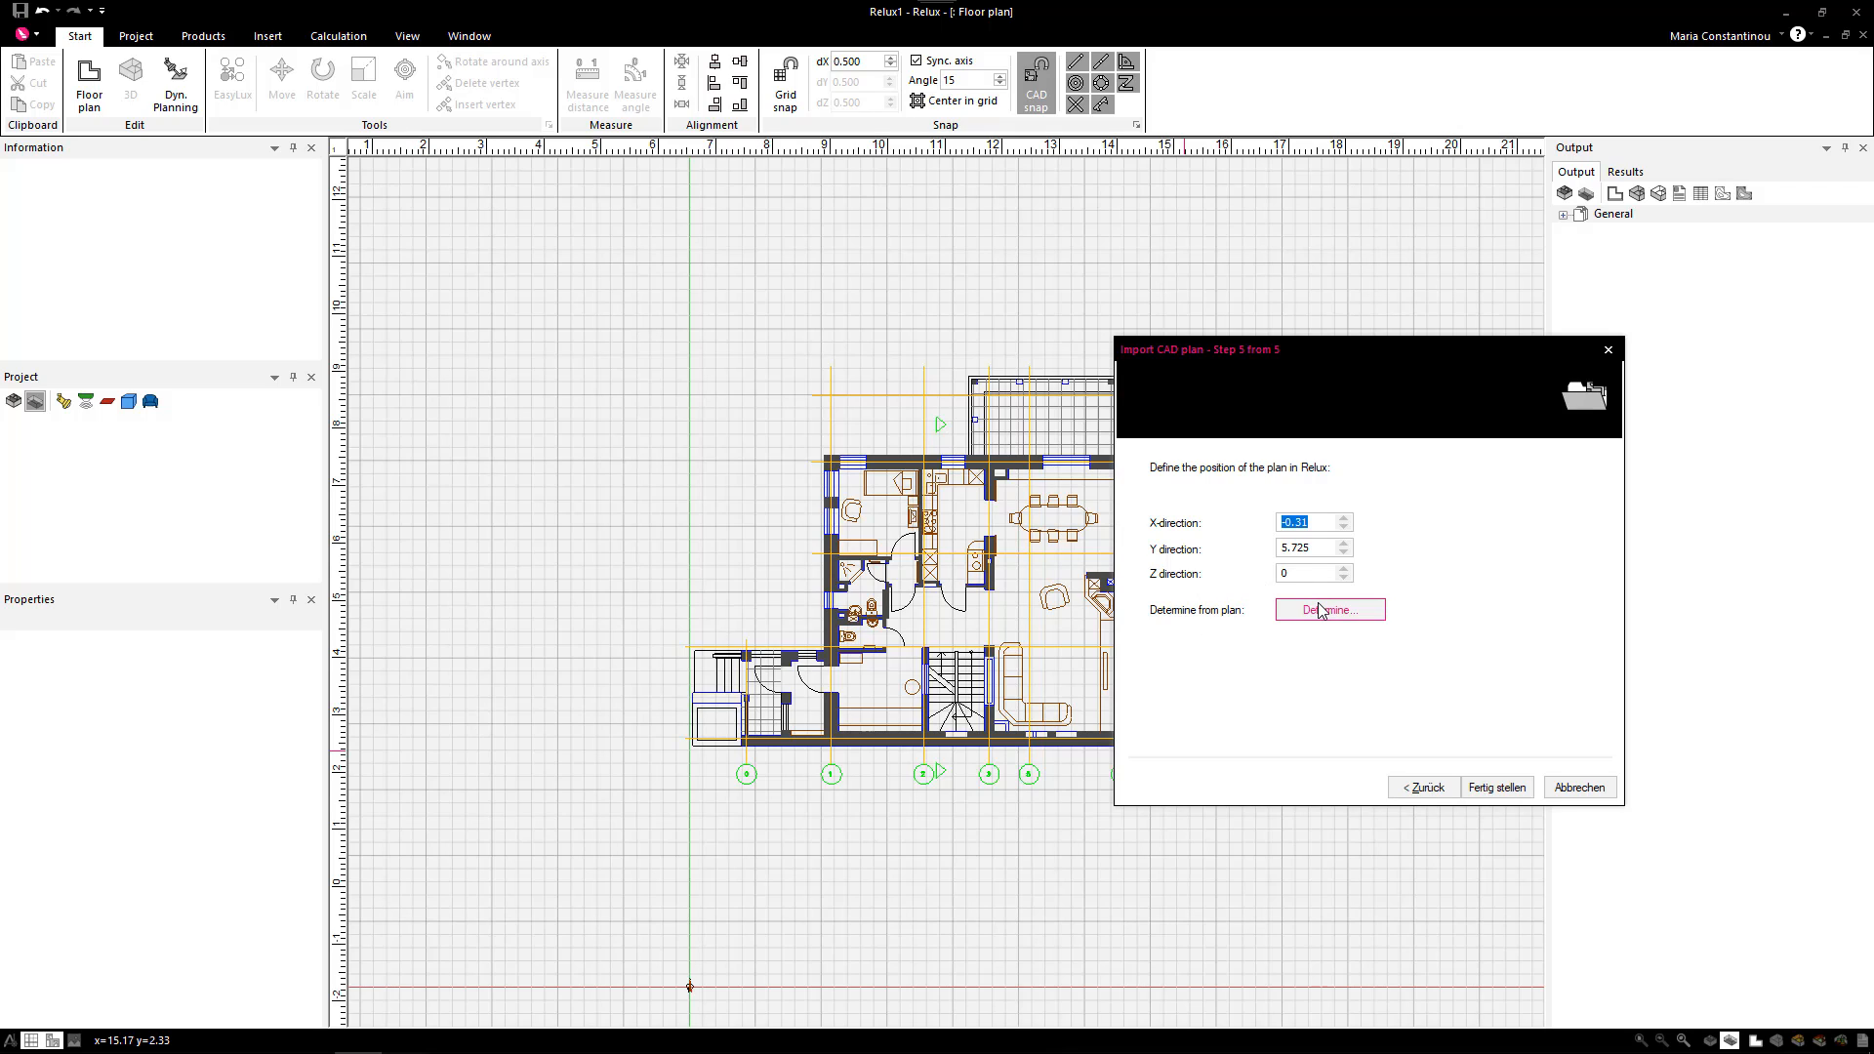
mouse_move(756, 744)
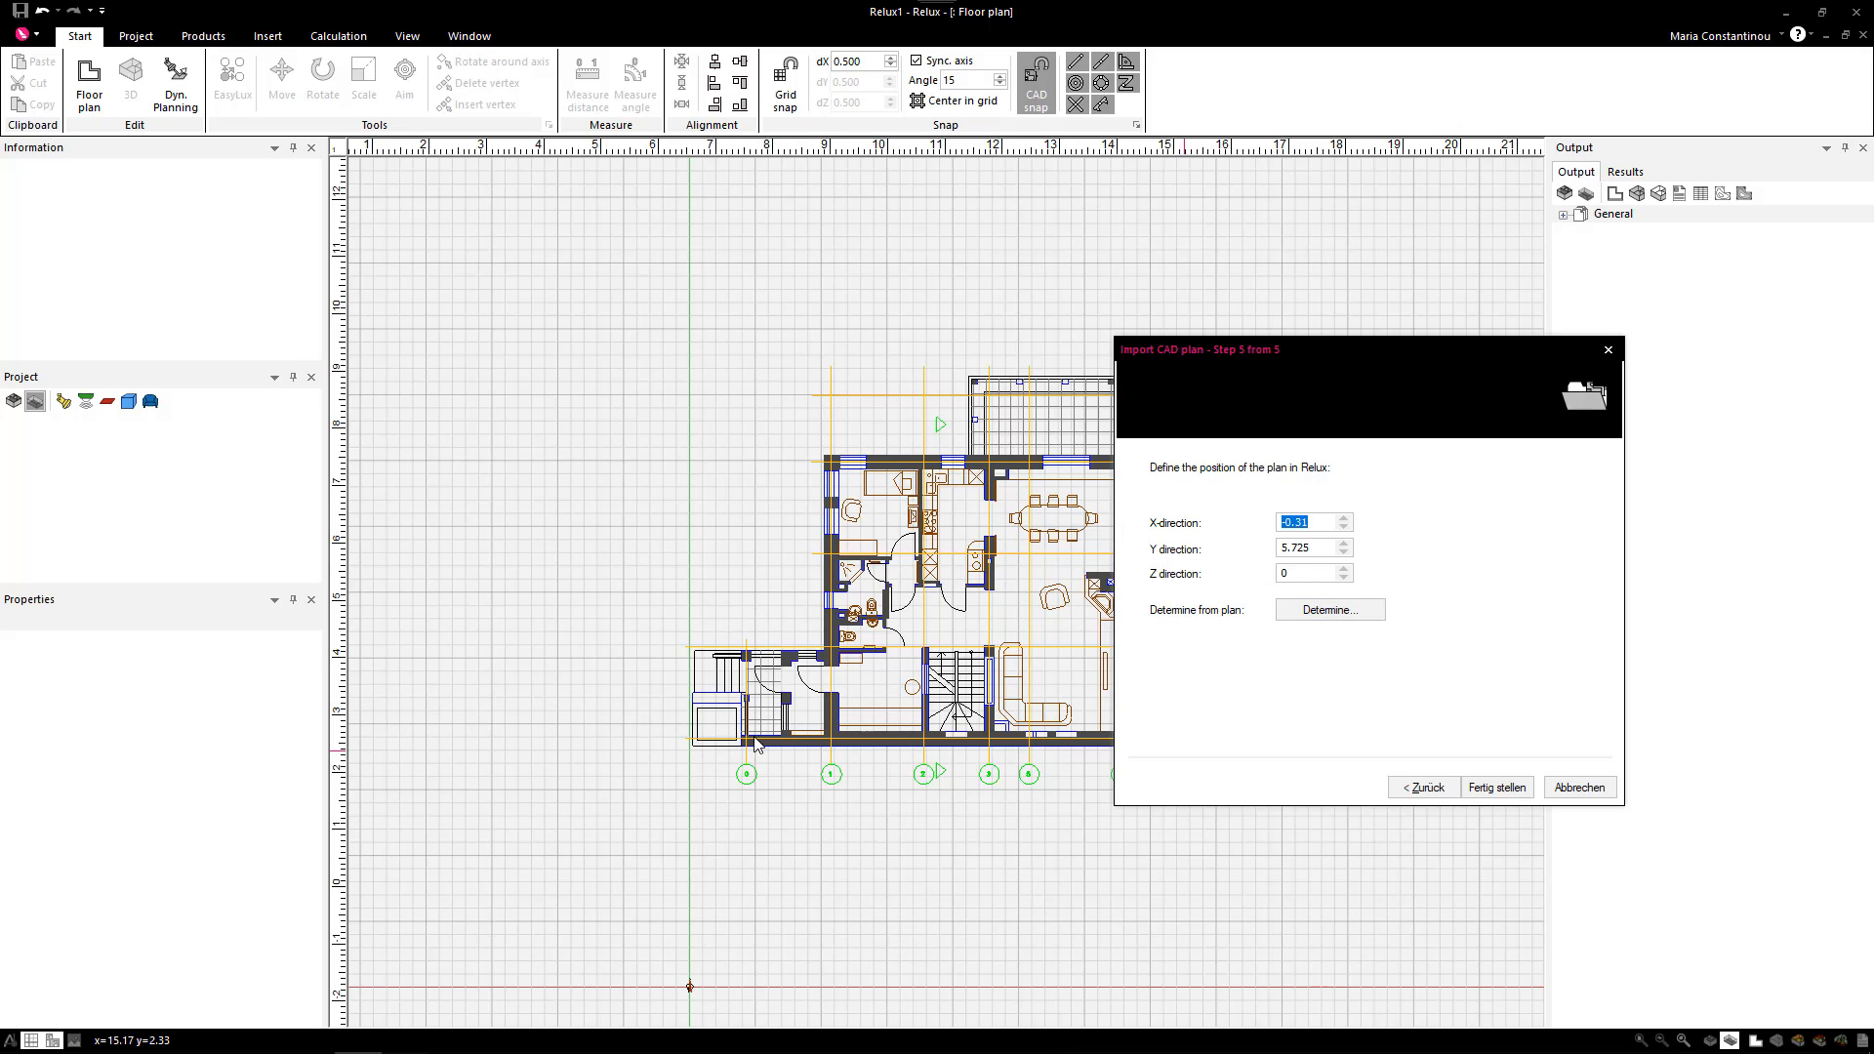
mouse_move(715, 951)
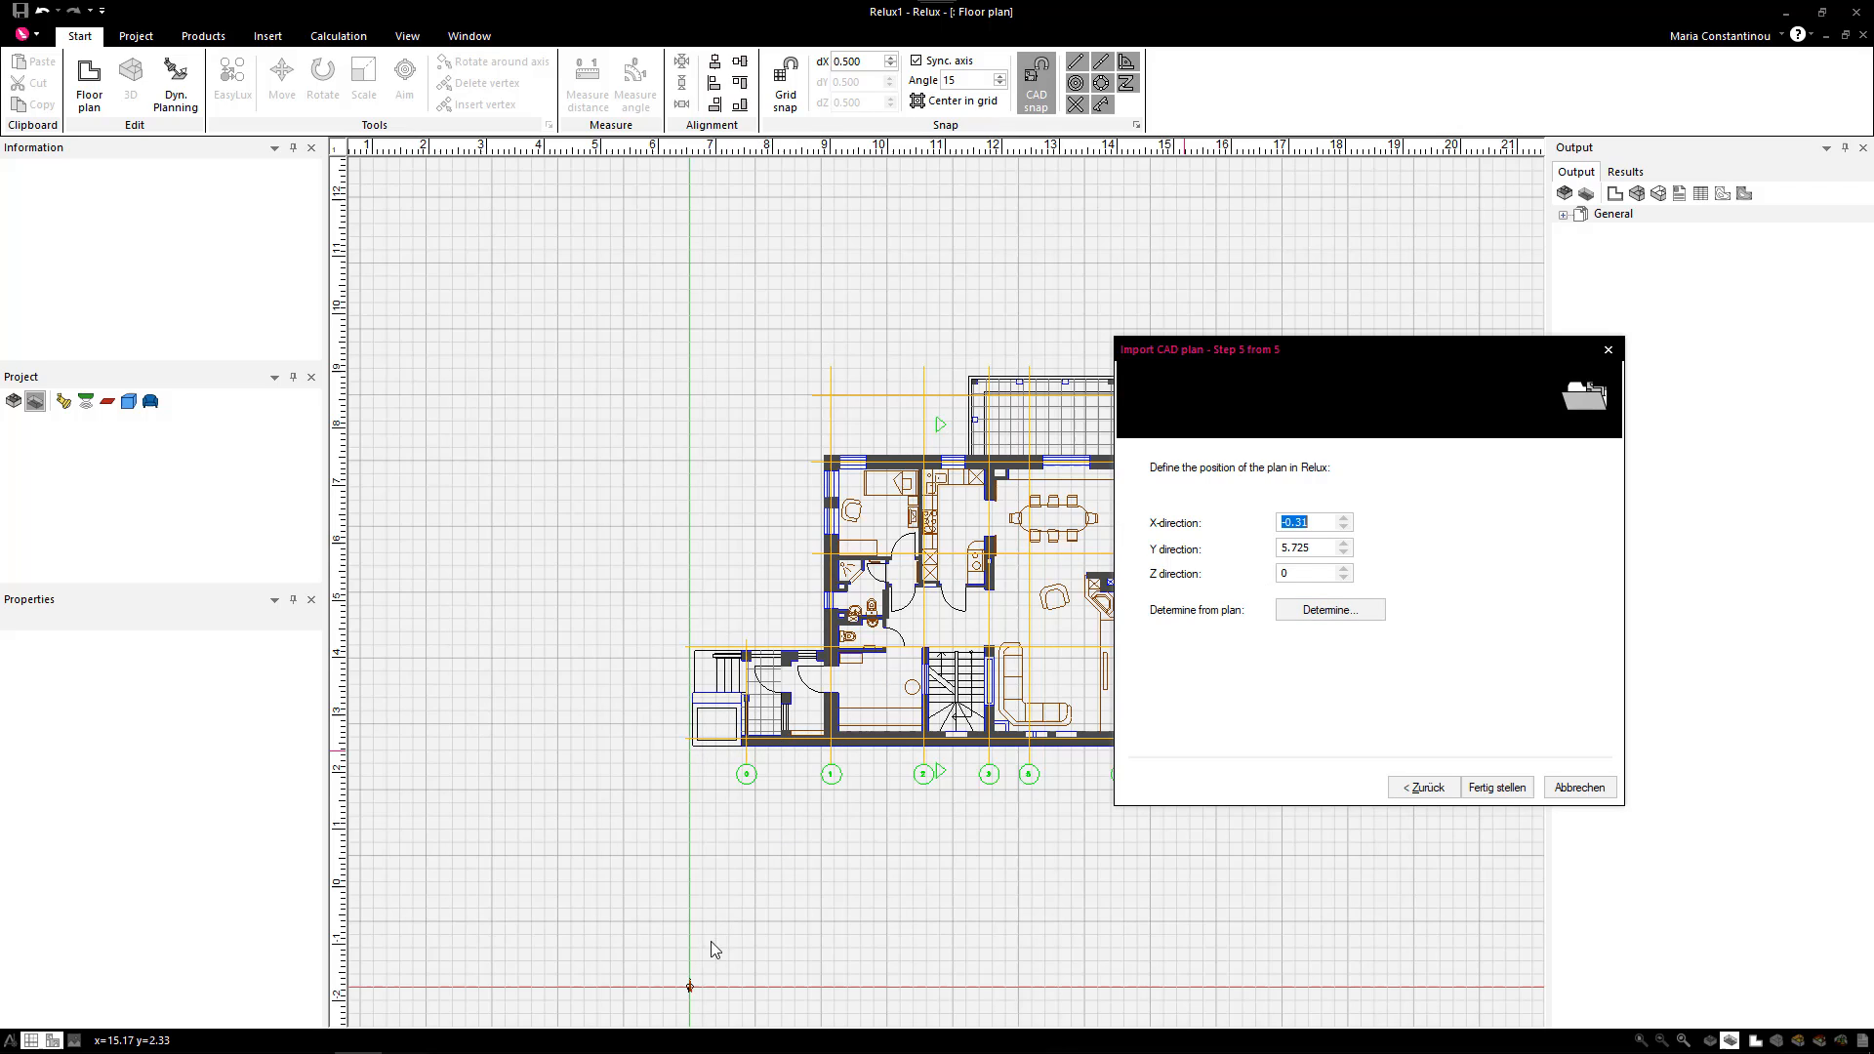
mouse_move(966, 857)
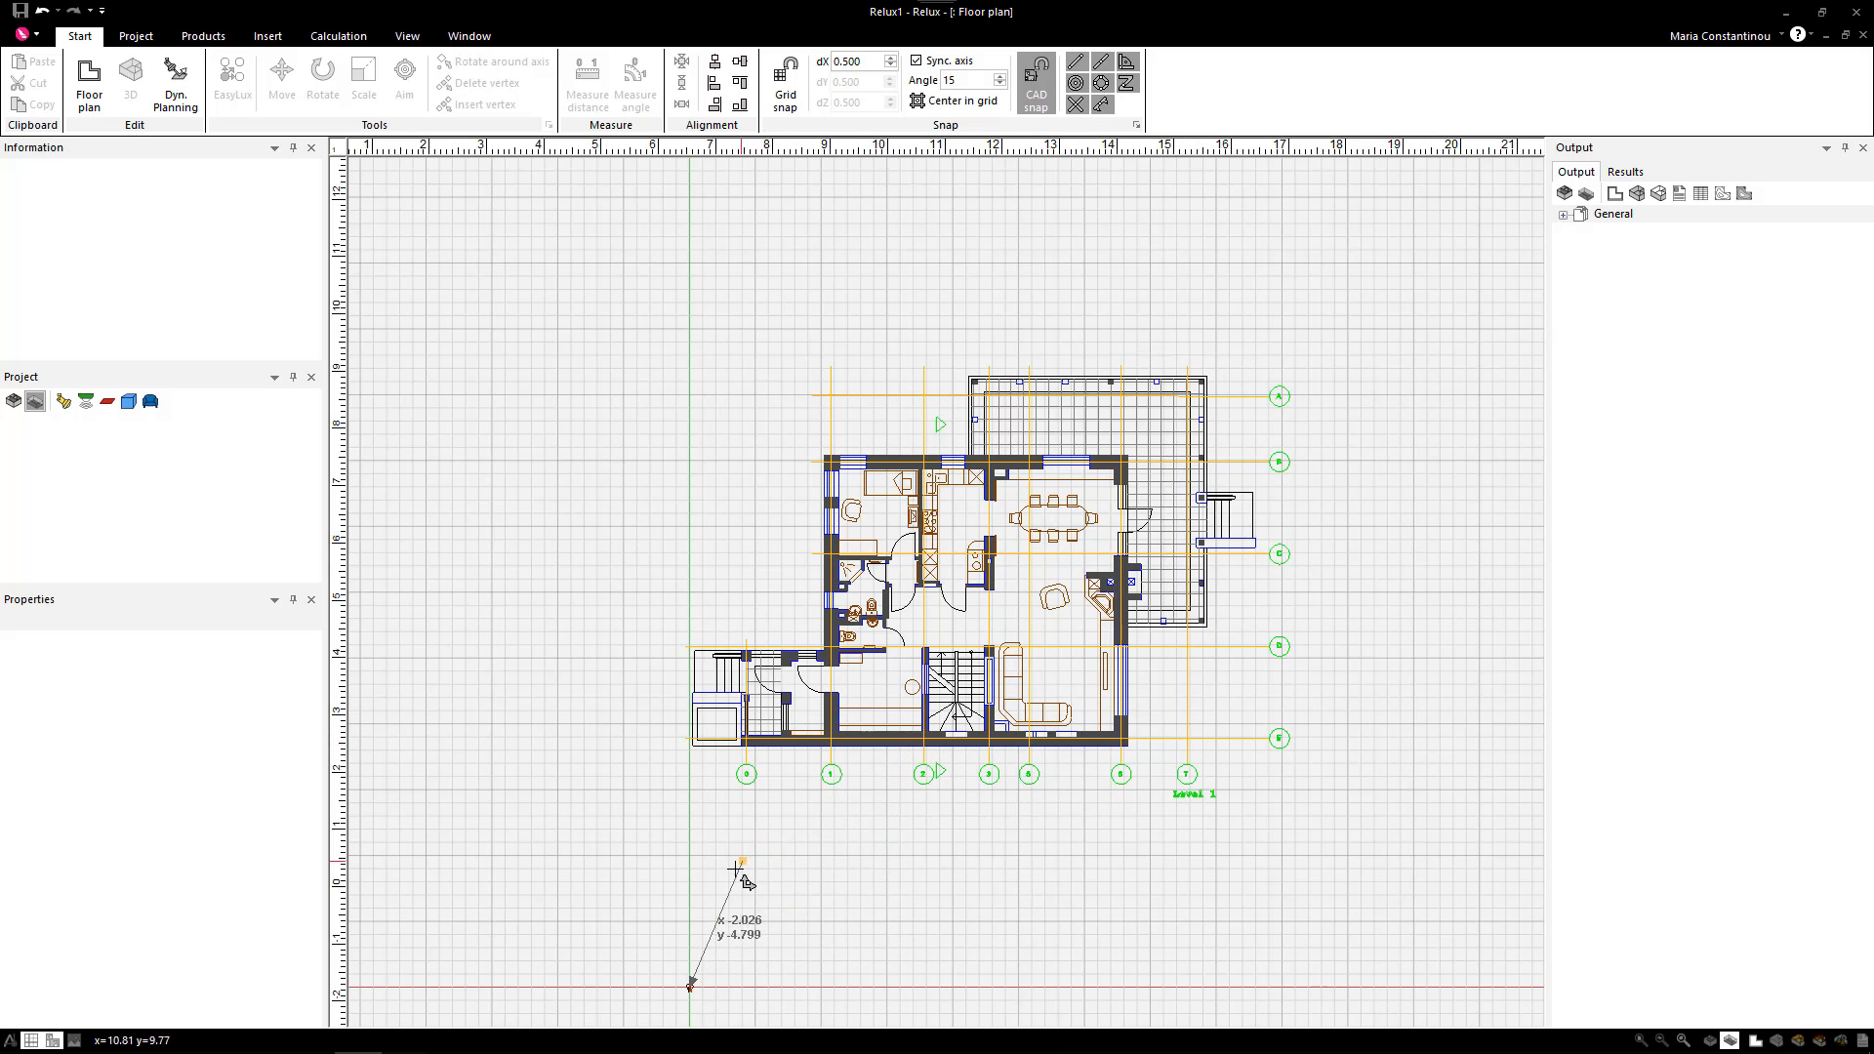
mouse_move(851, 783)
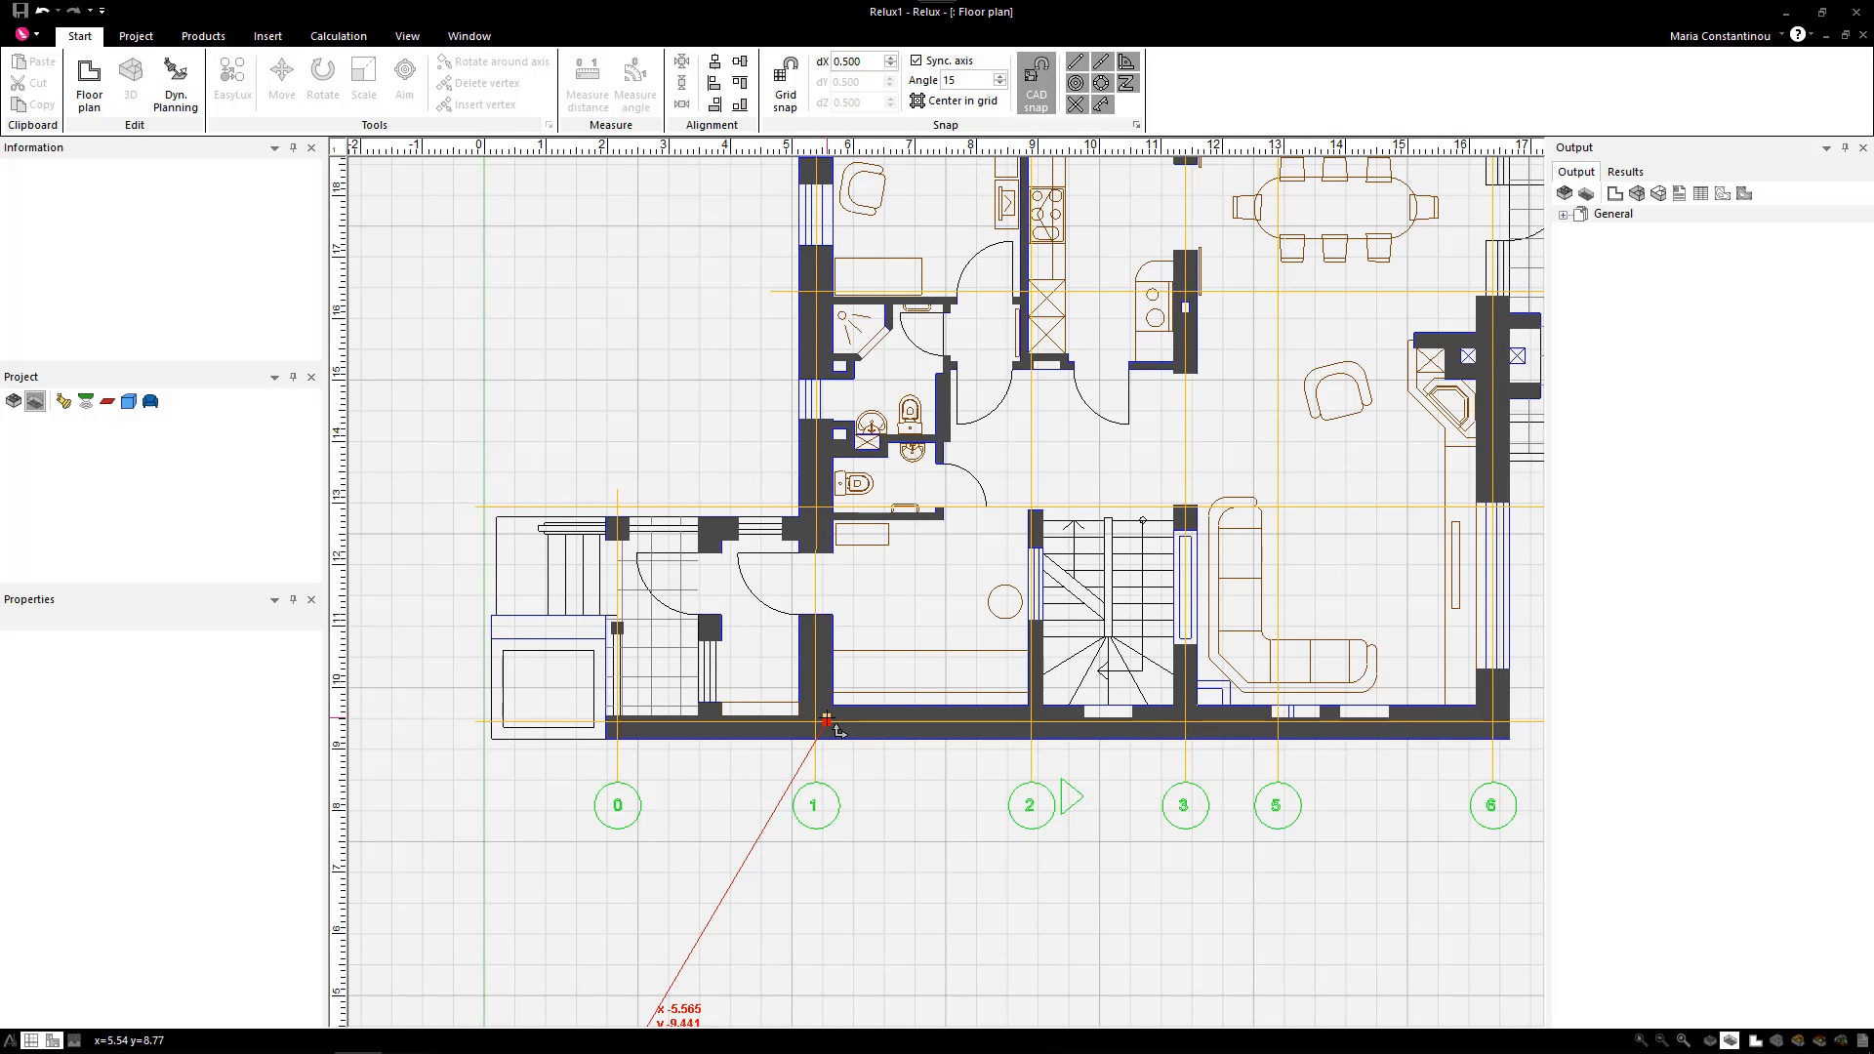
mouse_move(838, 706)
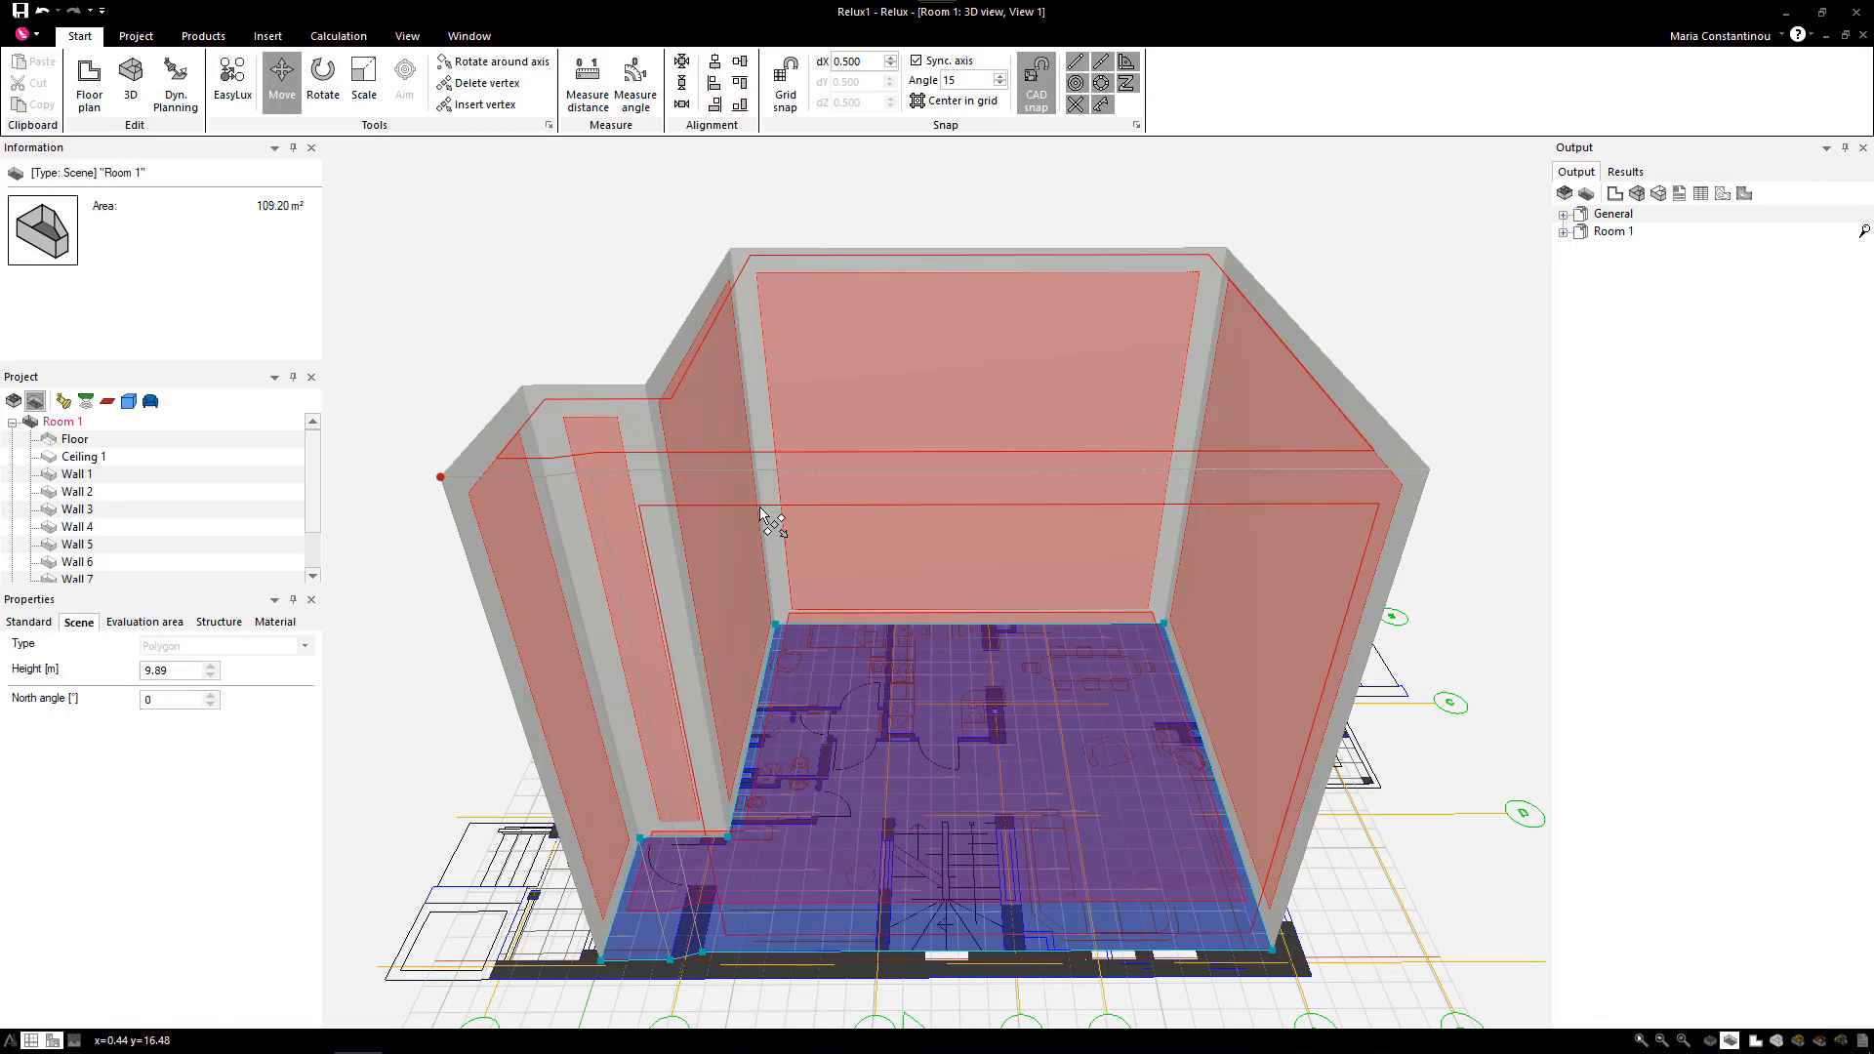
mouse_move(33, 33)
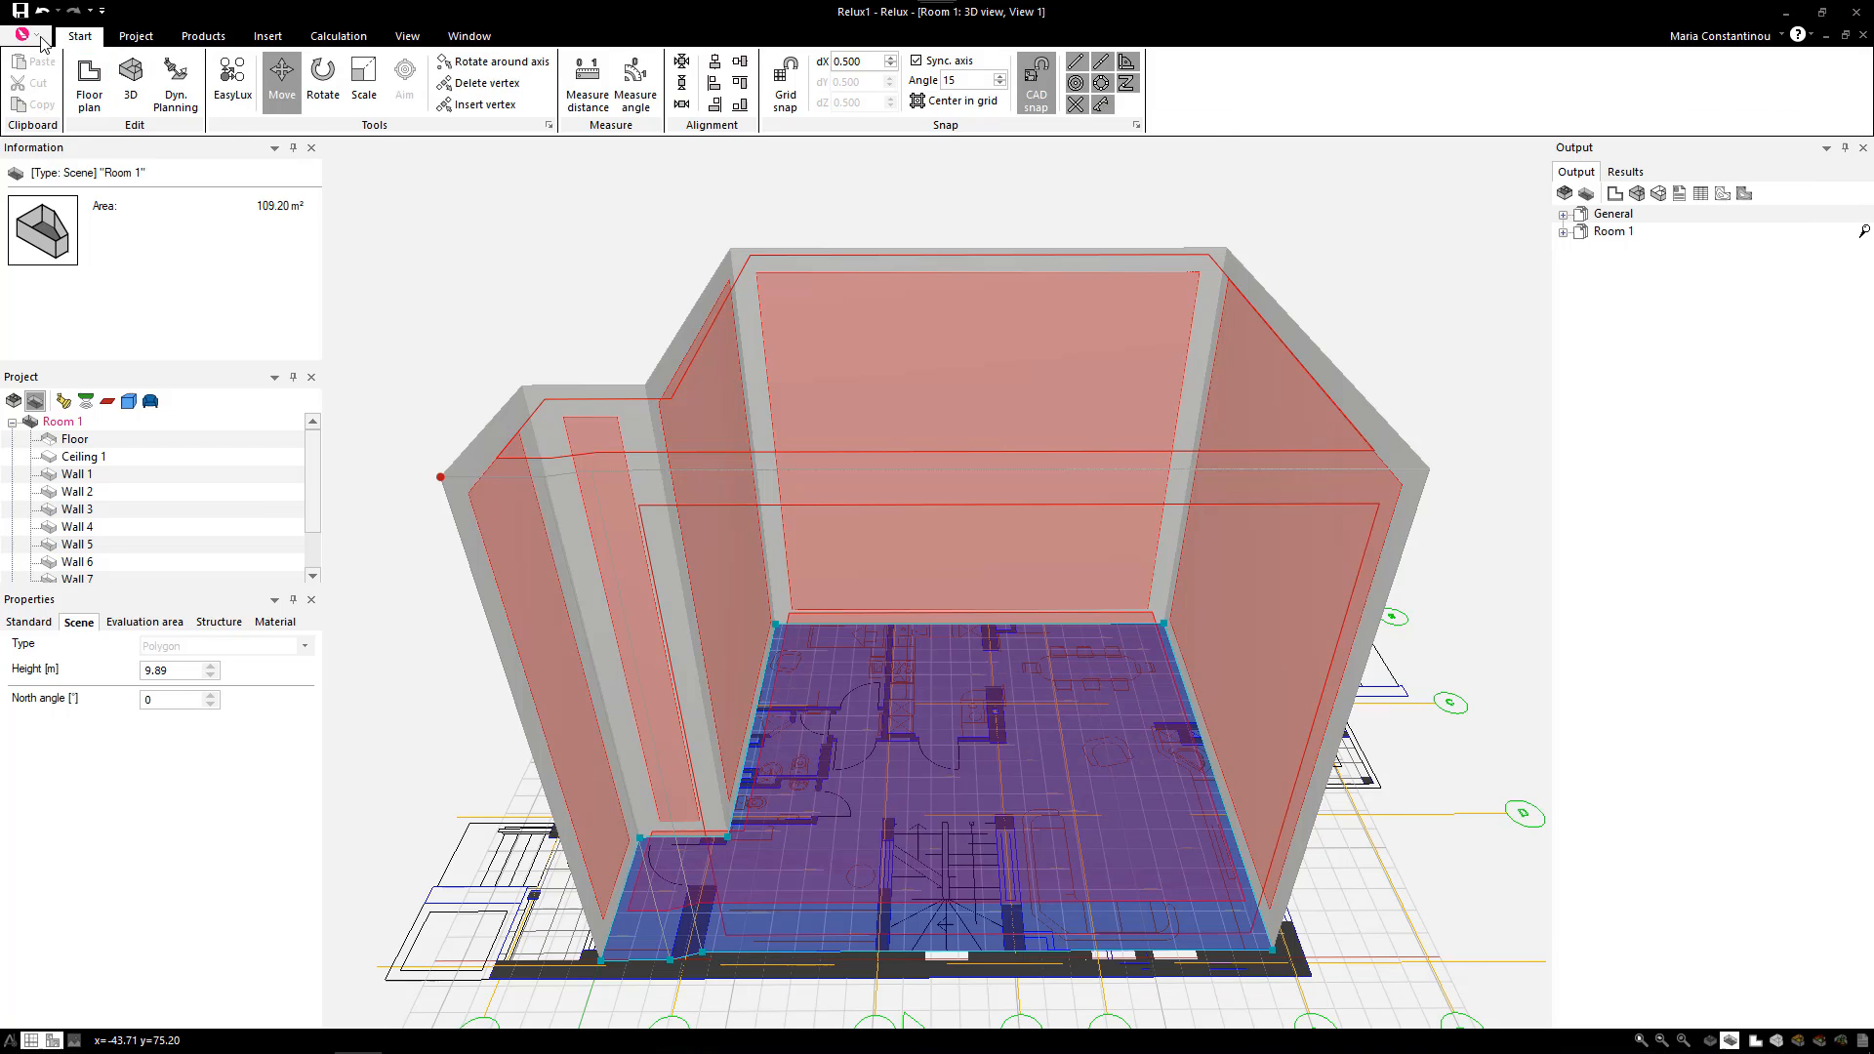
- Import Villa-FirstFloor.dwg as another CAD plan and reach its millimetre unit step
left_click(20, 12)
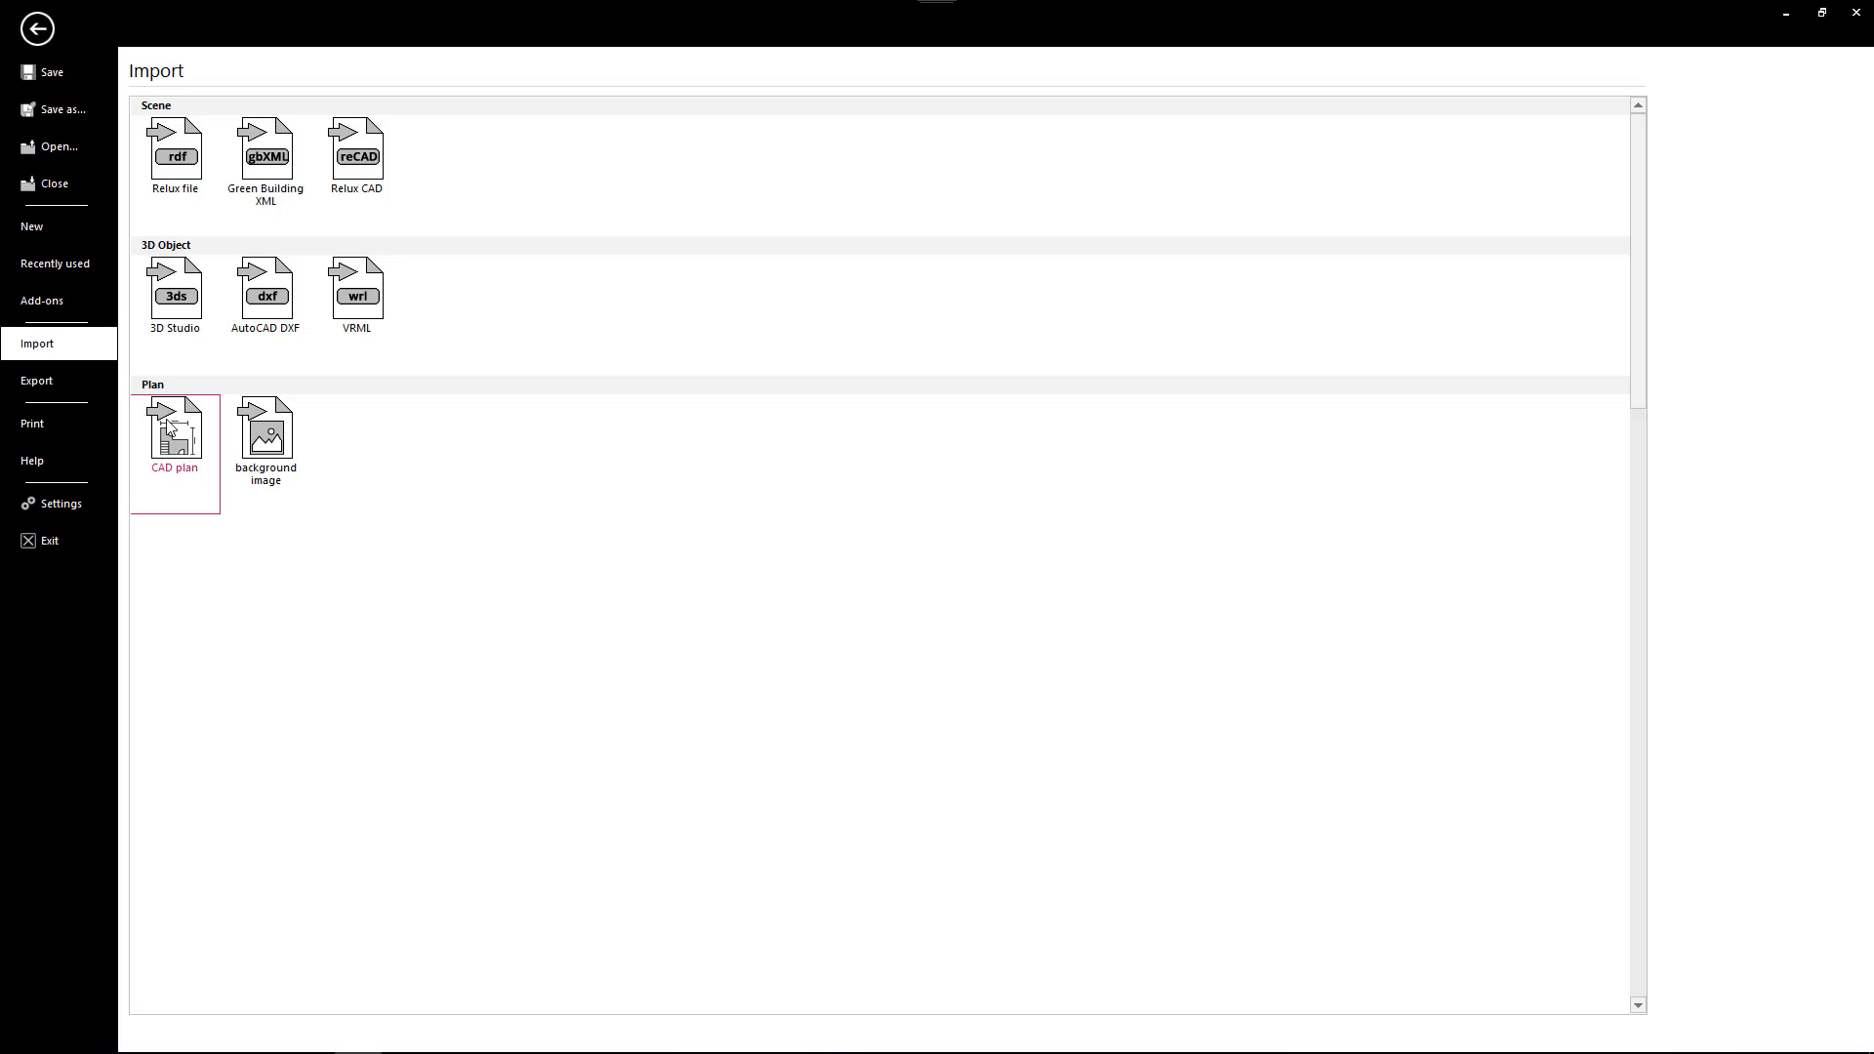
double_click(173, 427)
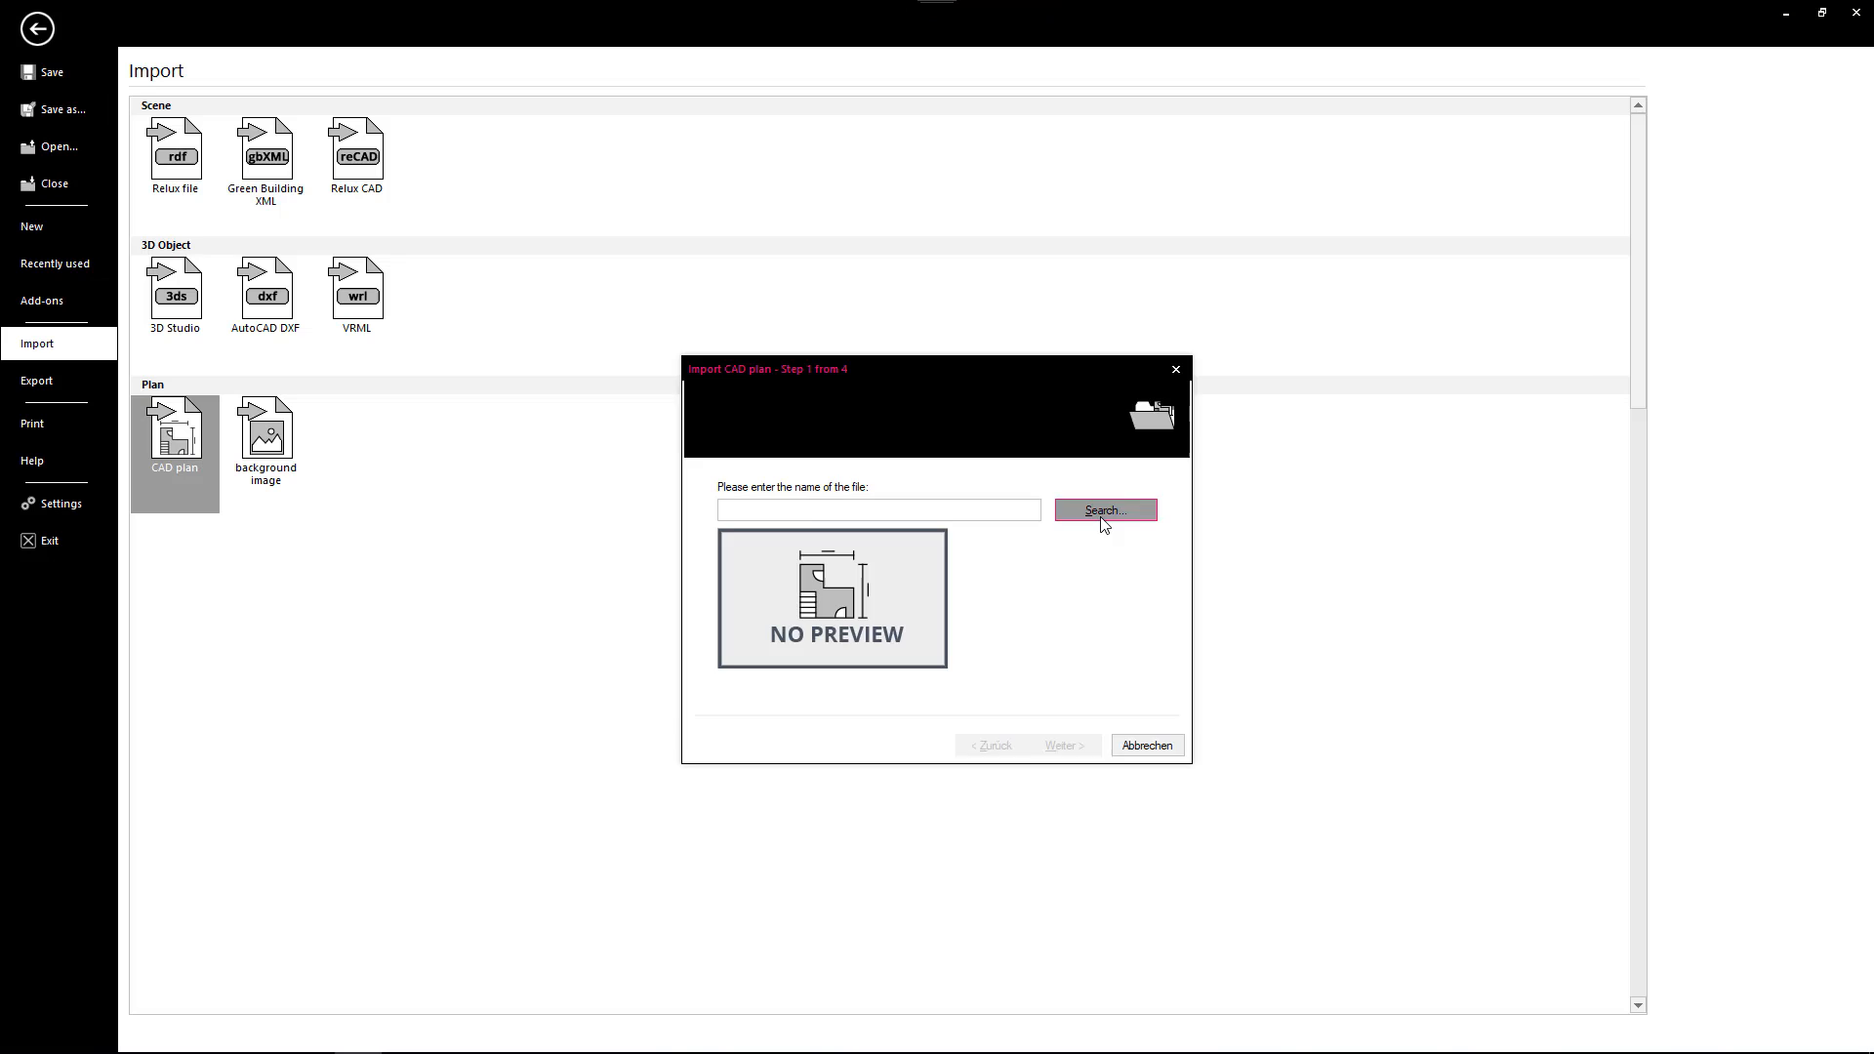
left_click(1103, 510)
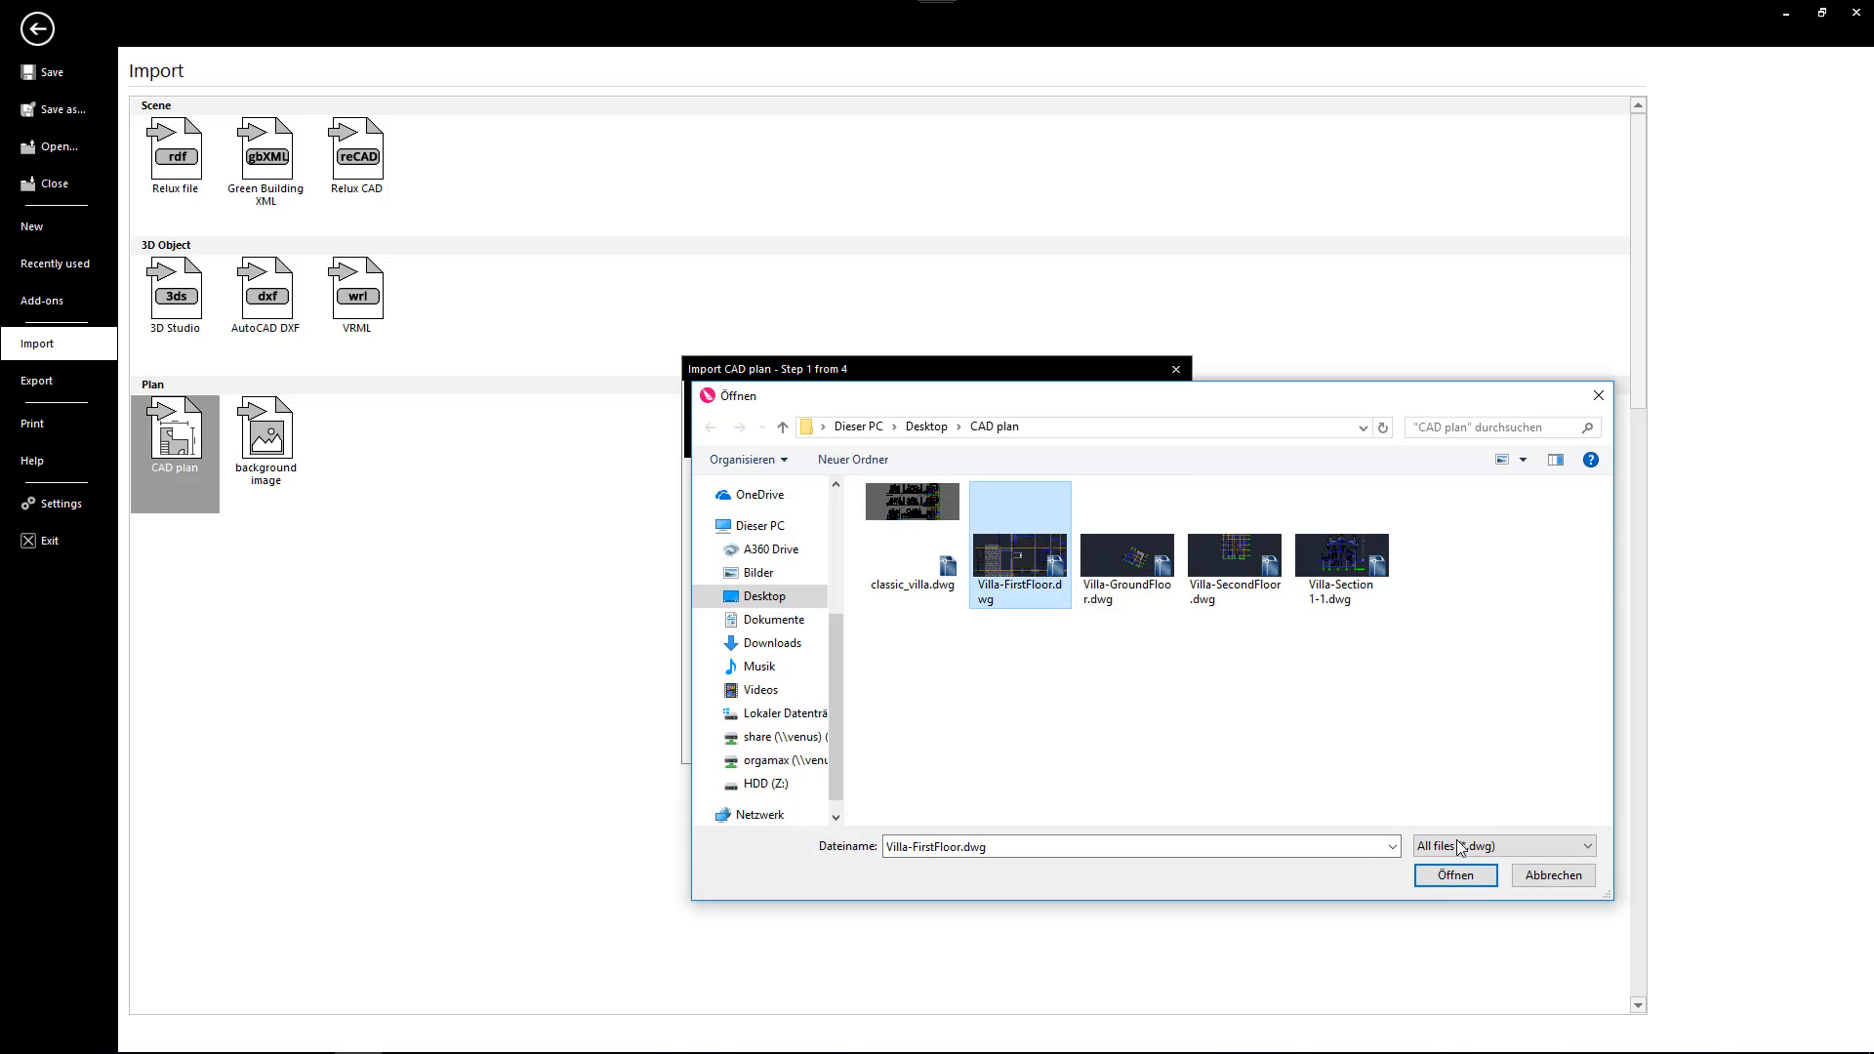
left_click(1453, 874)
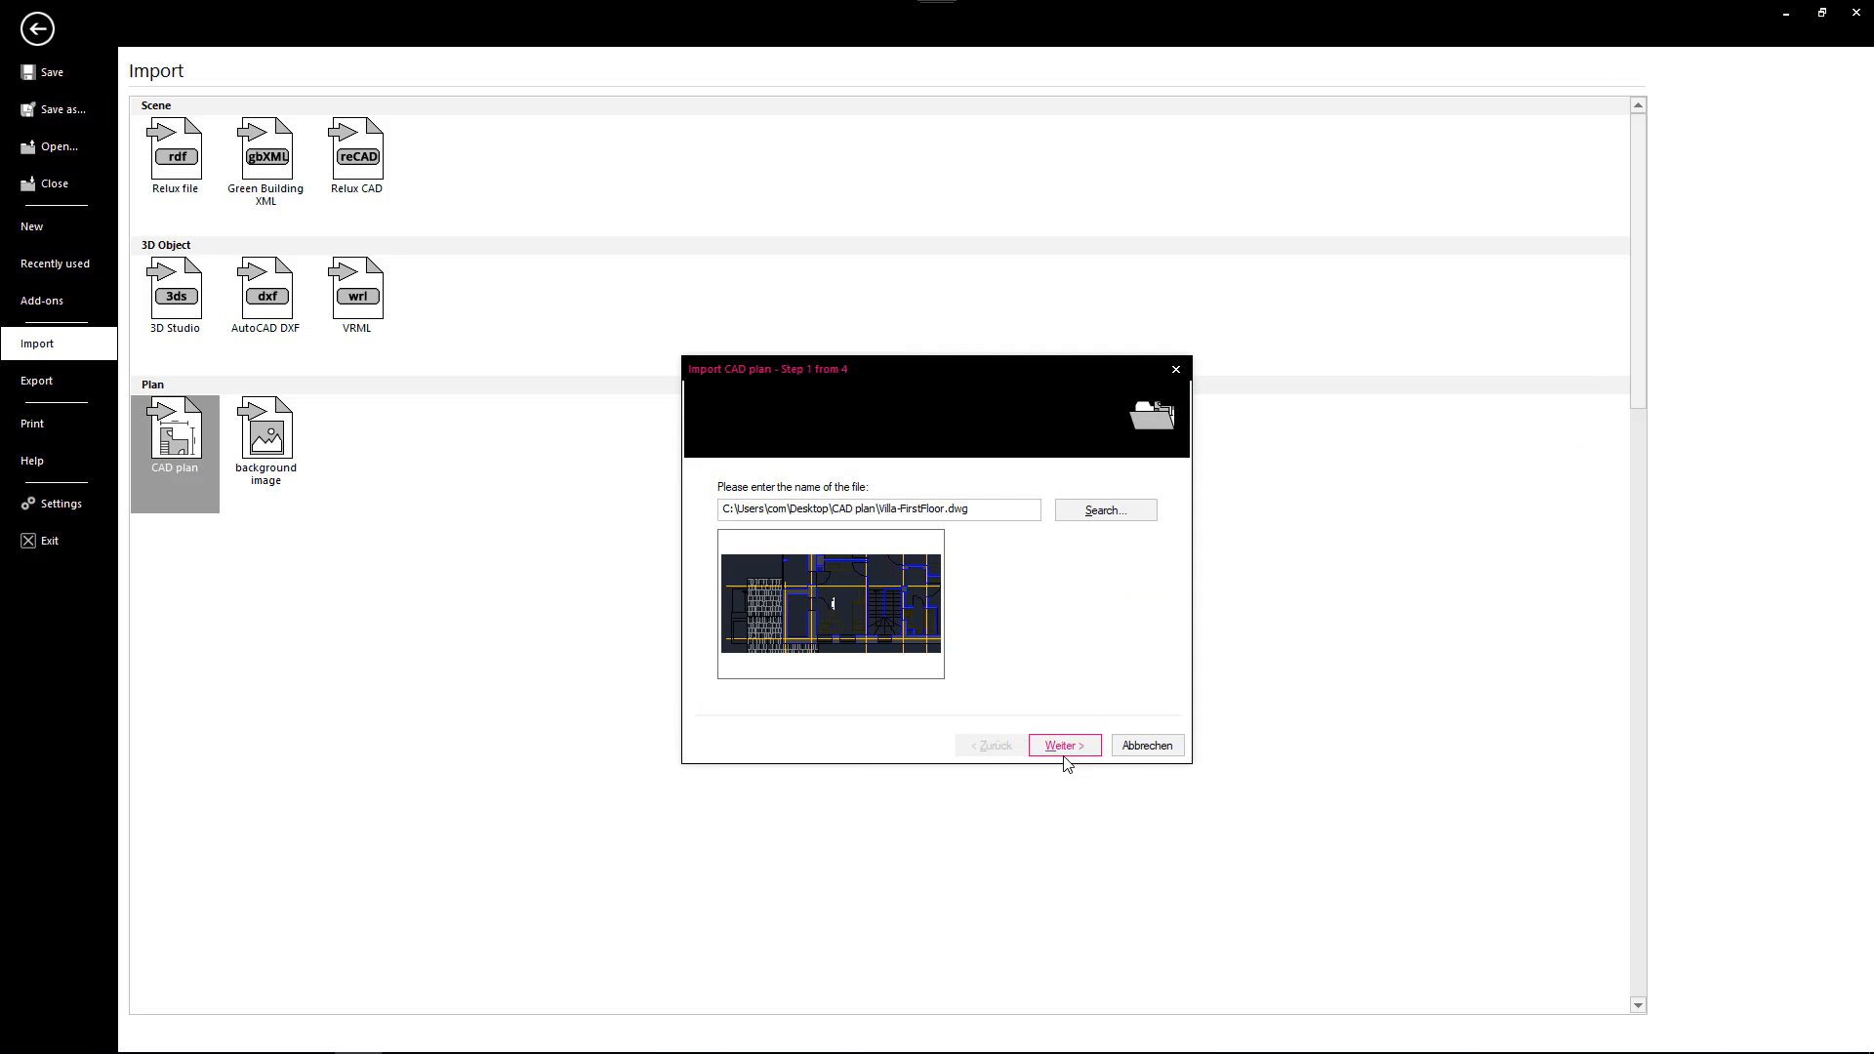
left_click(1062, 744)
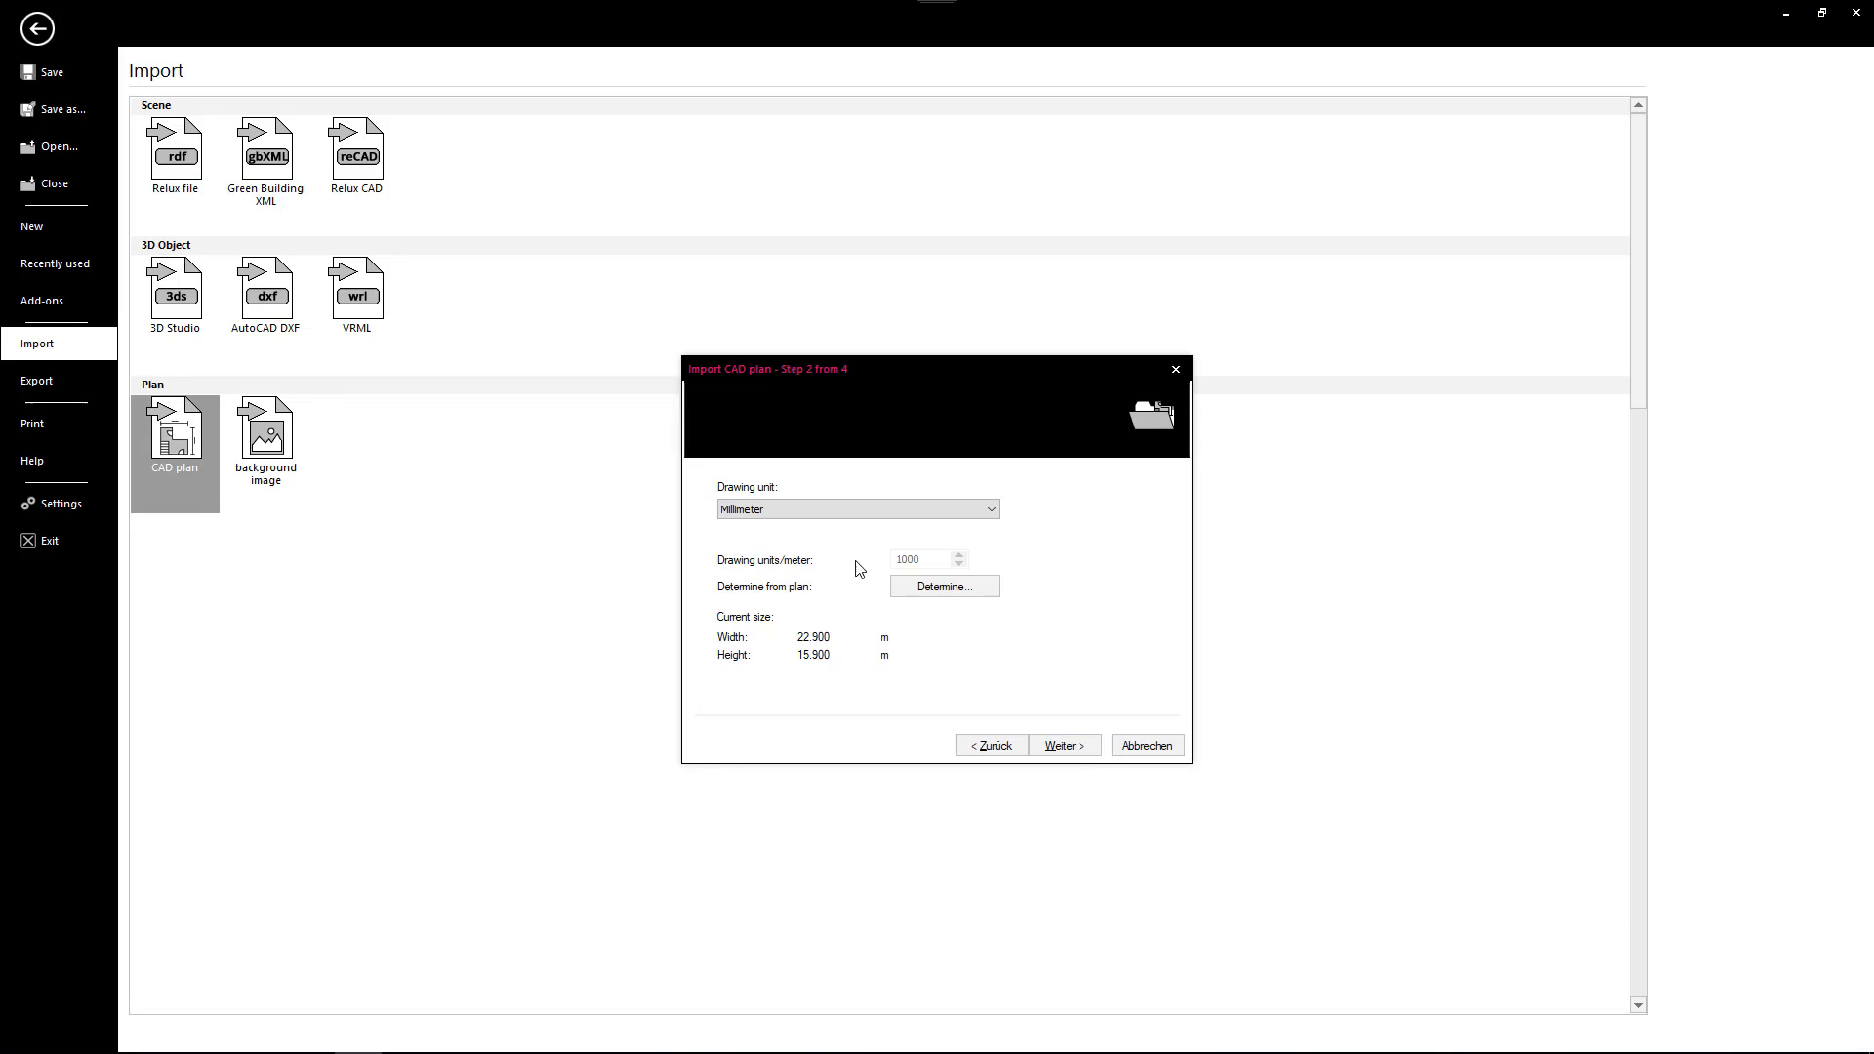
- Position the first-floor plan from a picked point (X -1.807, Y -0.162) and finish the import
left_click(1062, 744)
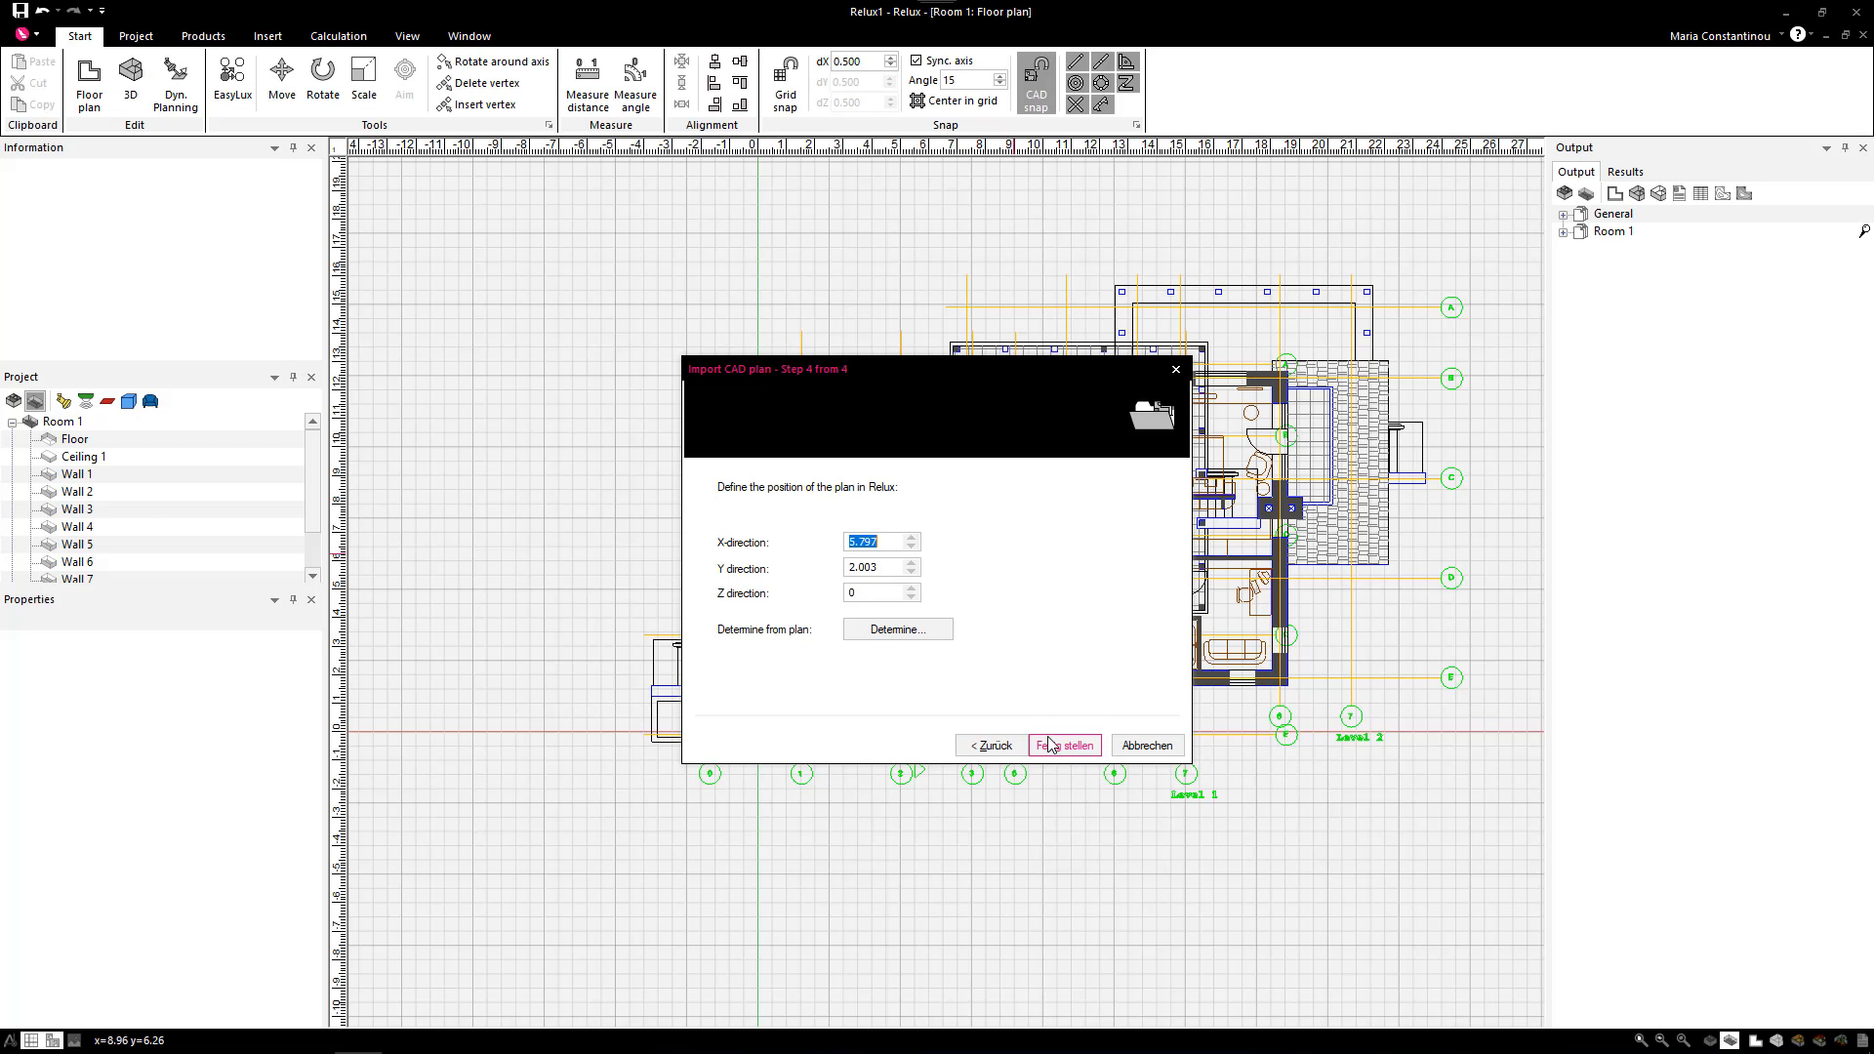
mouse_move(910, 668)
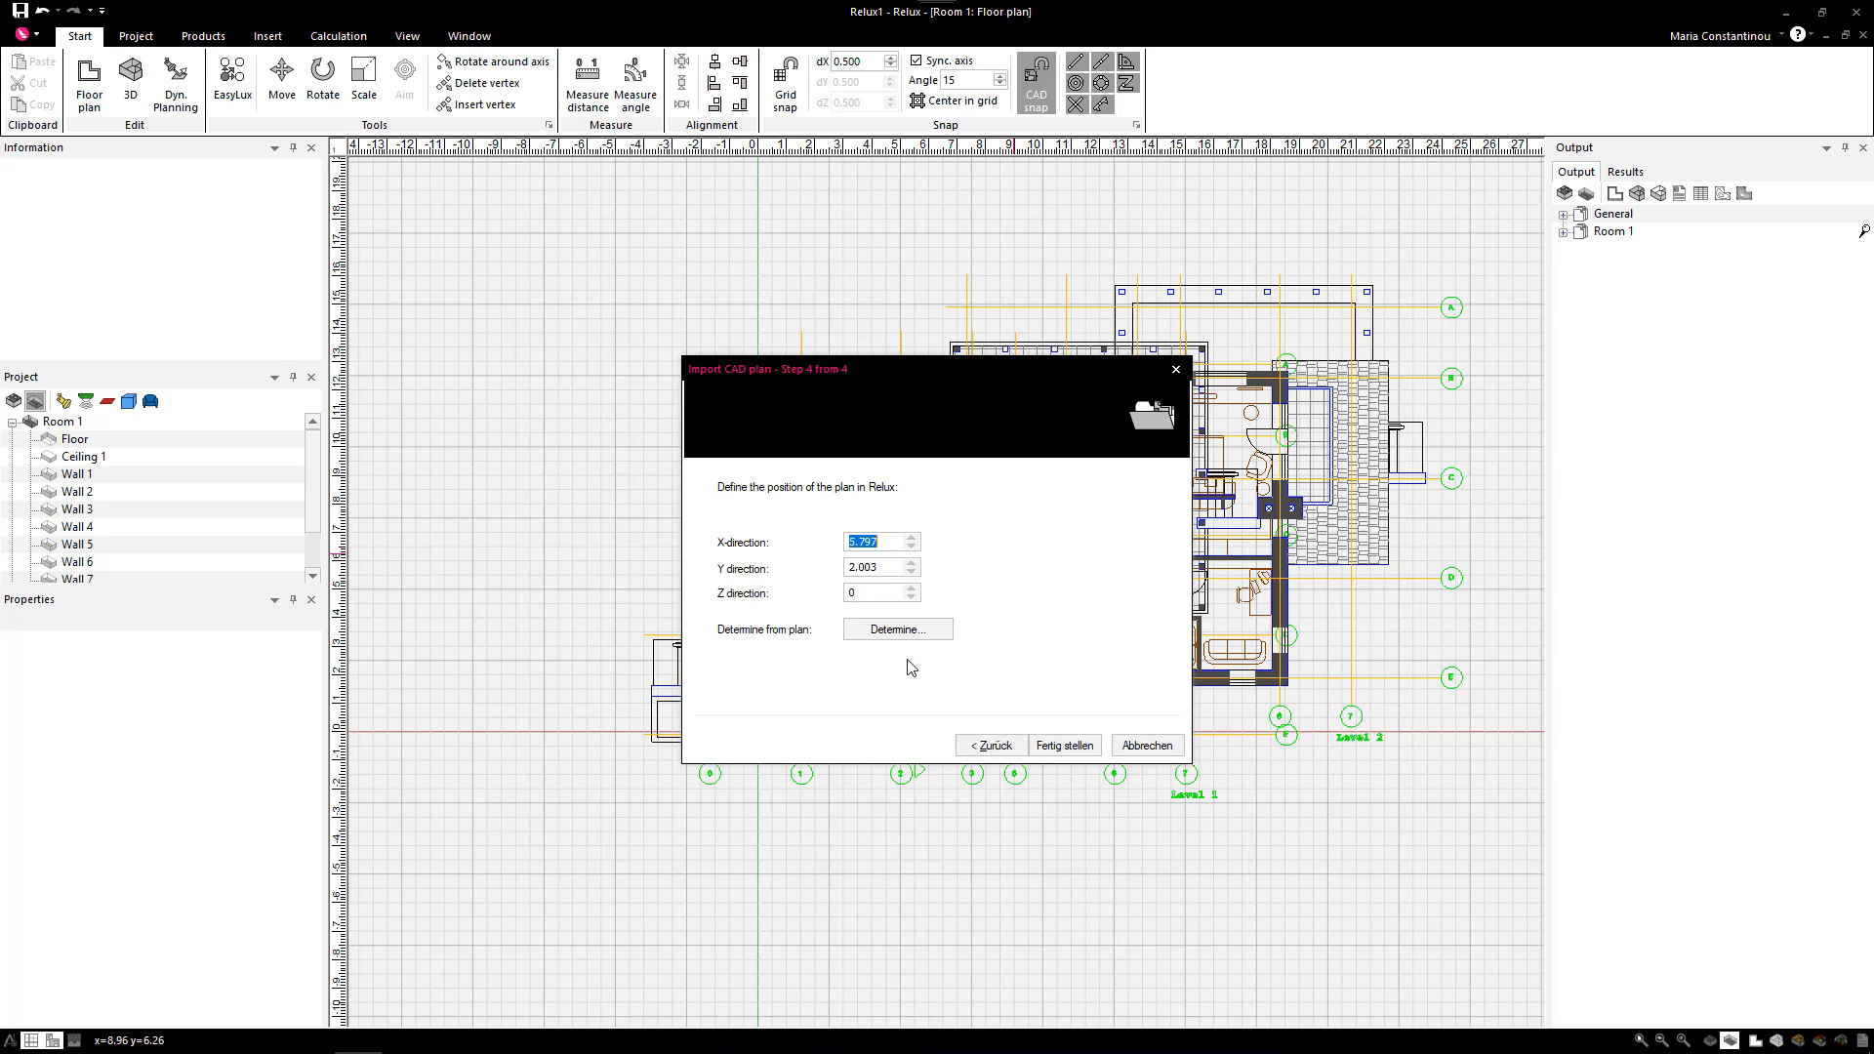
left_click(1062, 744)
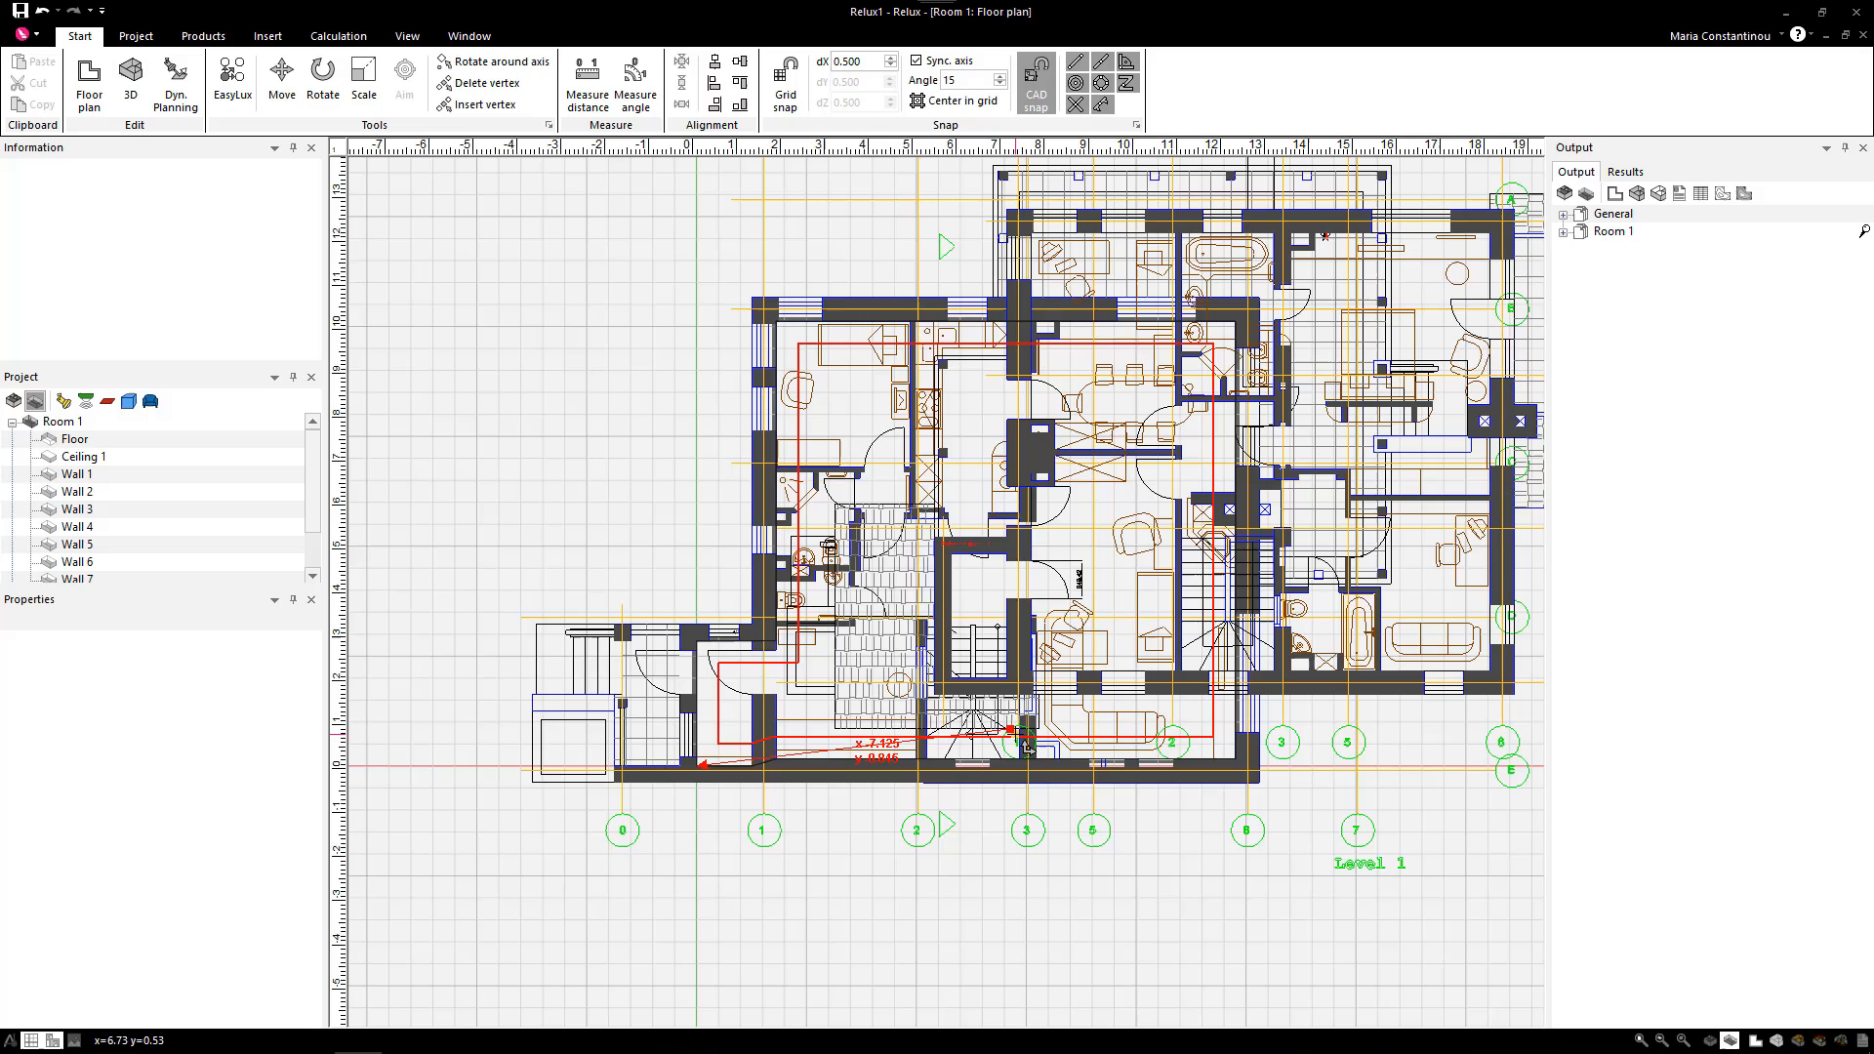
scroll("up", 3)
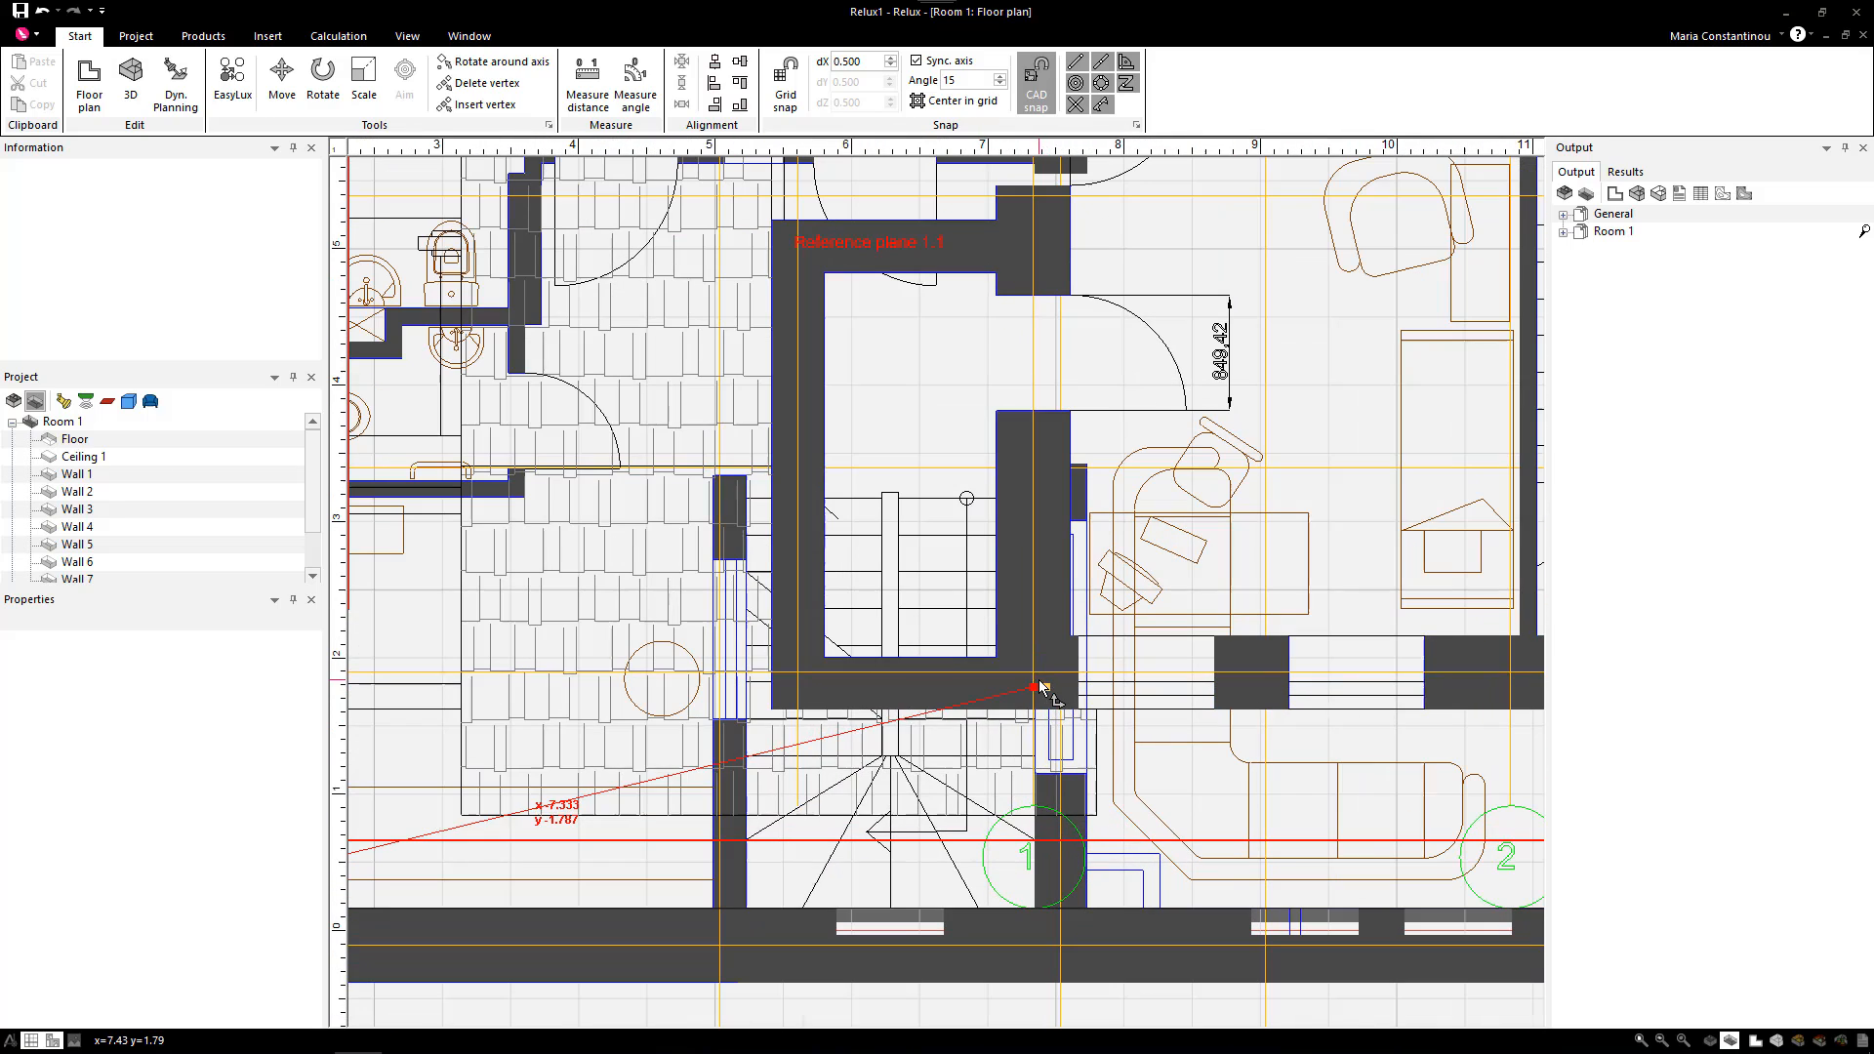
mouse_move(1068, 636)
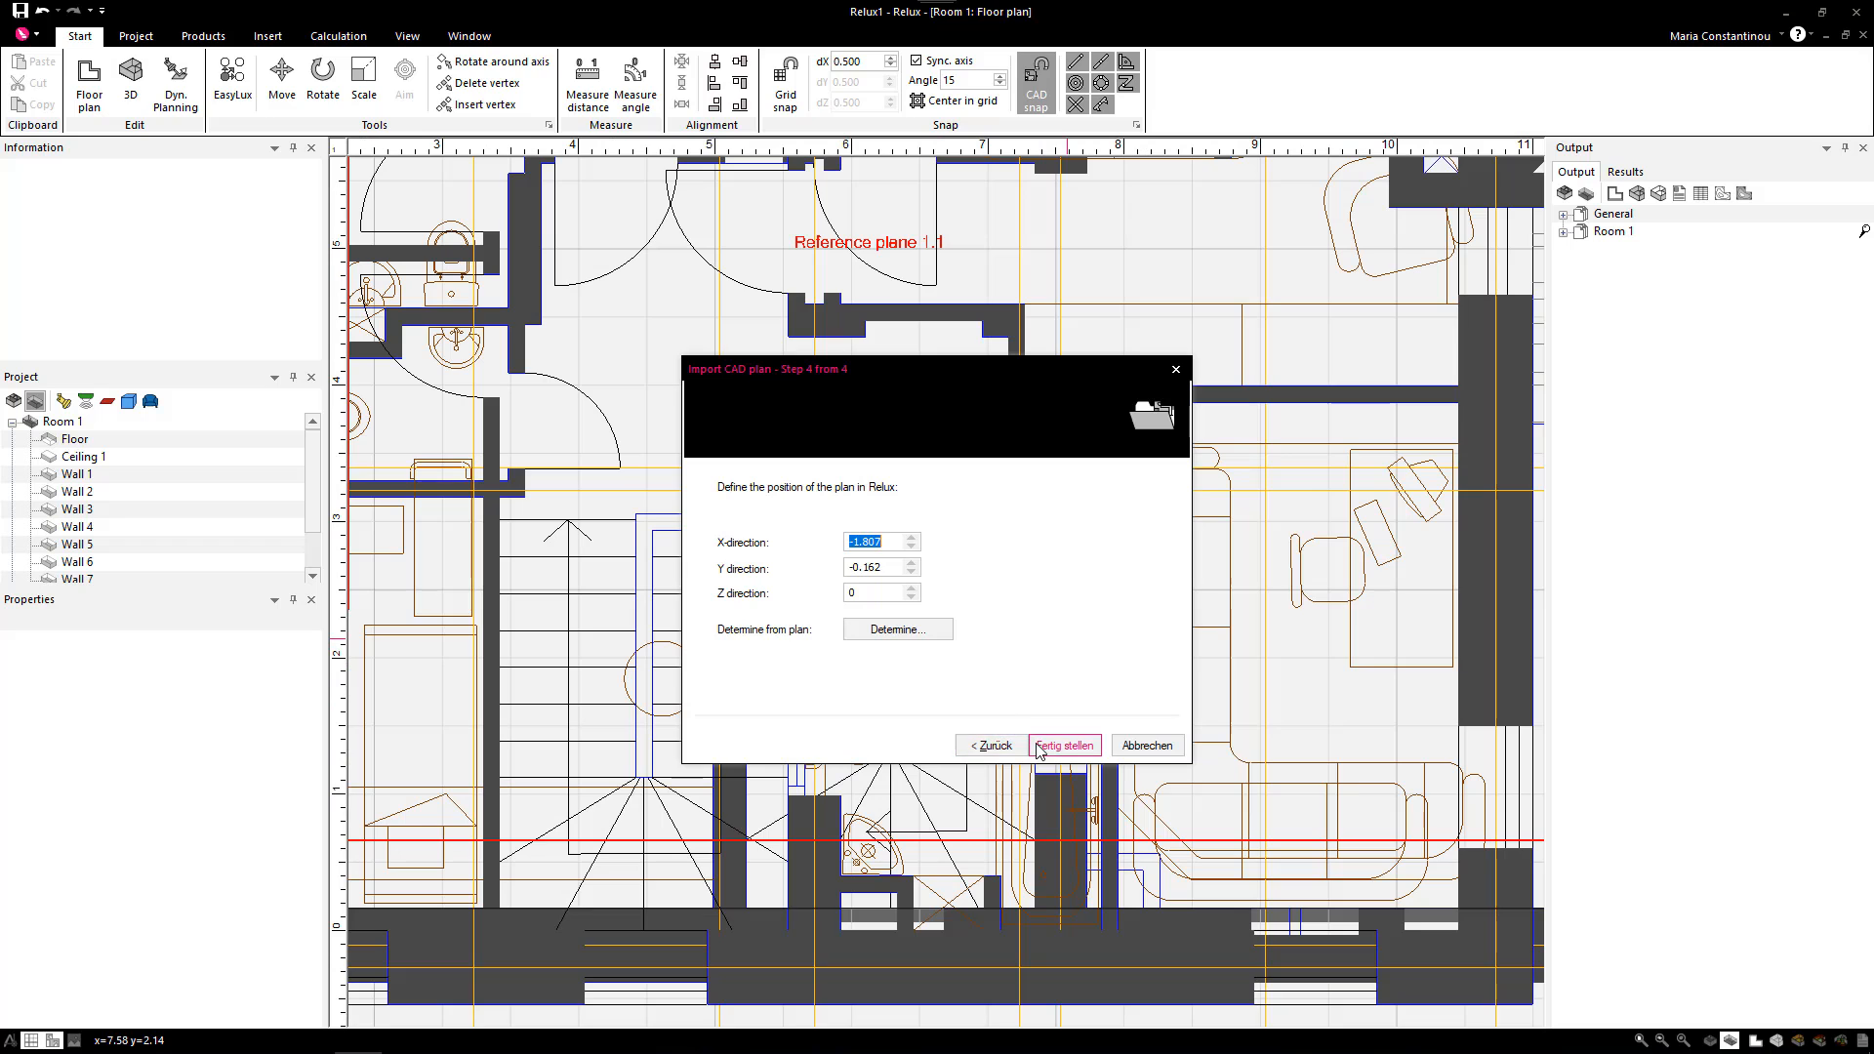
left_click(1062, 746)
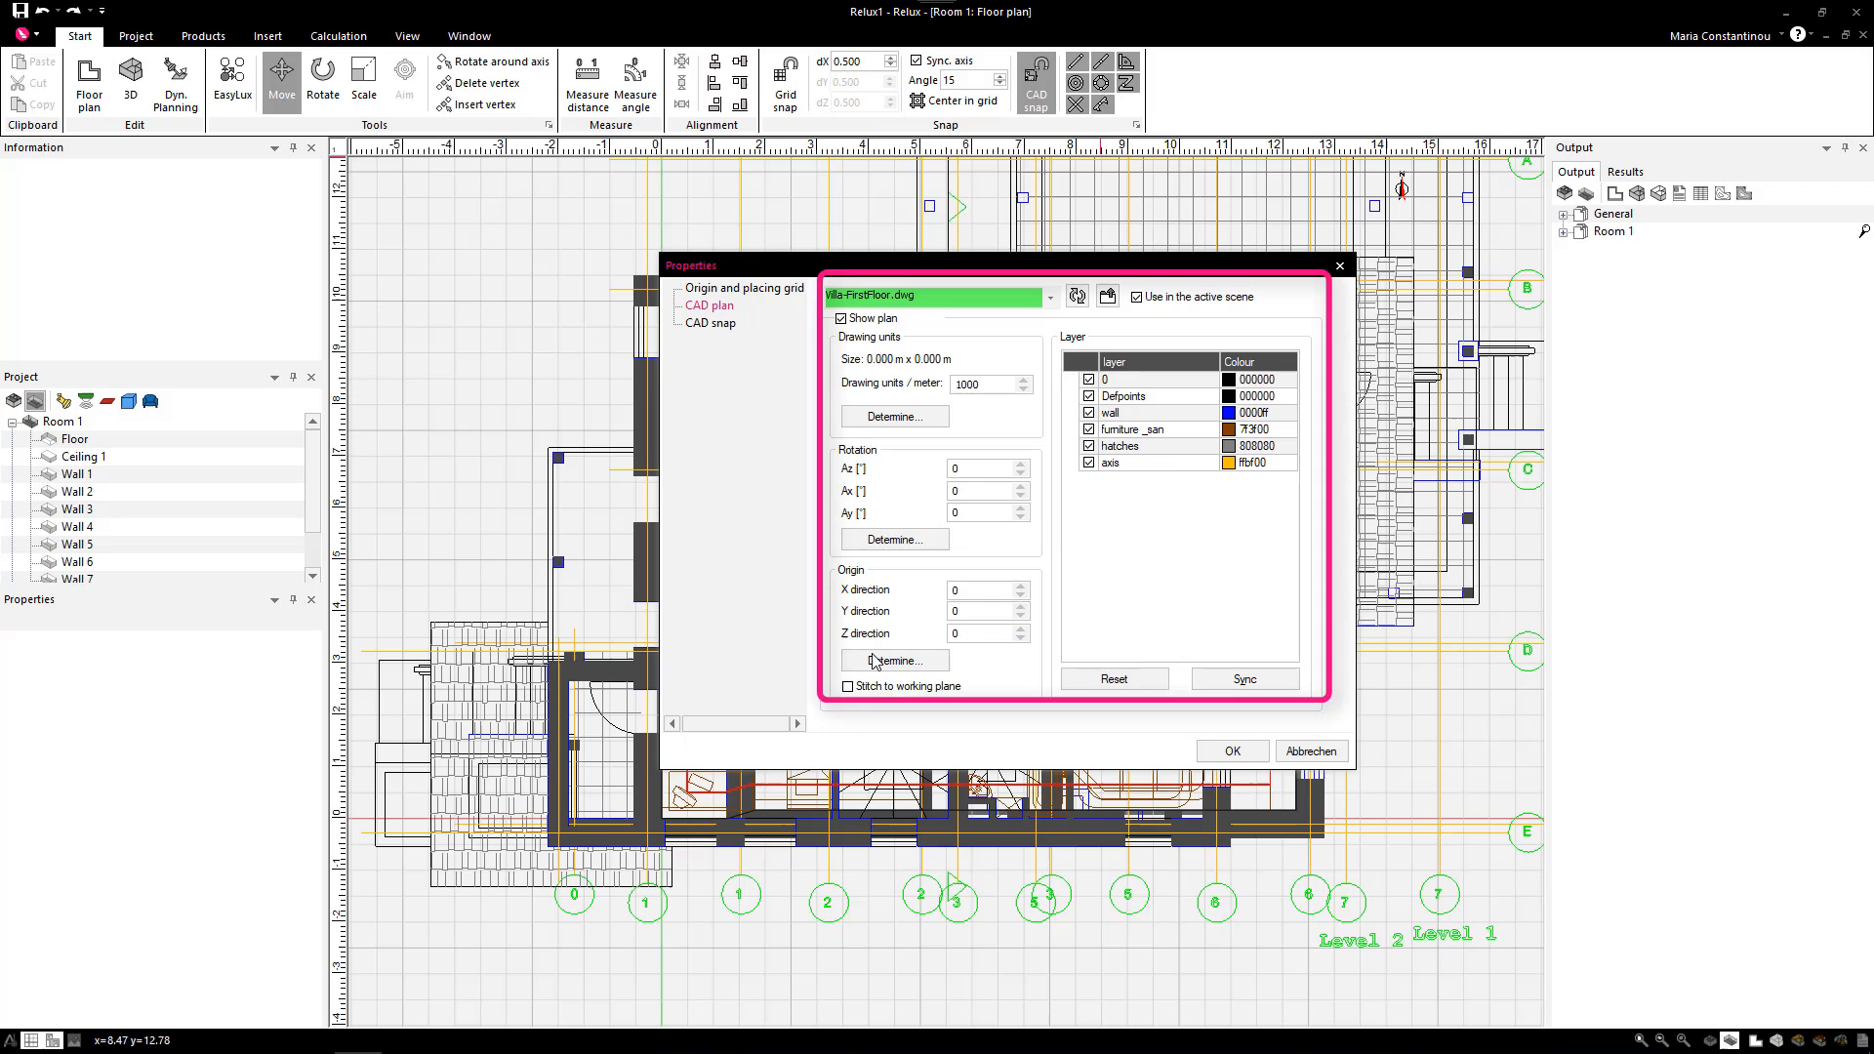
- Raise the working plane to Z 2.45 for the first-floor level
left_click(1229, 750)
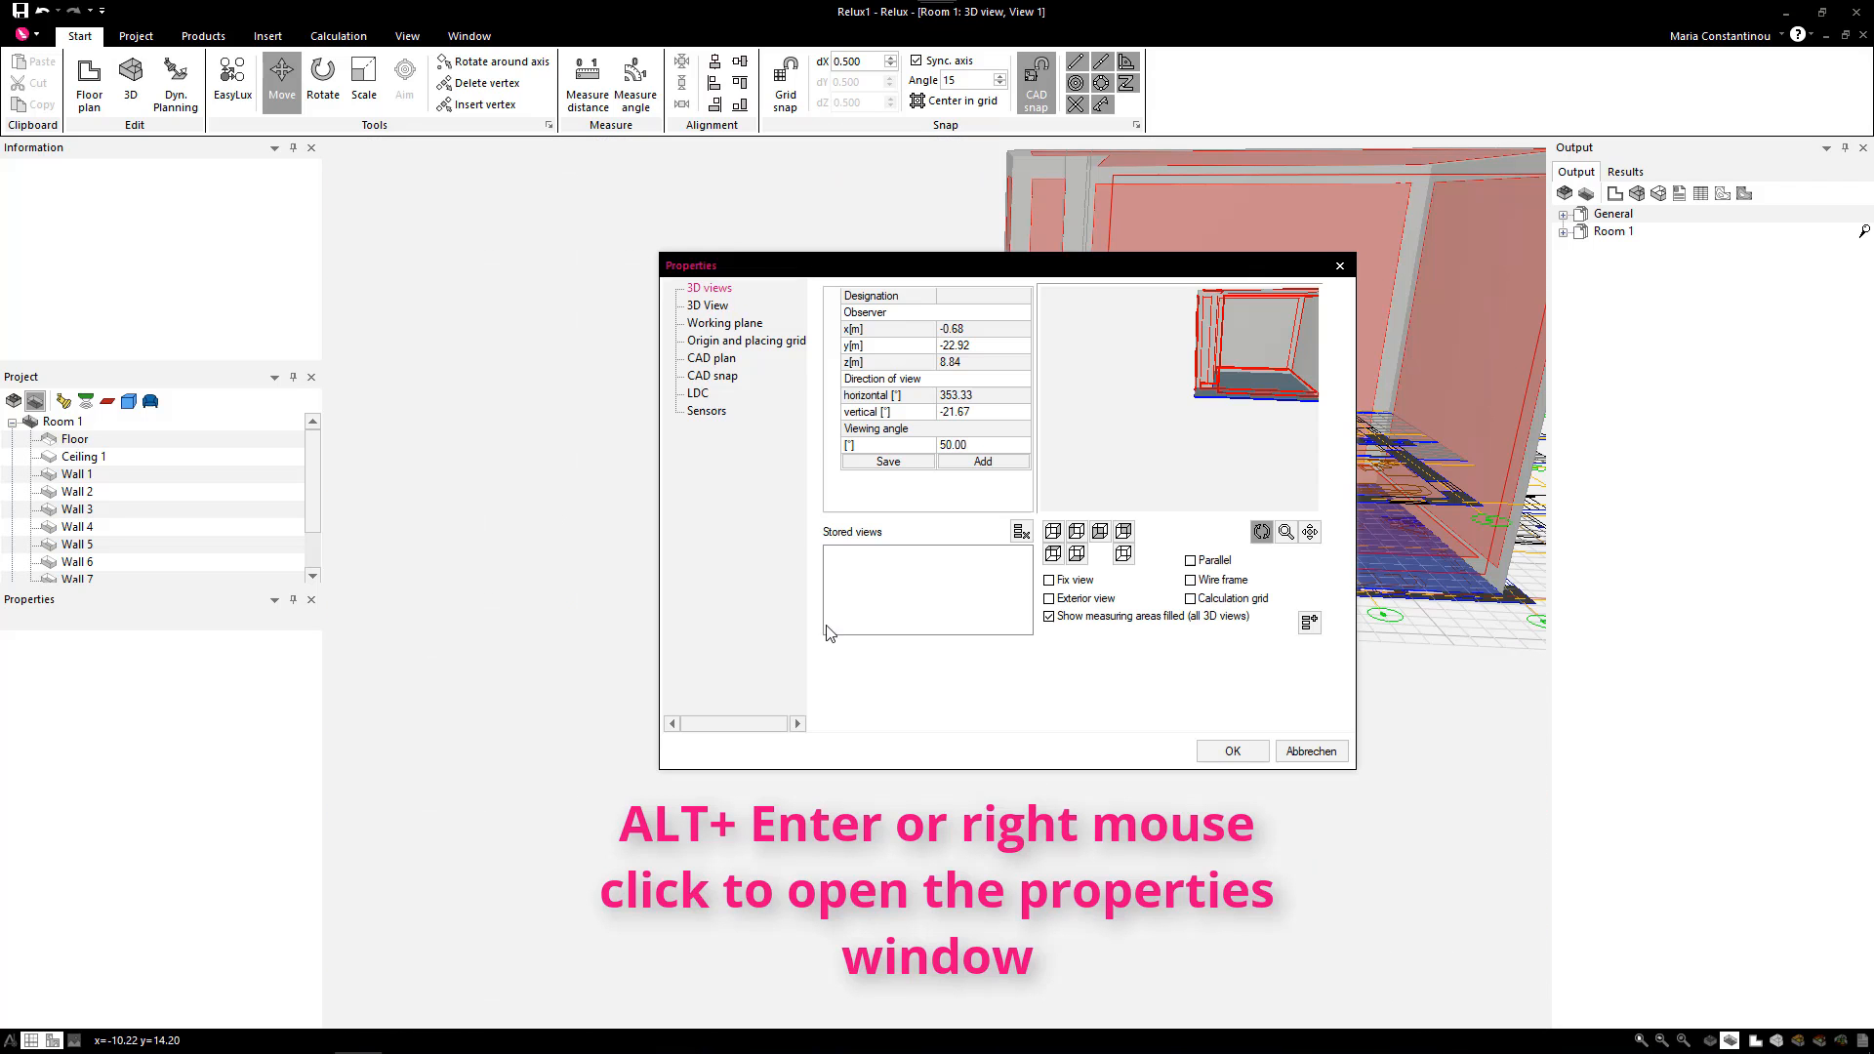
left_click(723, 322)
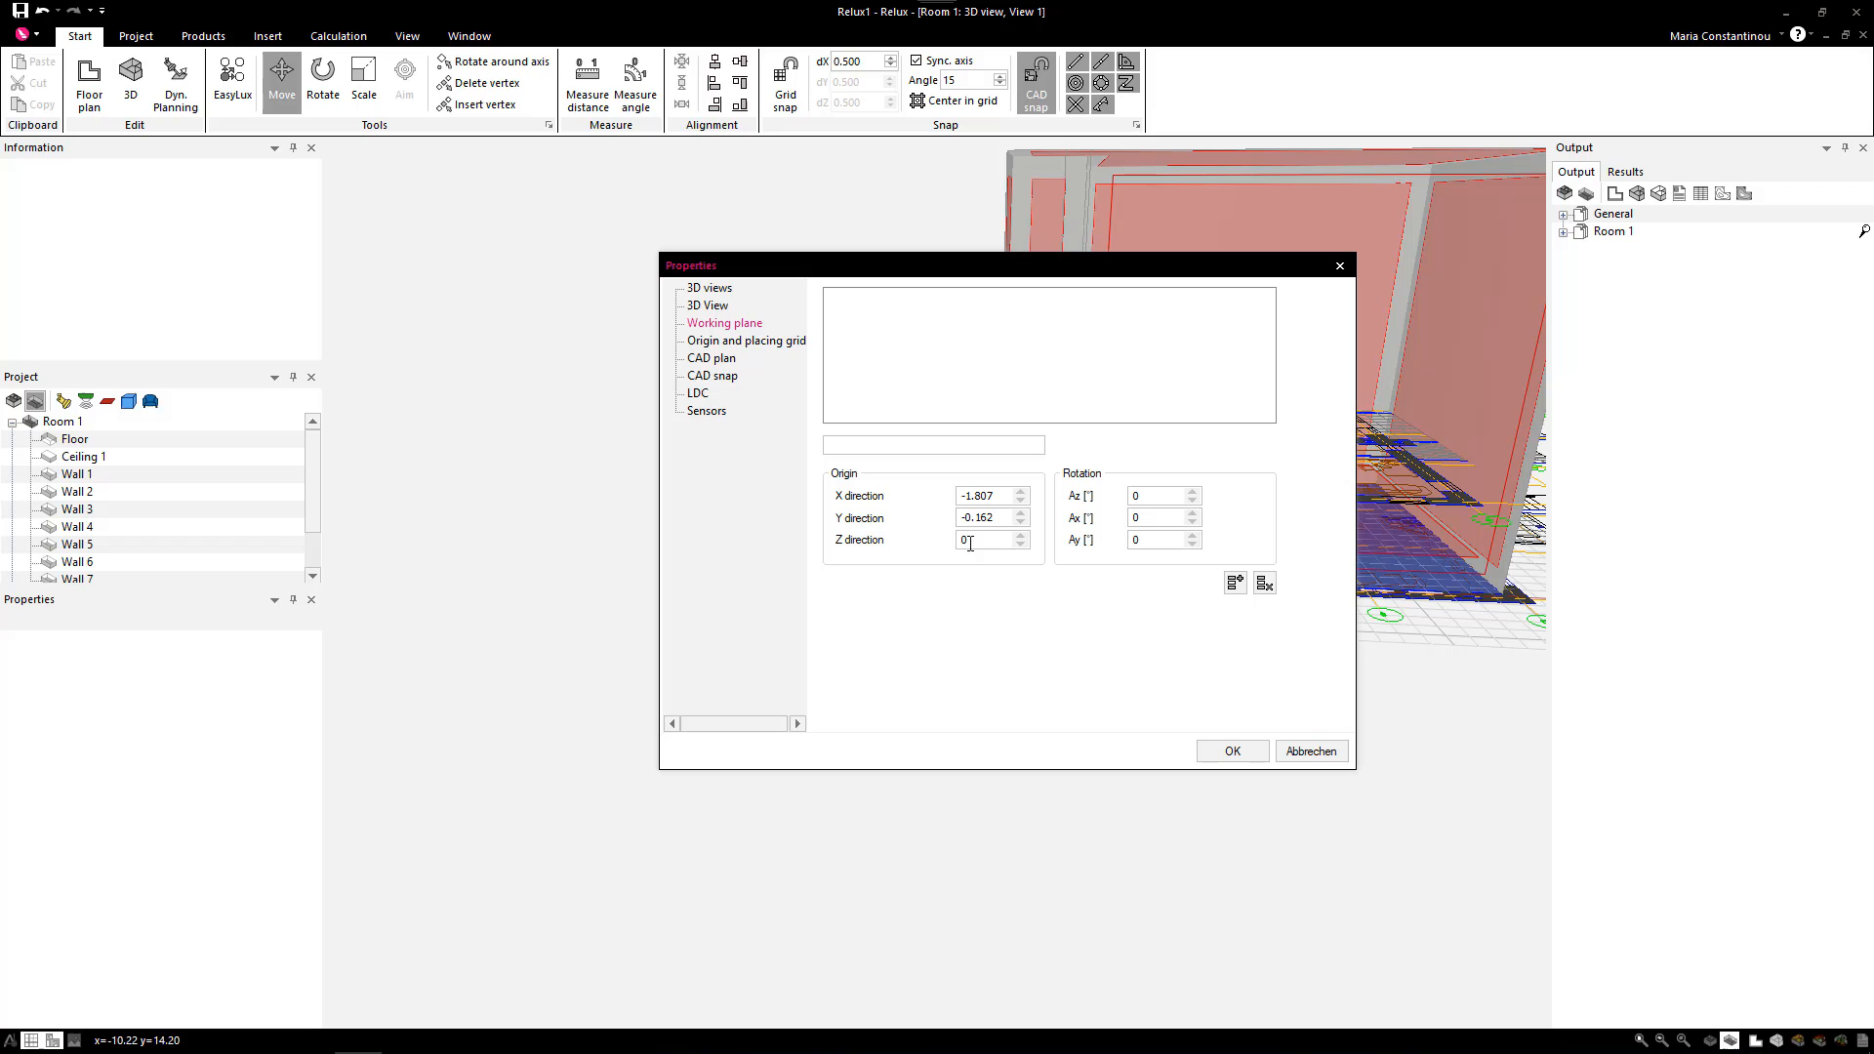
type("2.45")
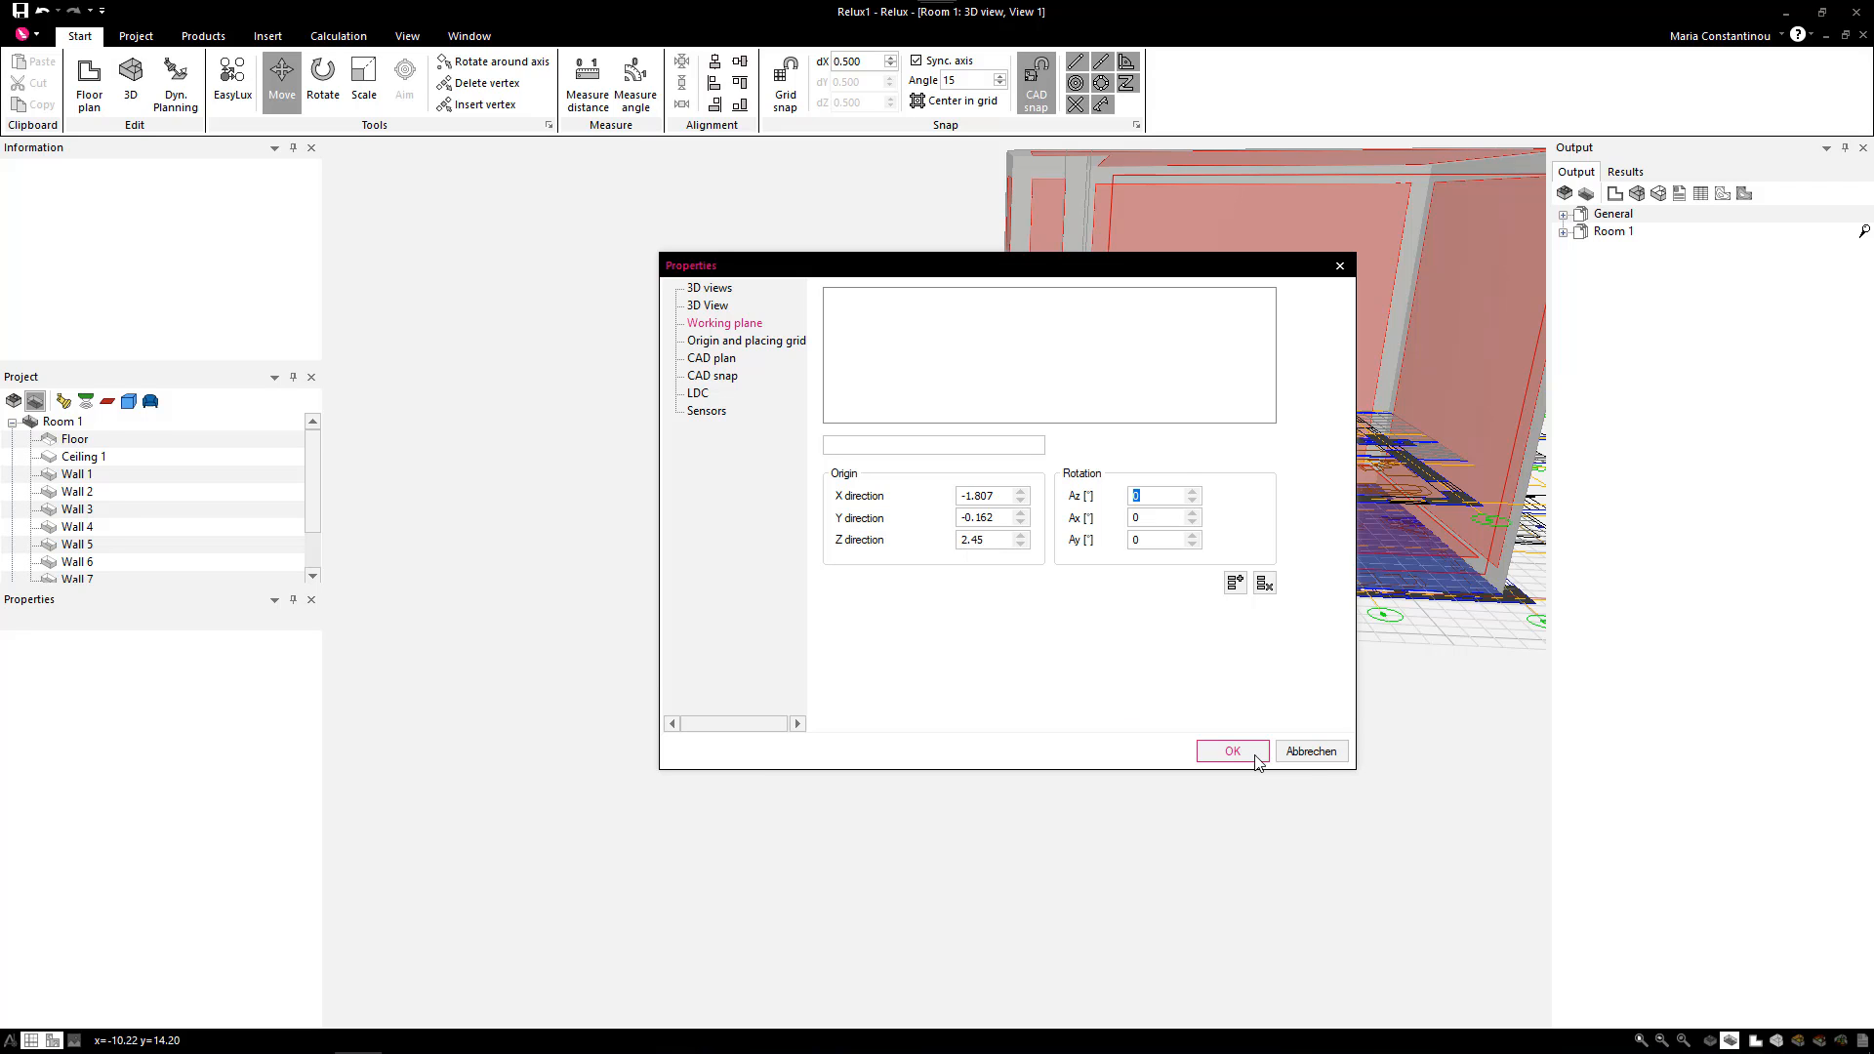
left_click(1232, 750)
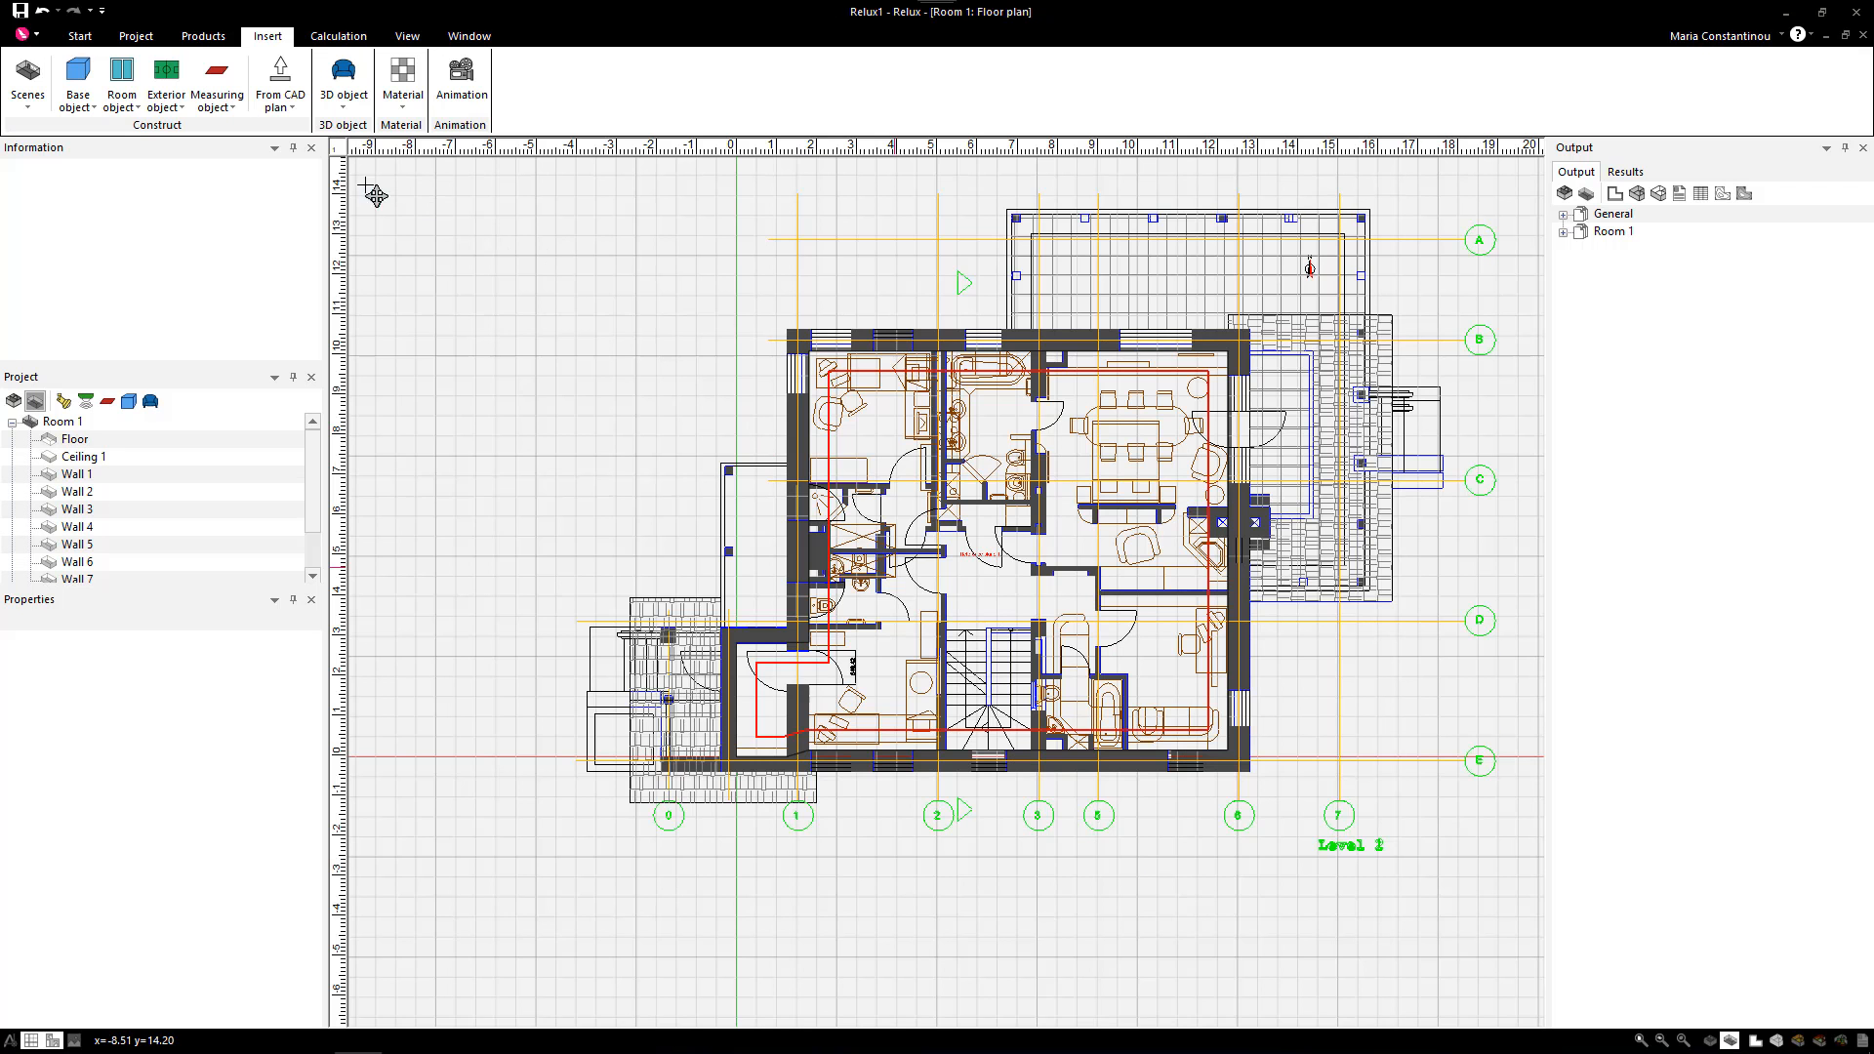
- Begin placing a prism base object as the first-floor slab
left_click(76, 82)
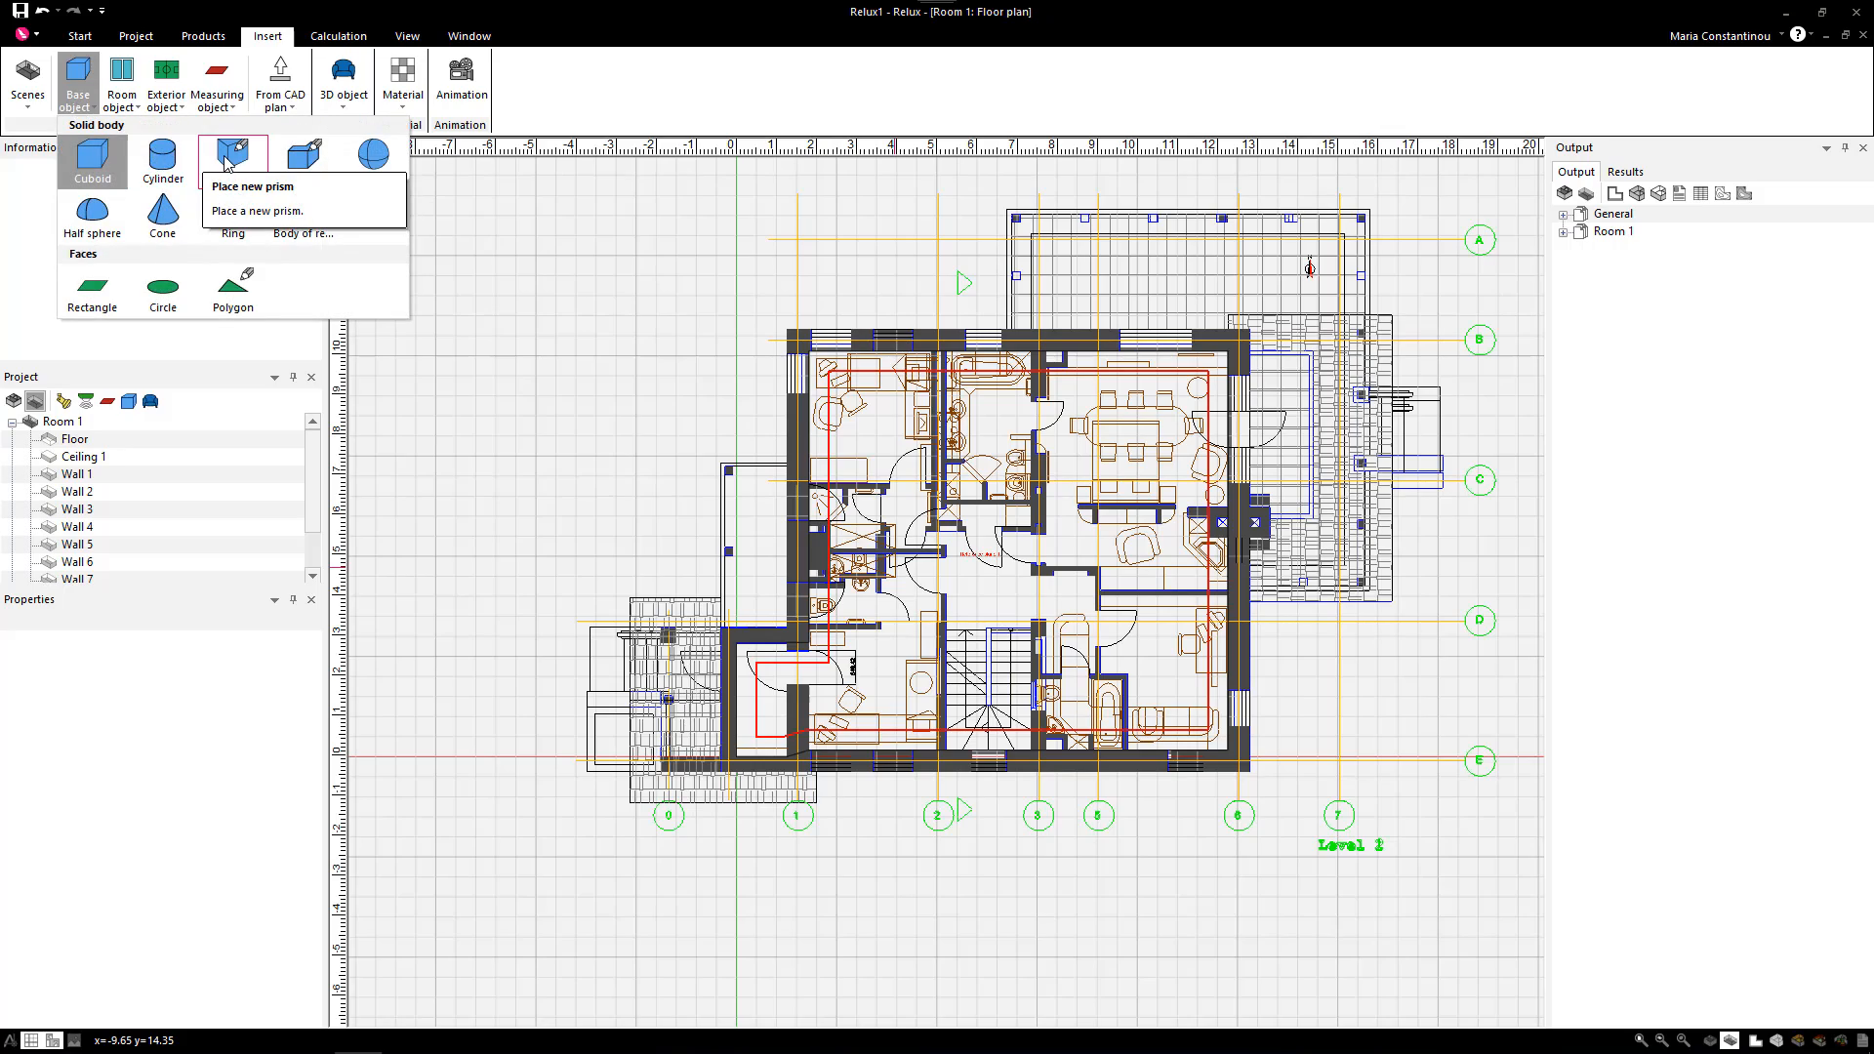
left_click(232, 153)
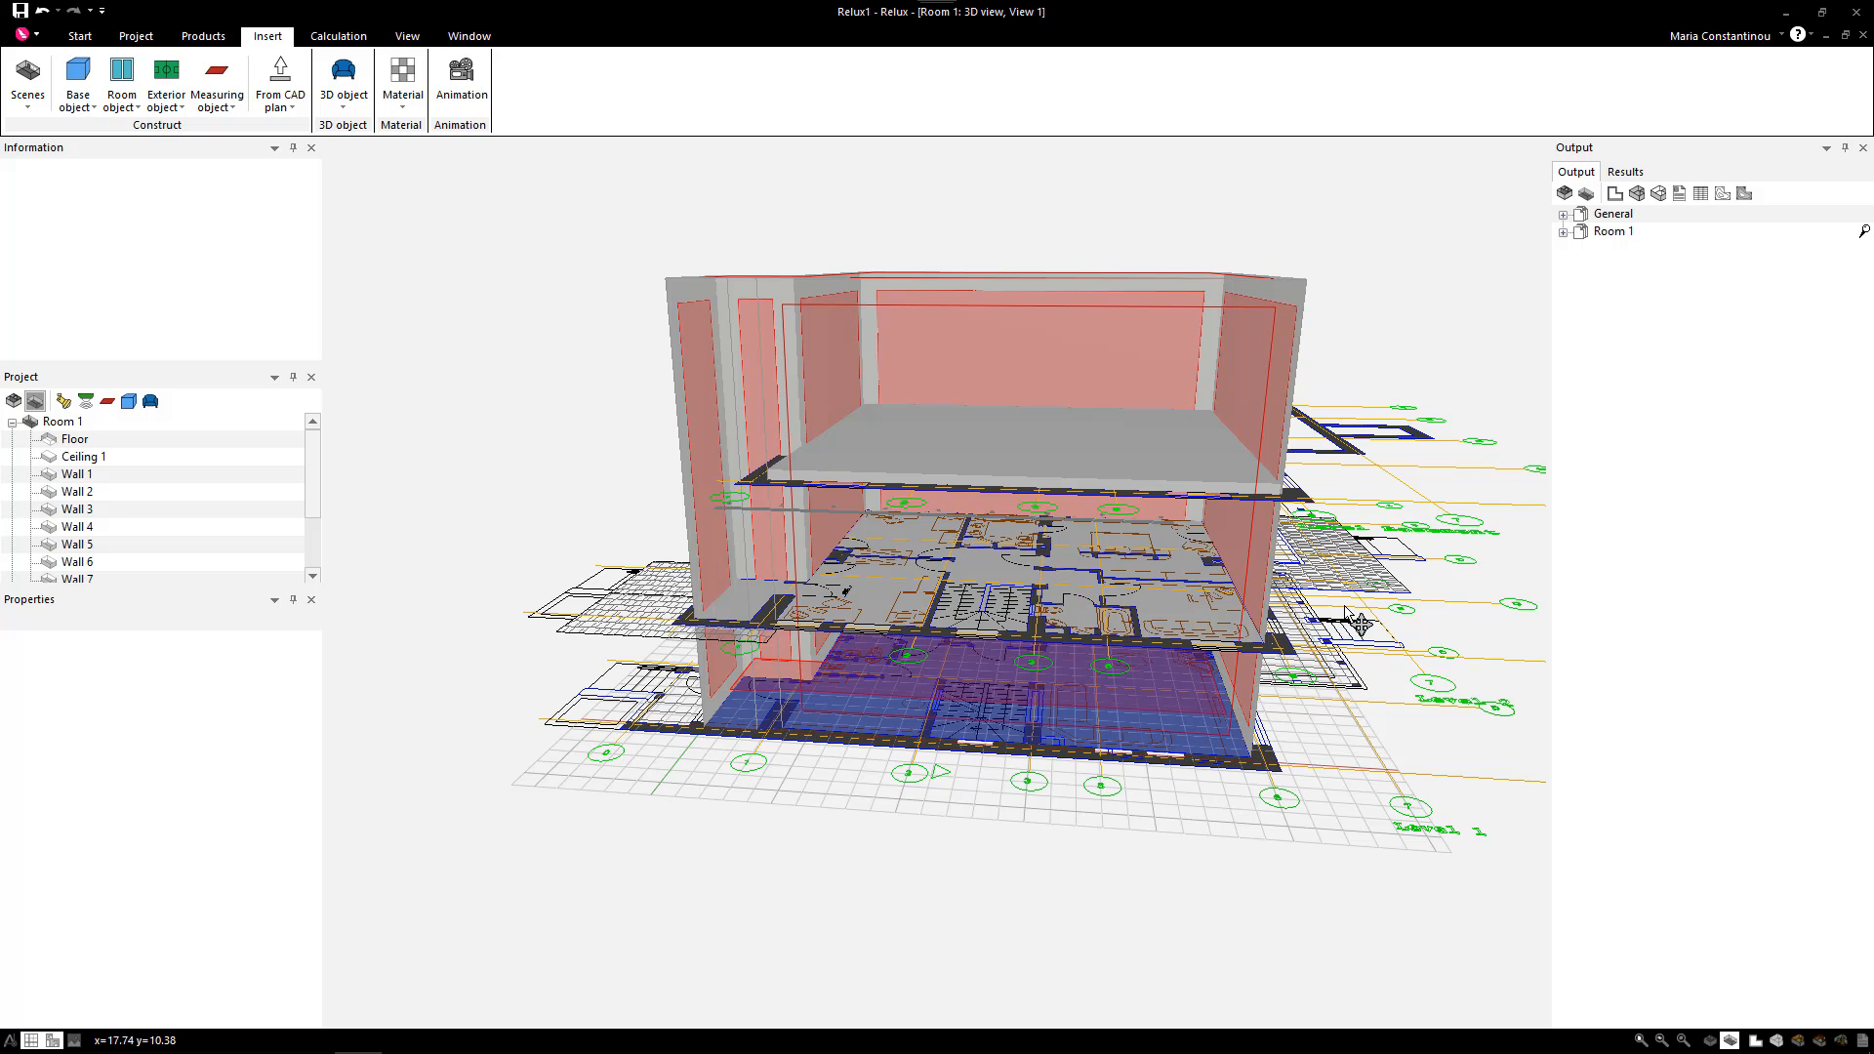
- Show the 3D view's CAD plan properties for Villa-SecondFloor.dwg at Z 5.82
right_click(1349, 613)
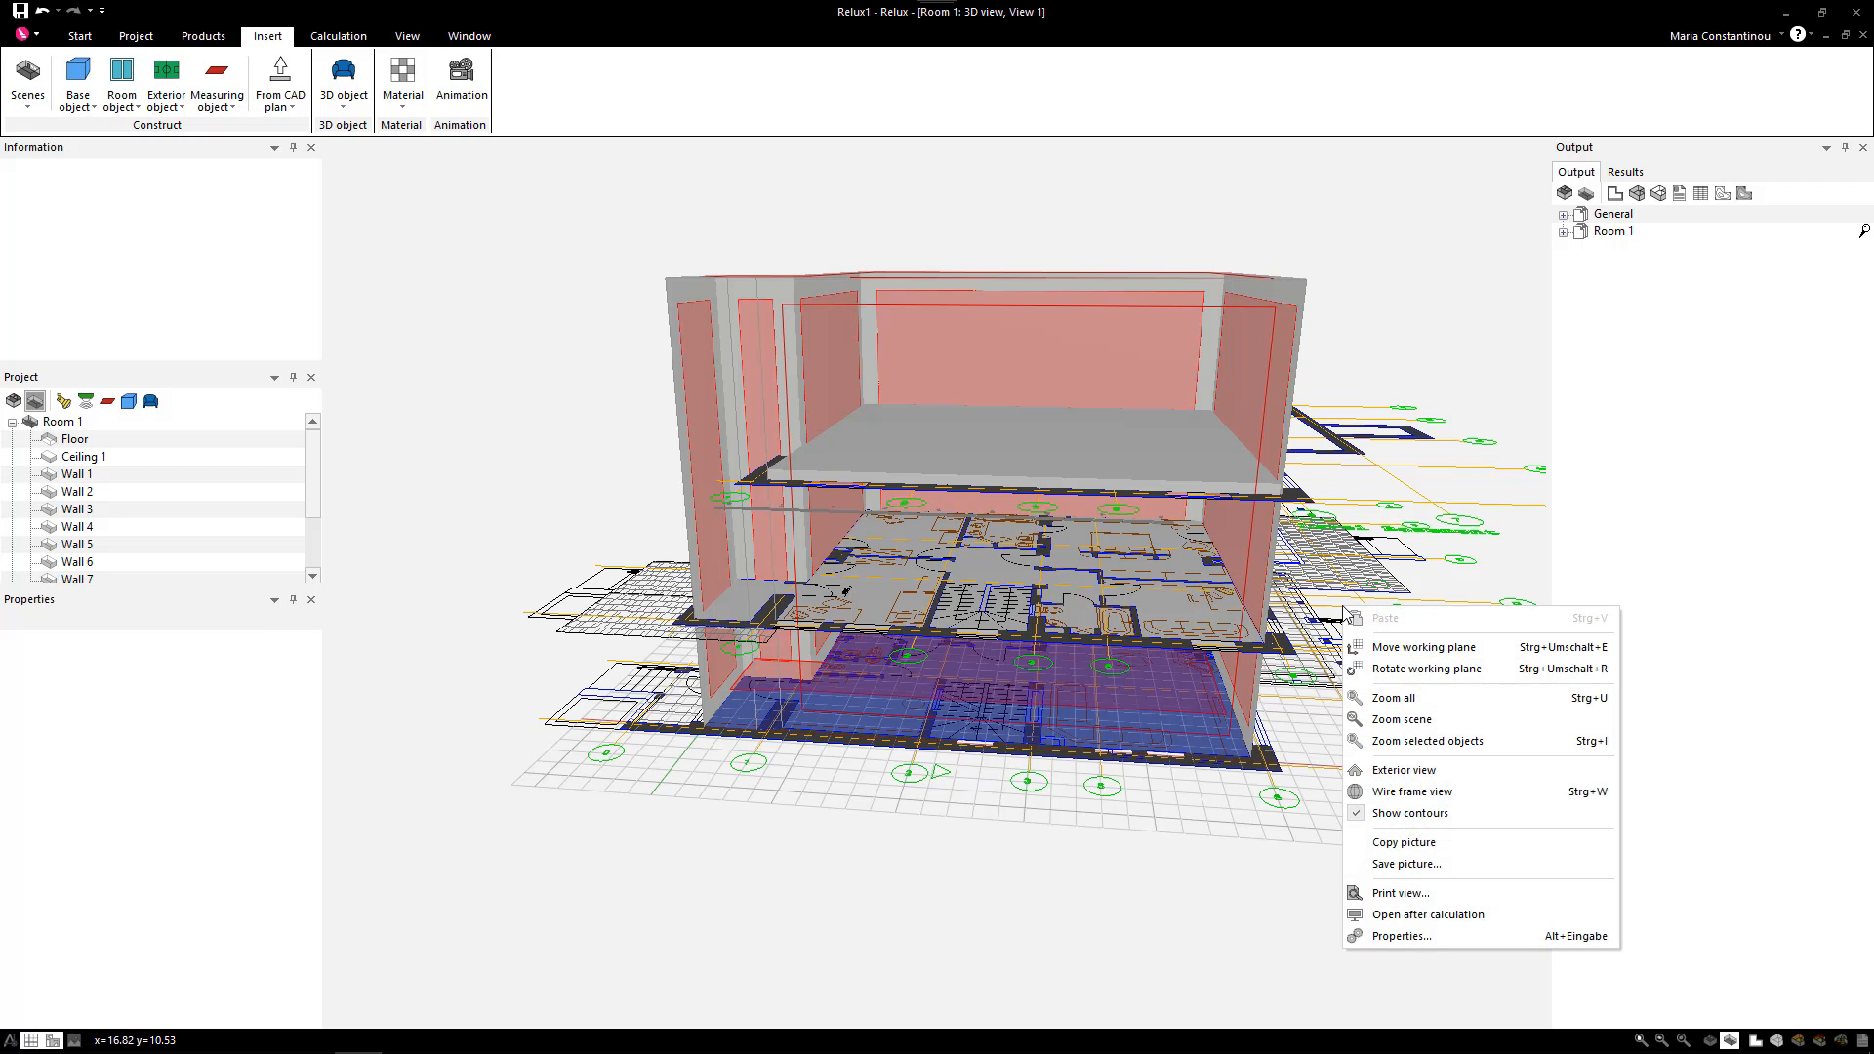
left_click(1398, 936)
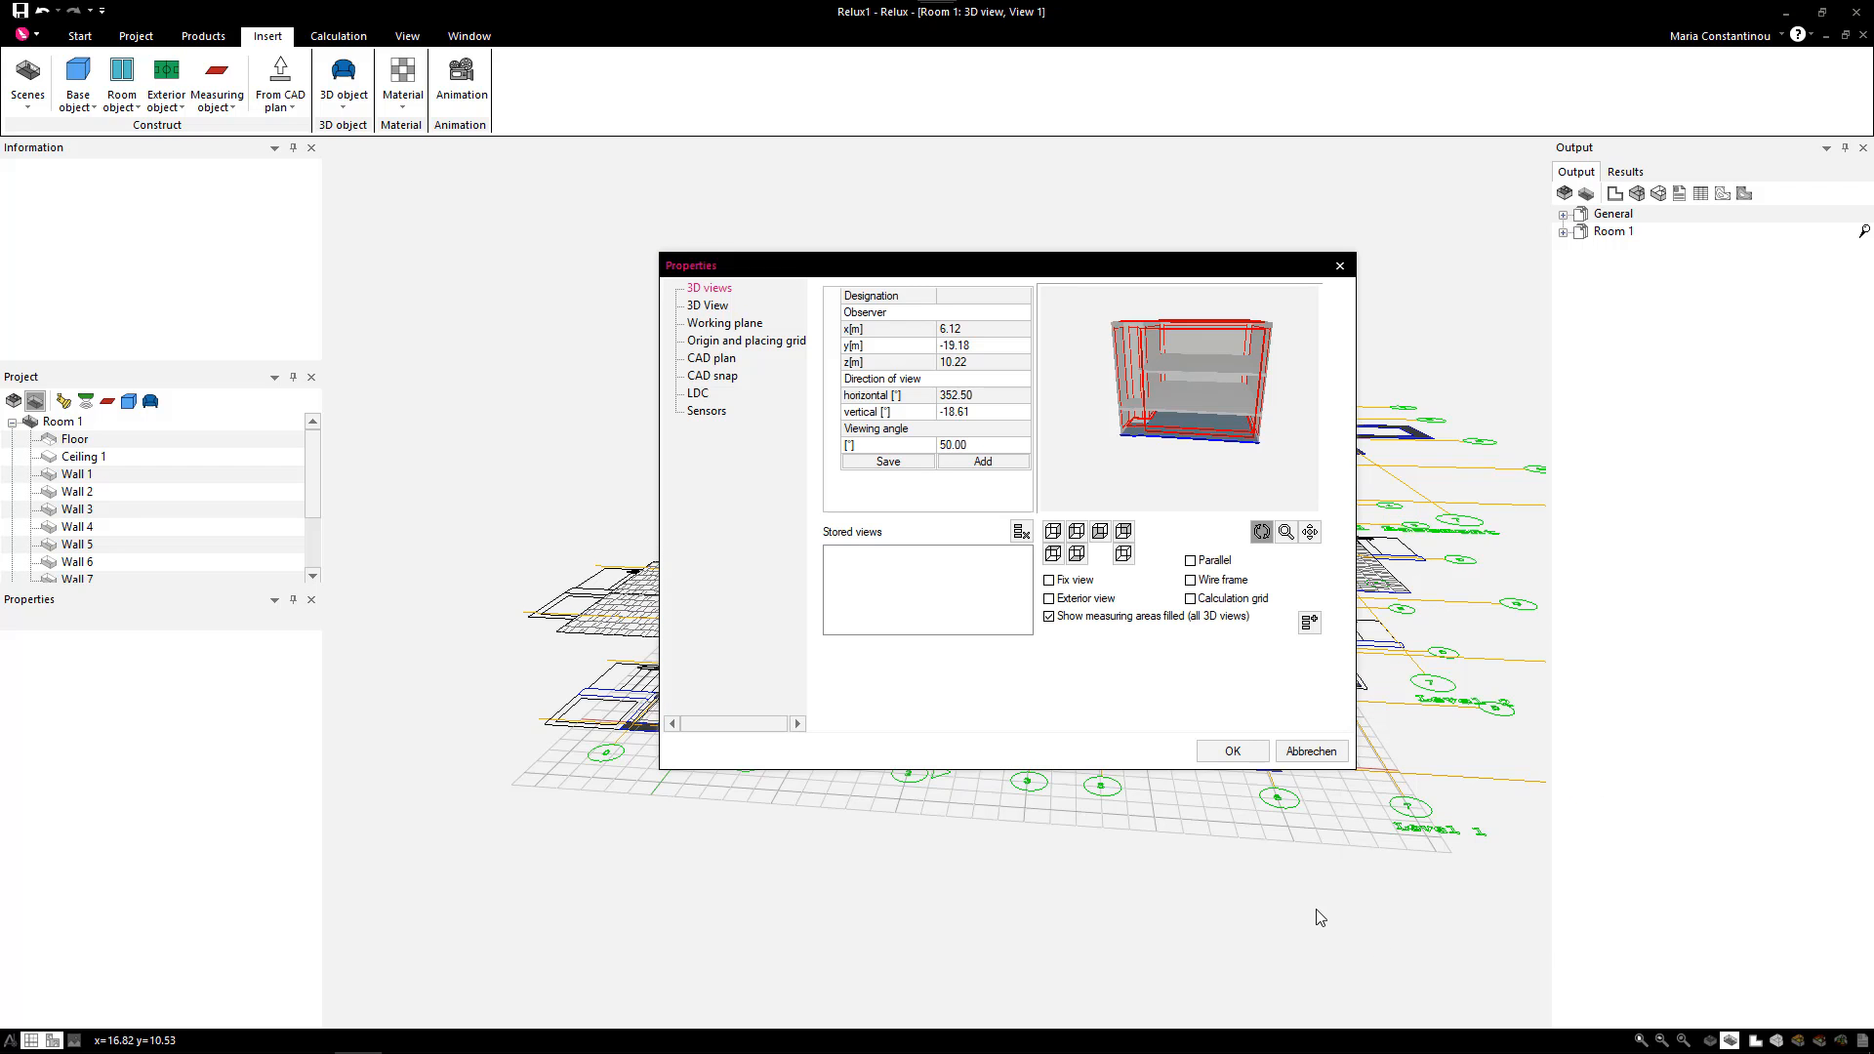
mouse_move(728, 440)
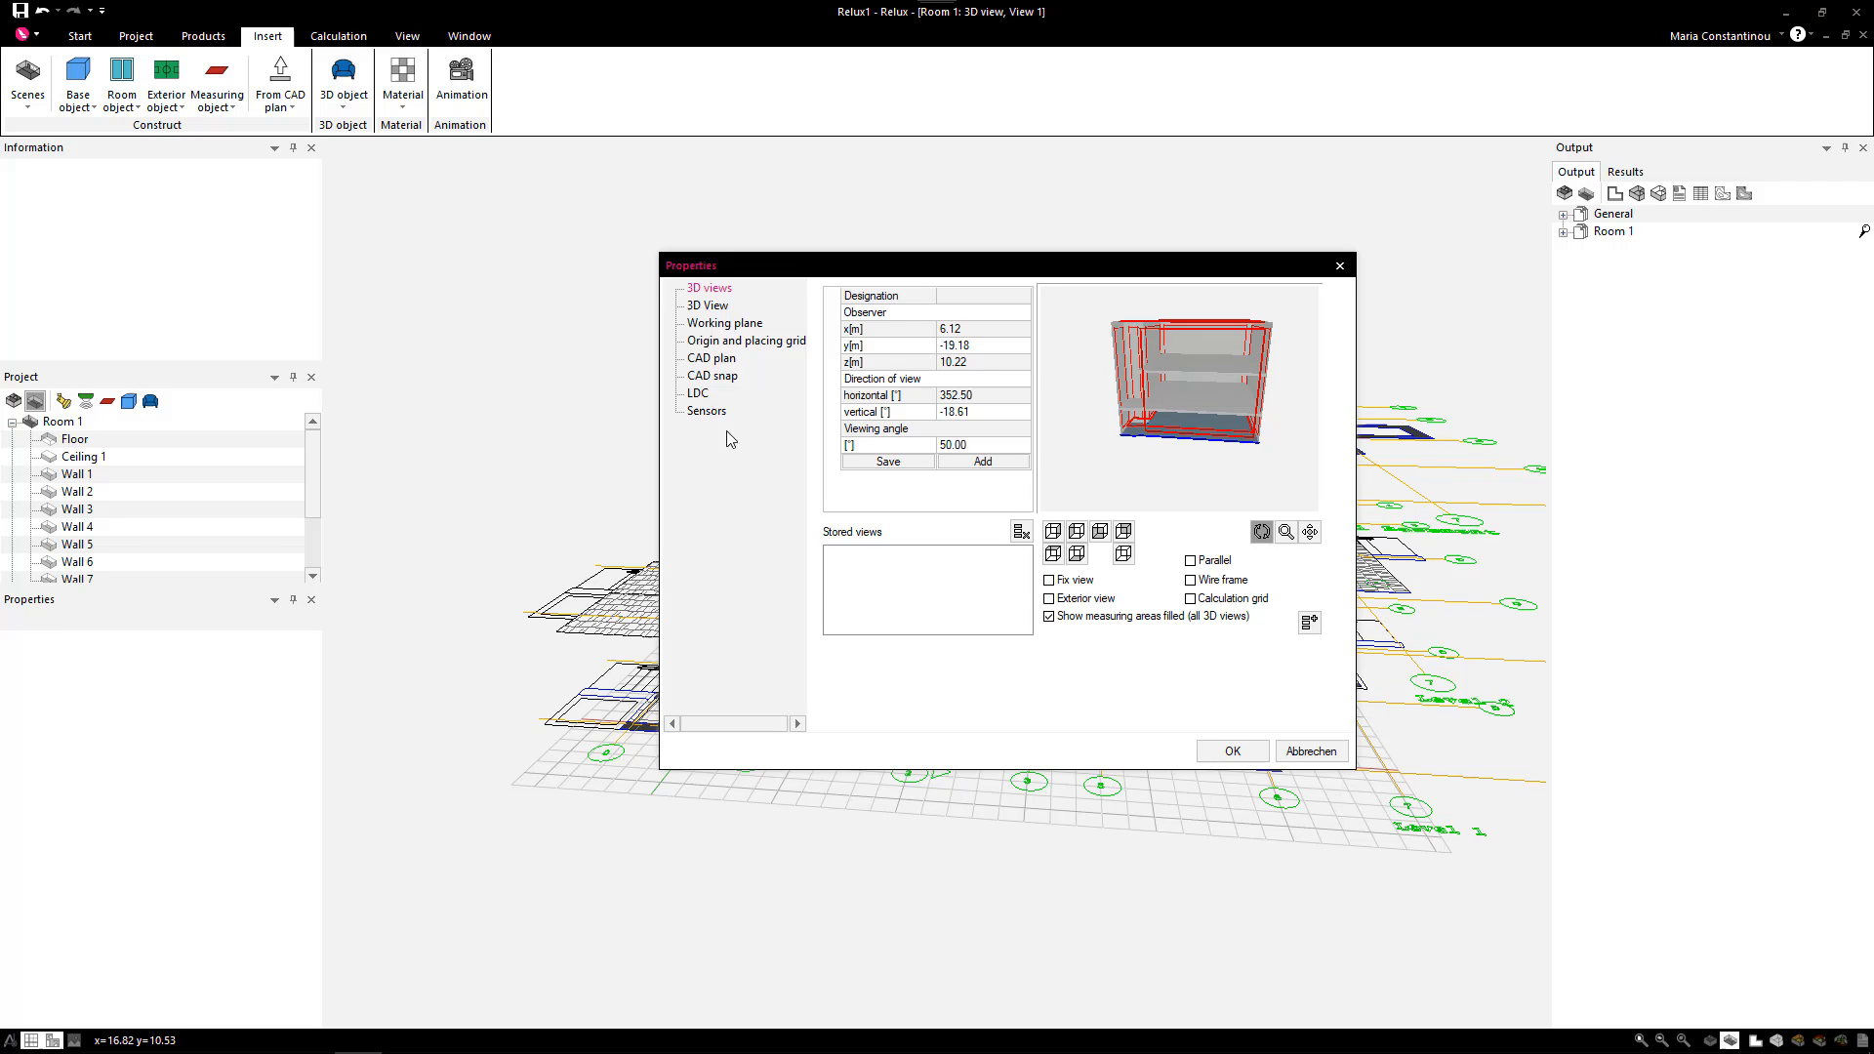
left_click(709, 357)
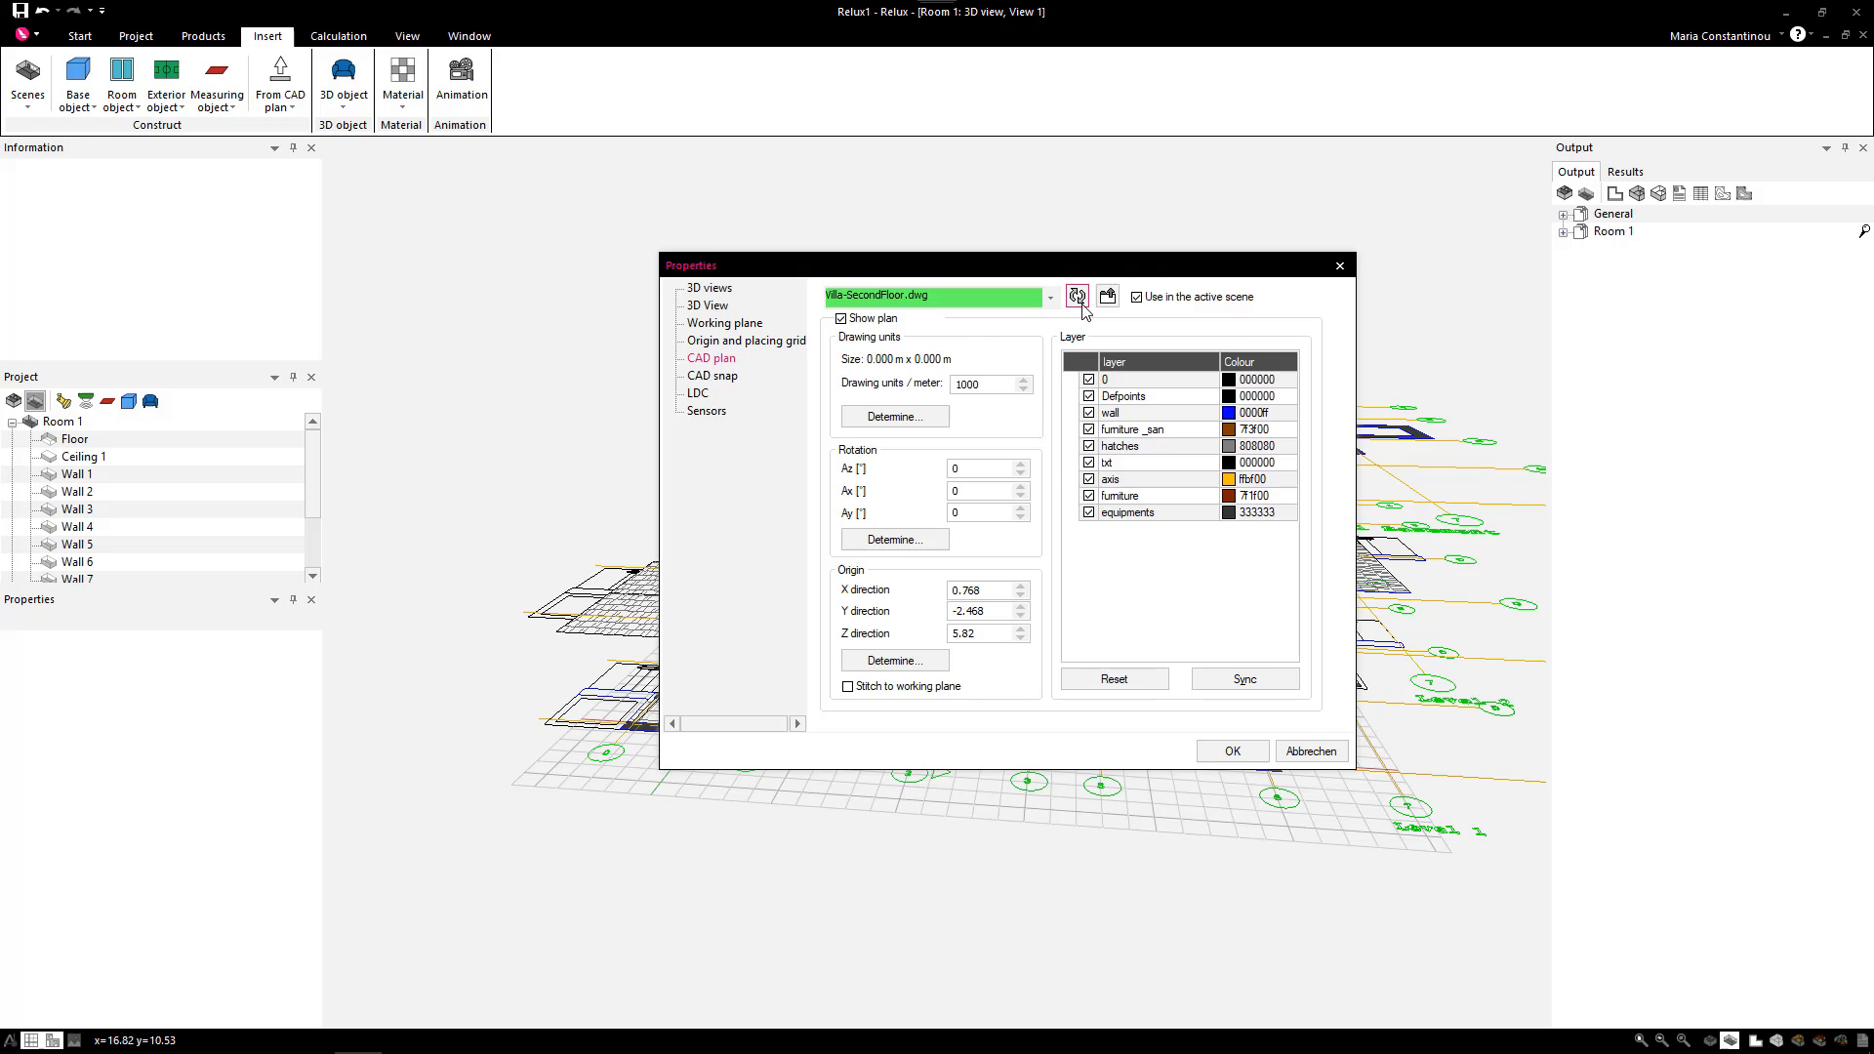
mouse_move(1077, 294)
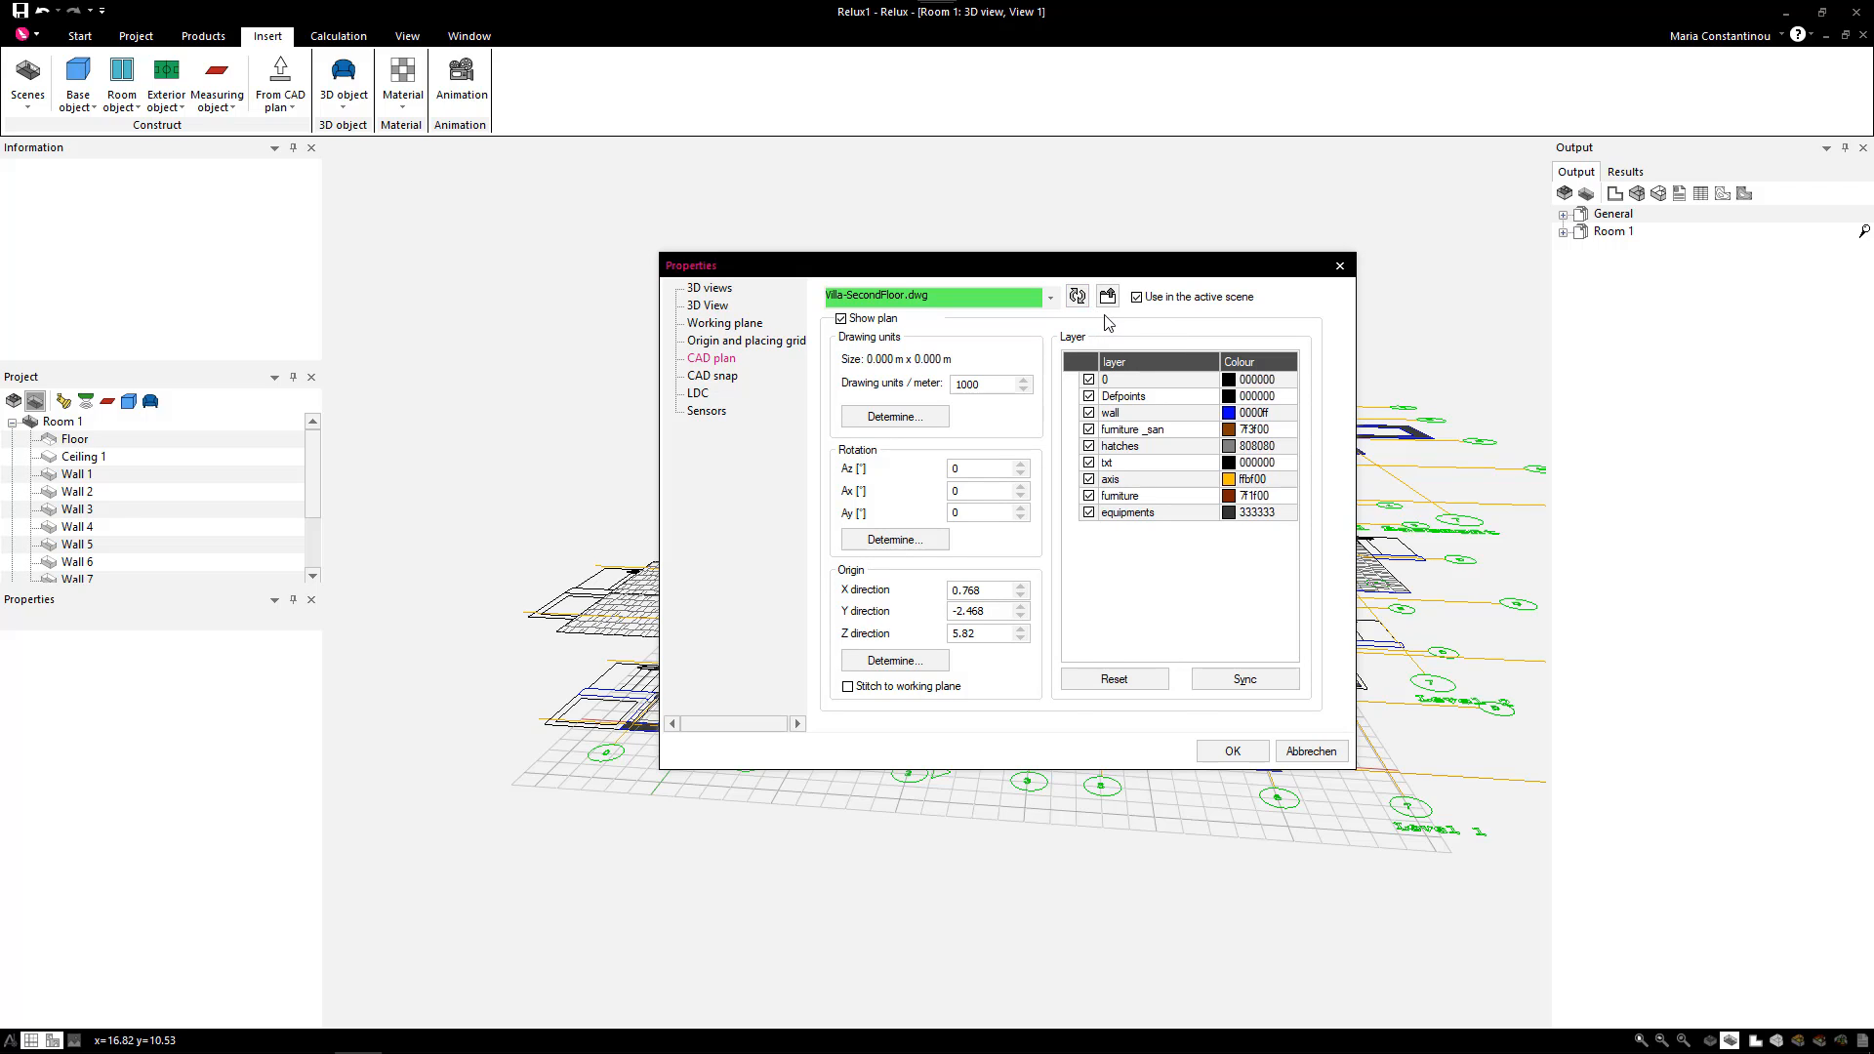
mouse_move(1105, 295)
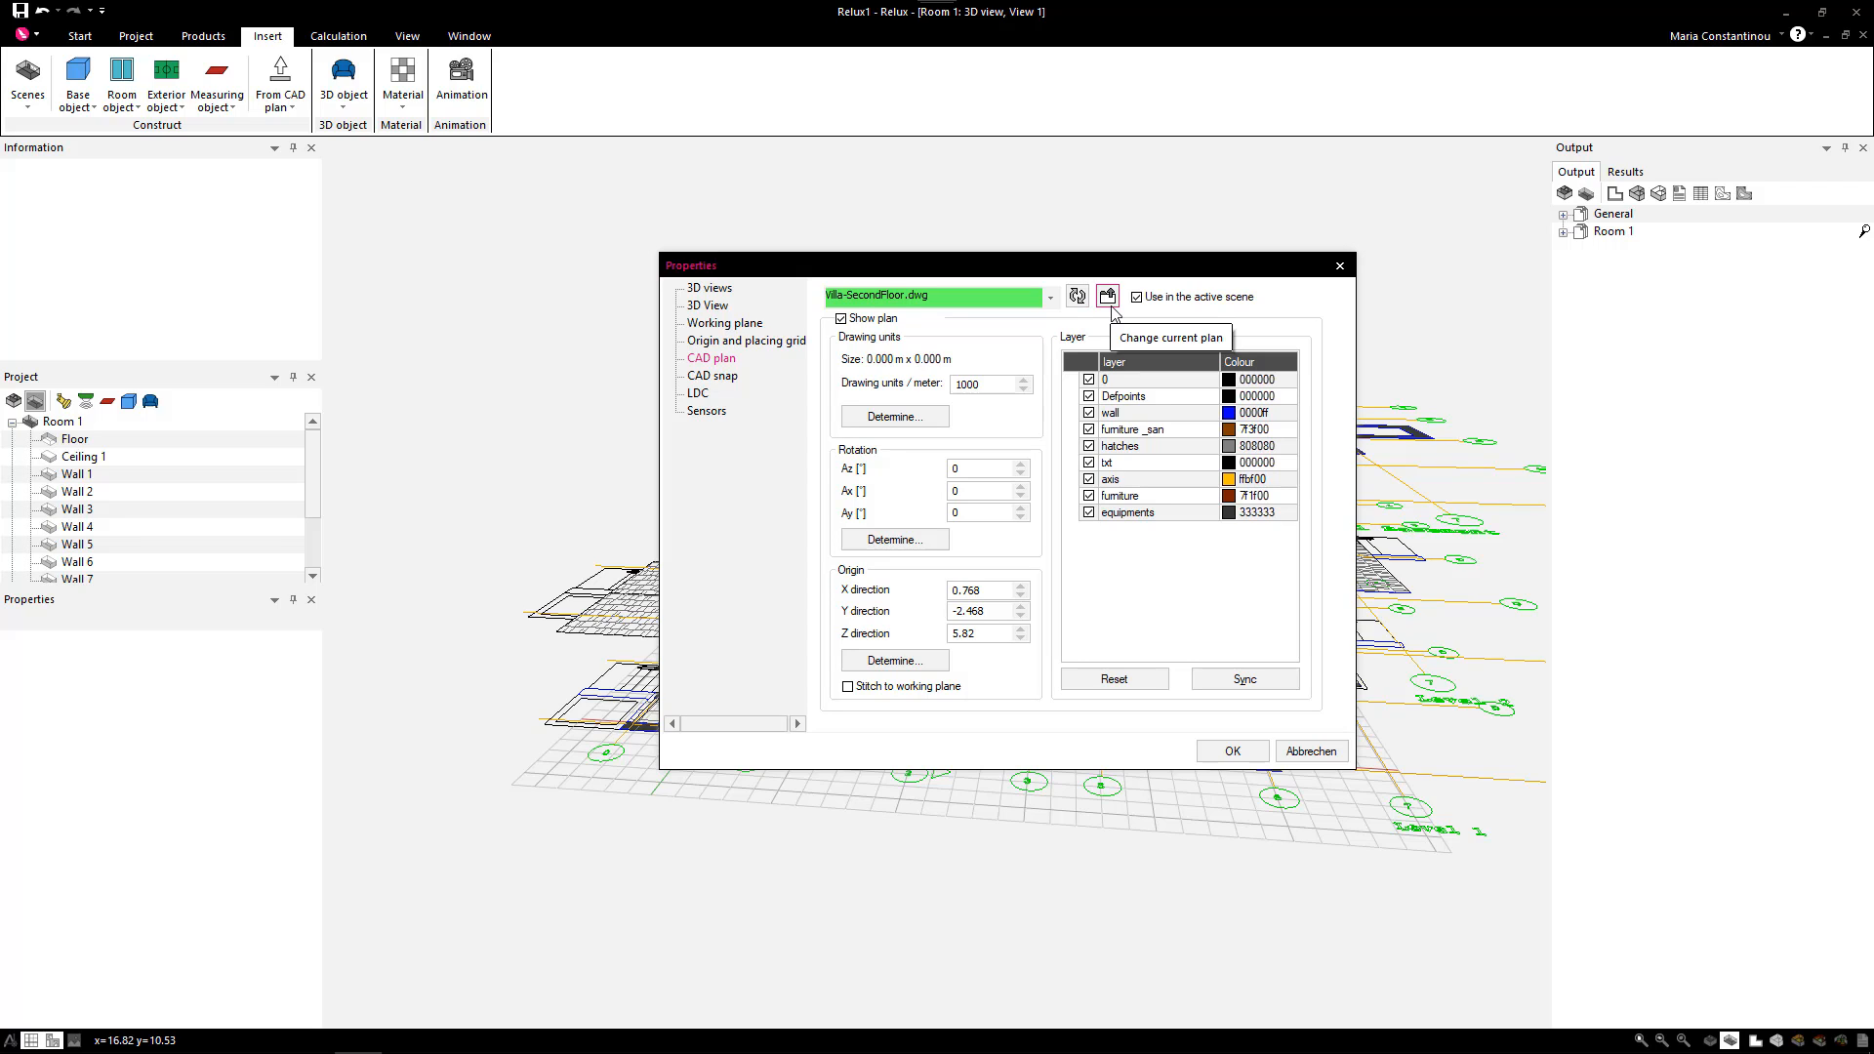
mouse_move(1111, 312)
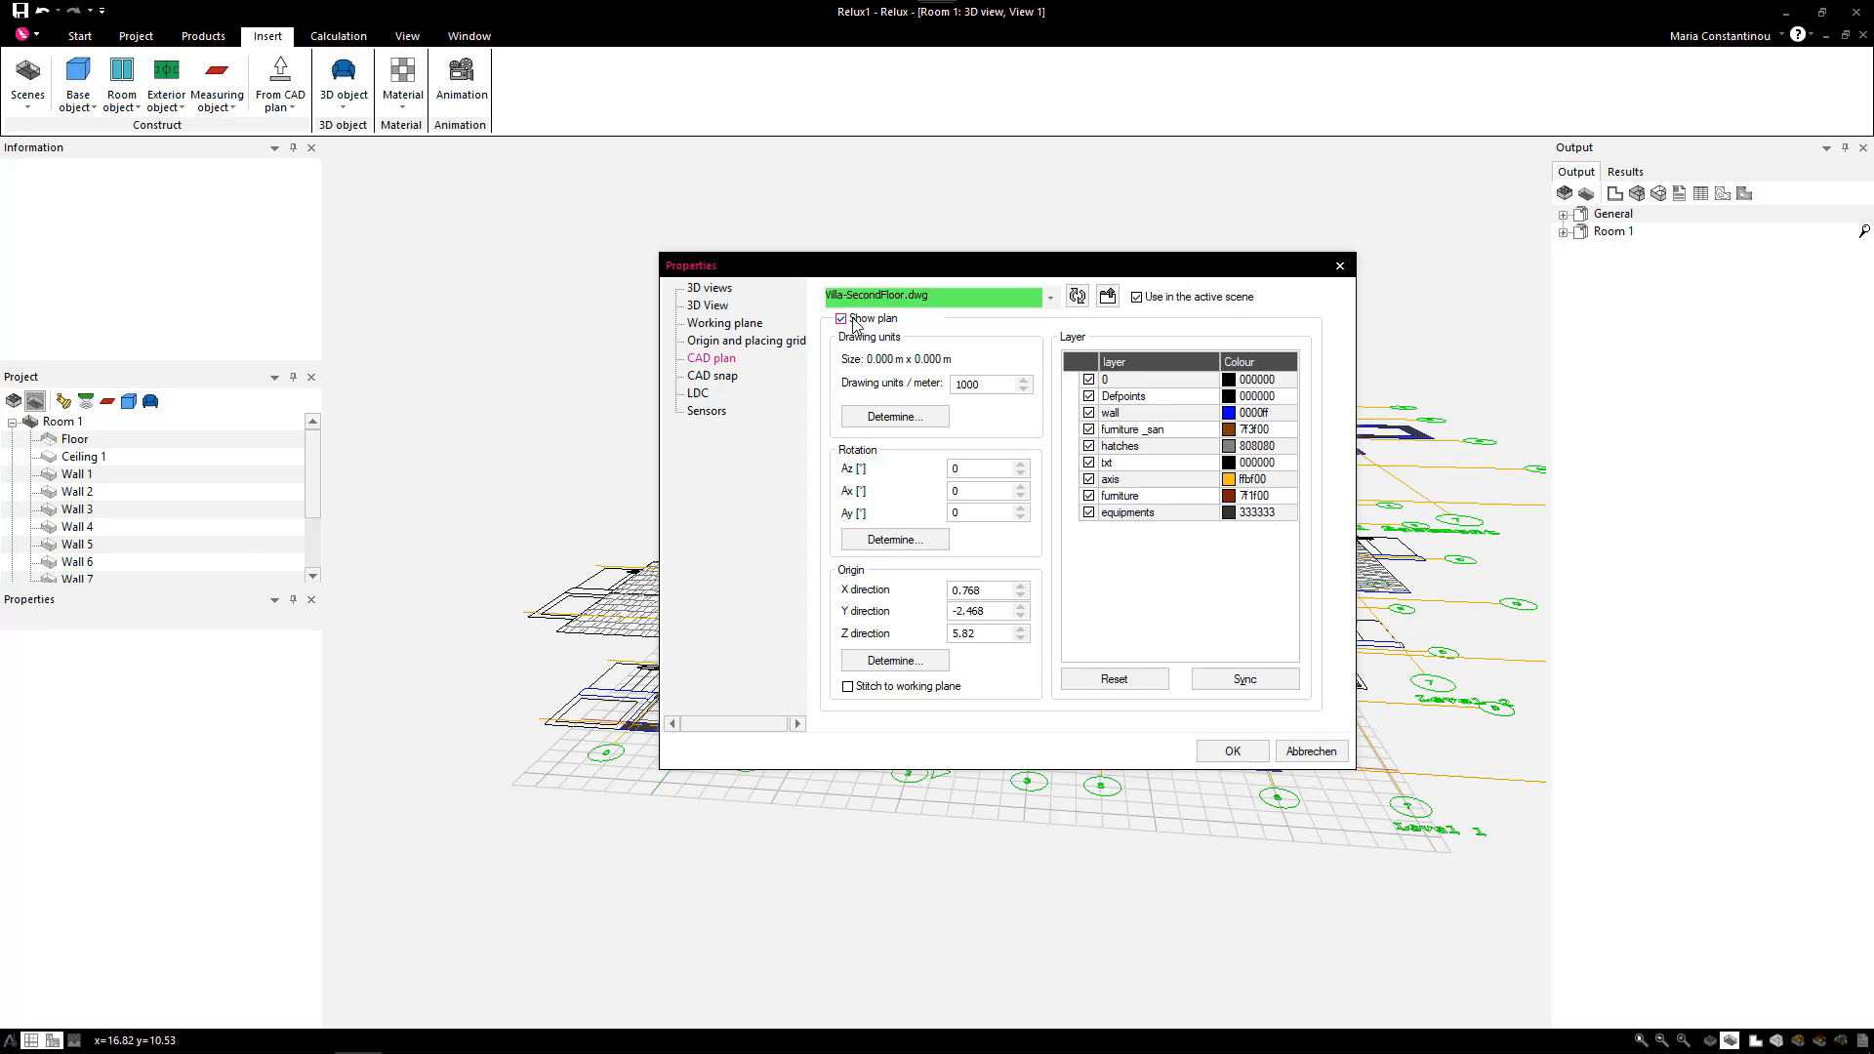
- Hide the second-floor plan and keep the change when switching to Villa-FirstFloor.dwg
left_click(844, 318)
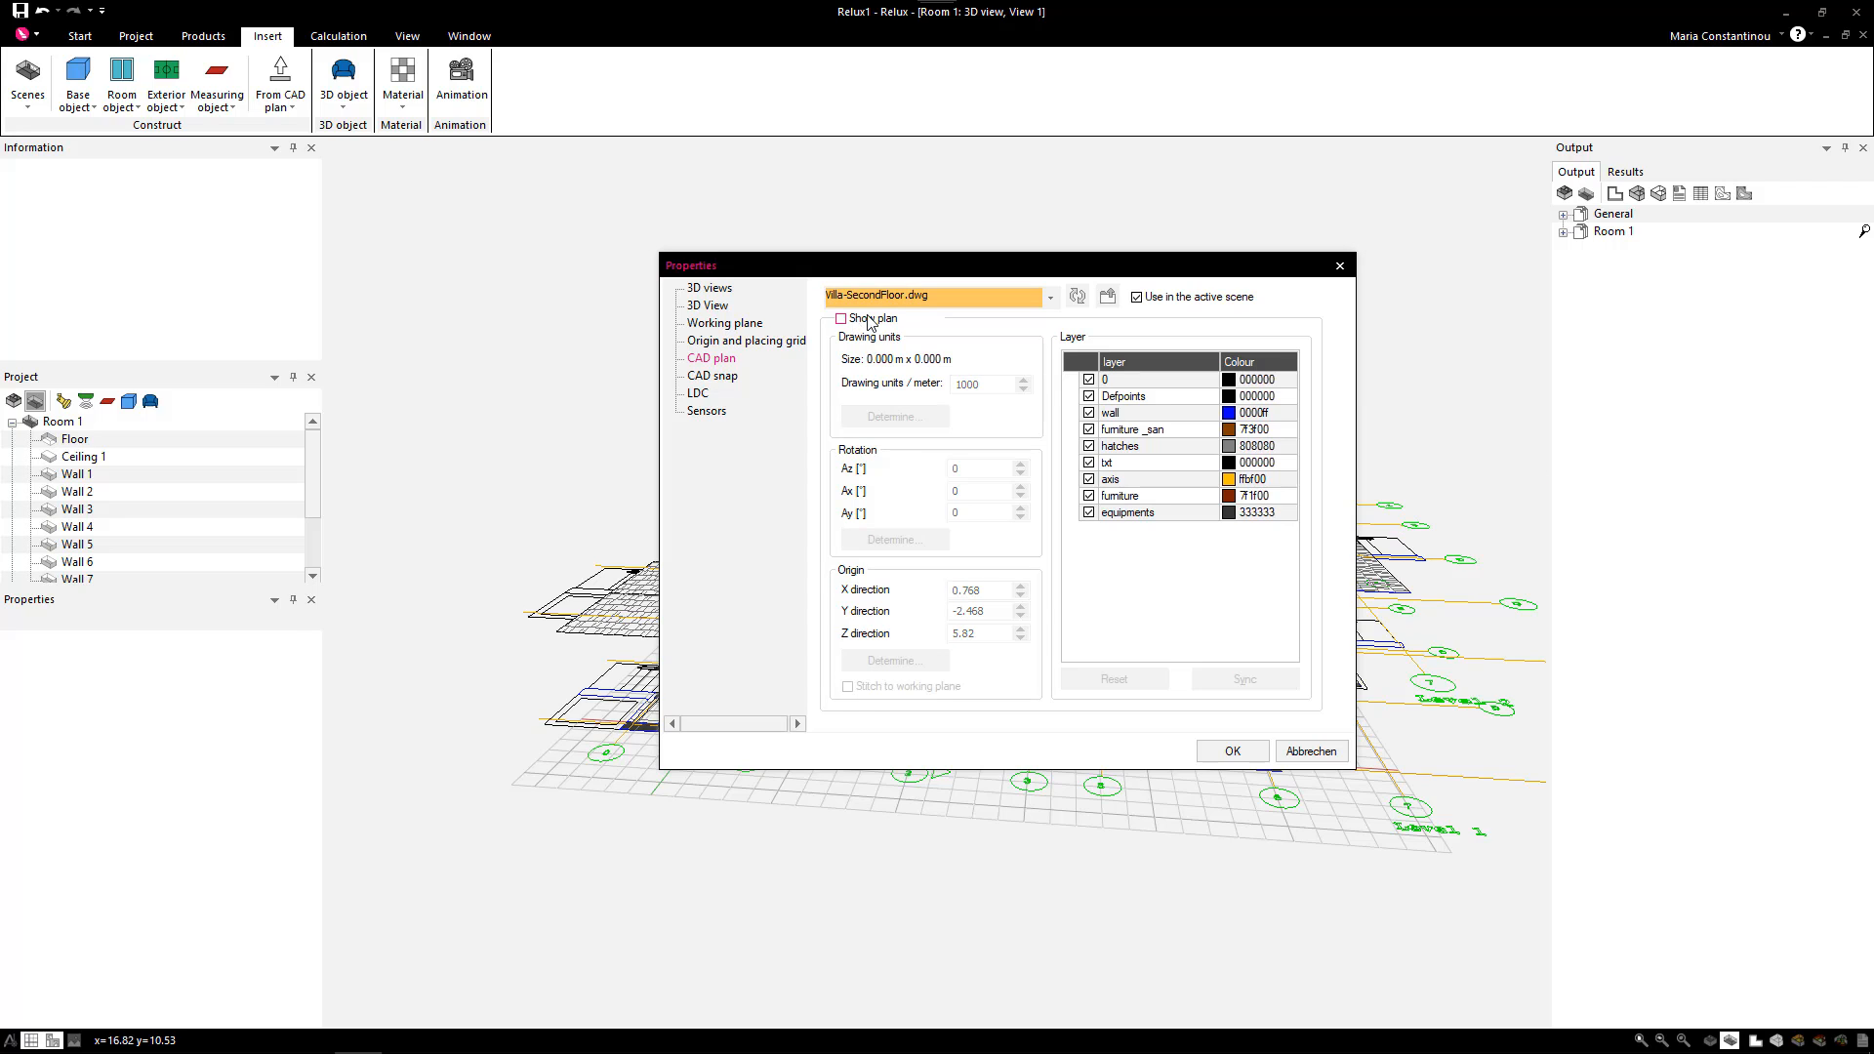
left_click(1049, 297)
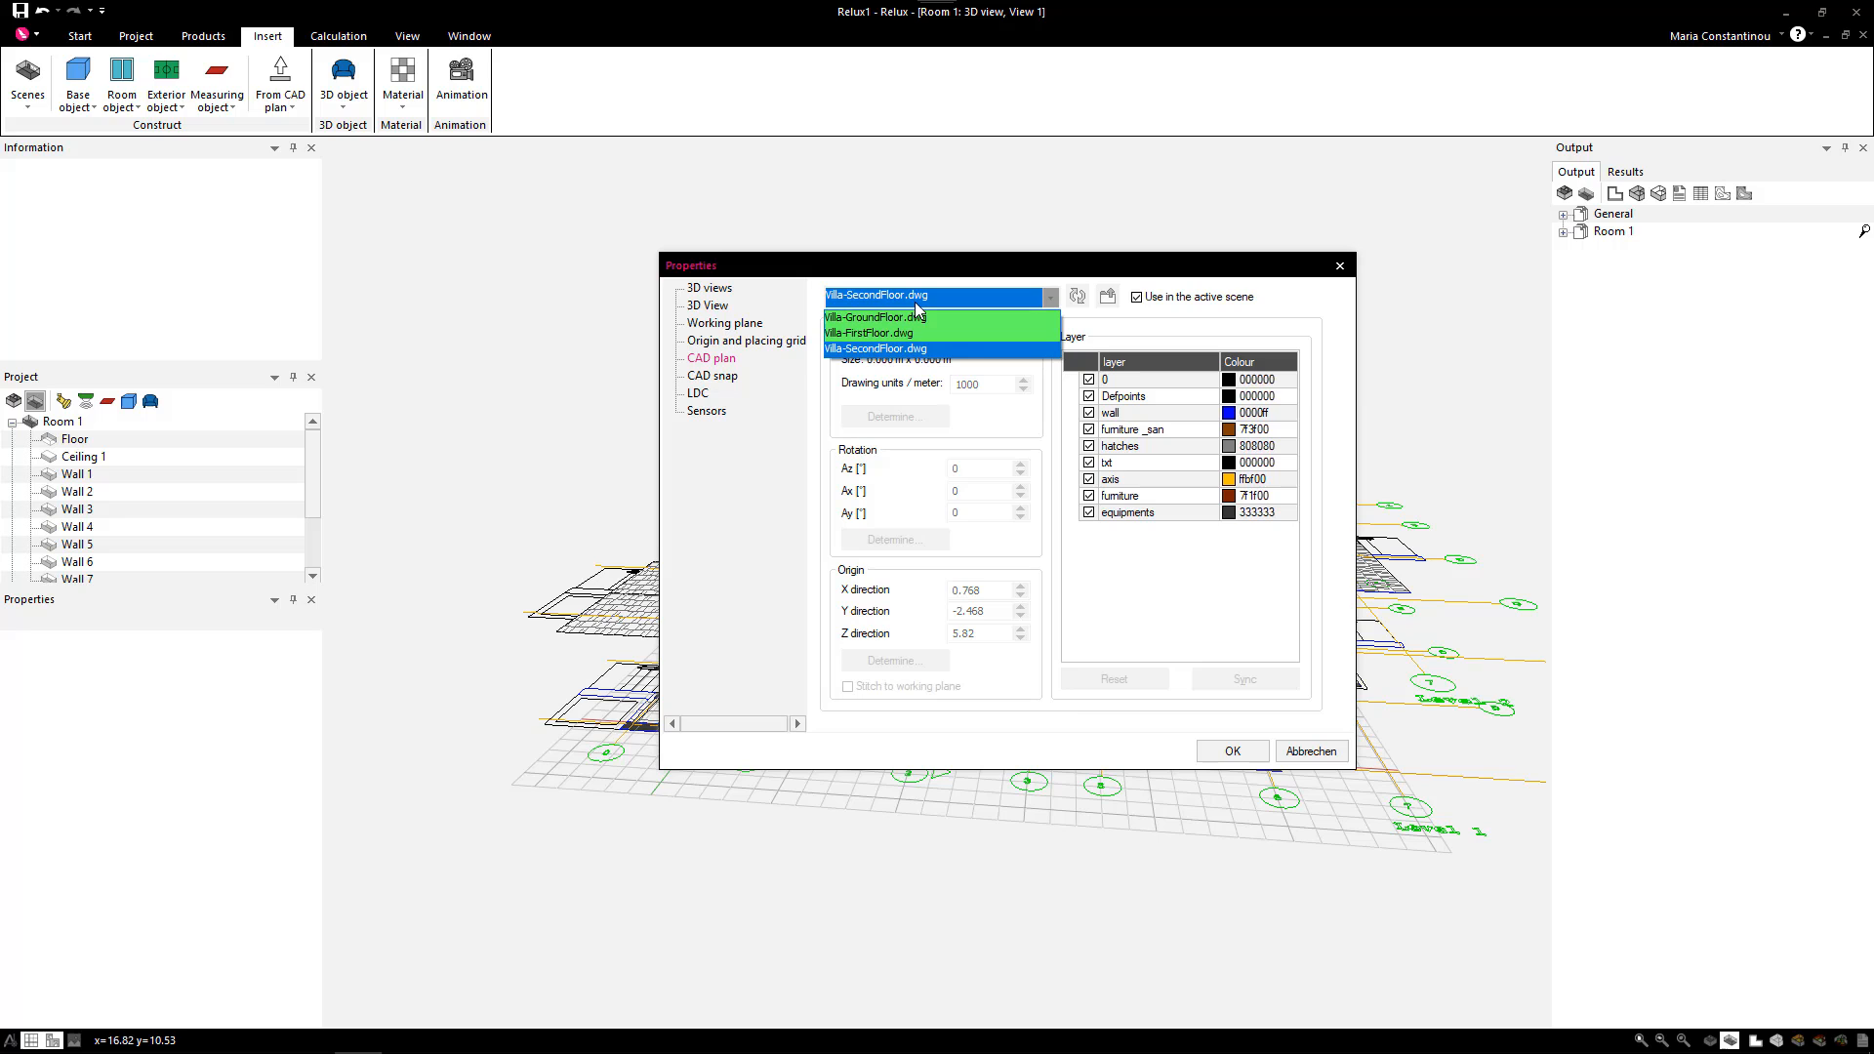
left_click(868, 332)
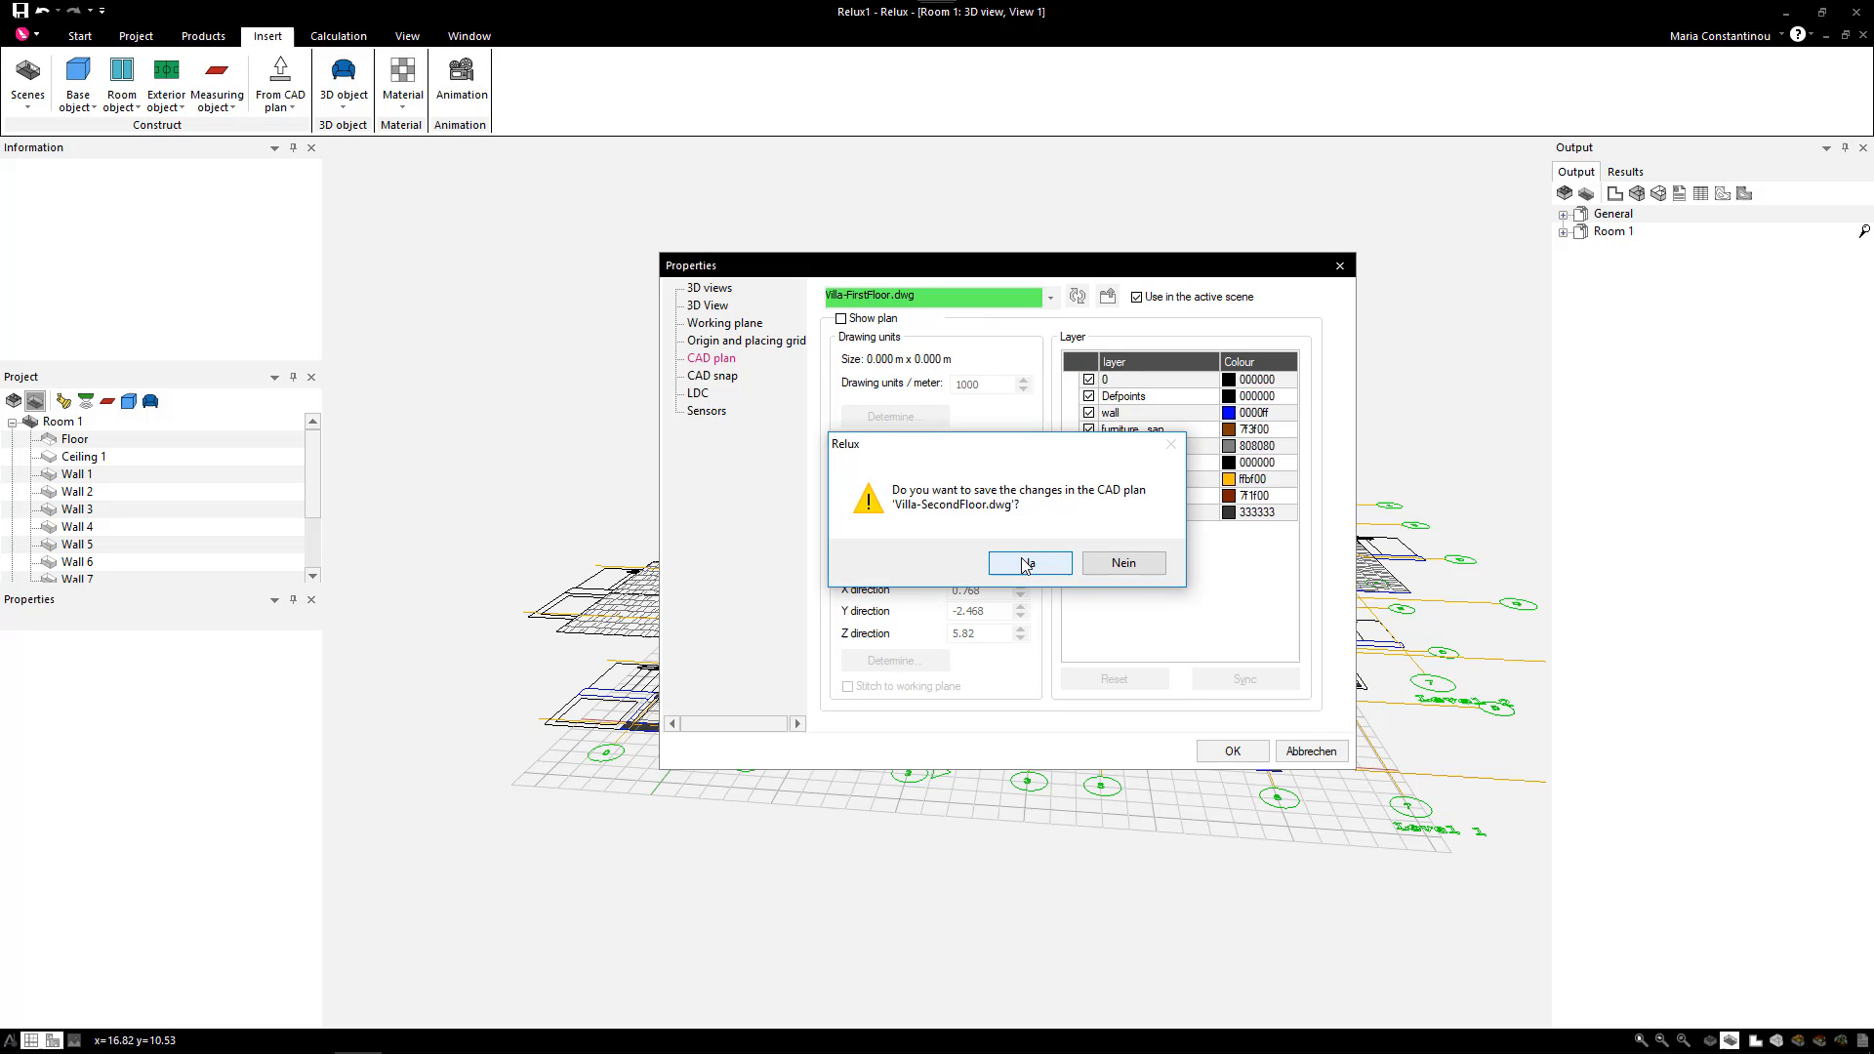
left_click(1029, 562)
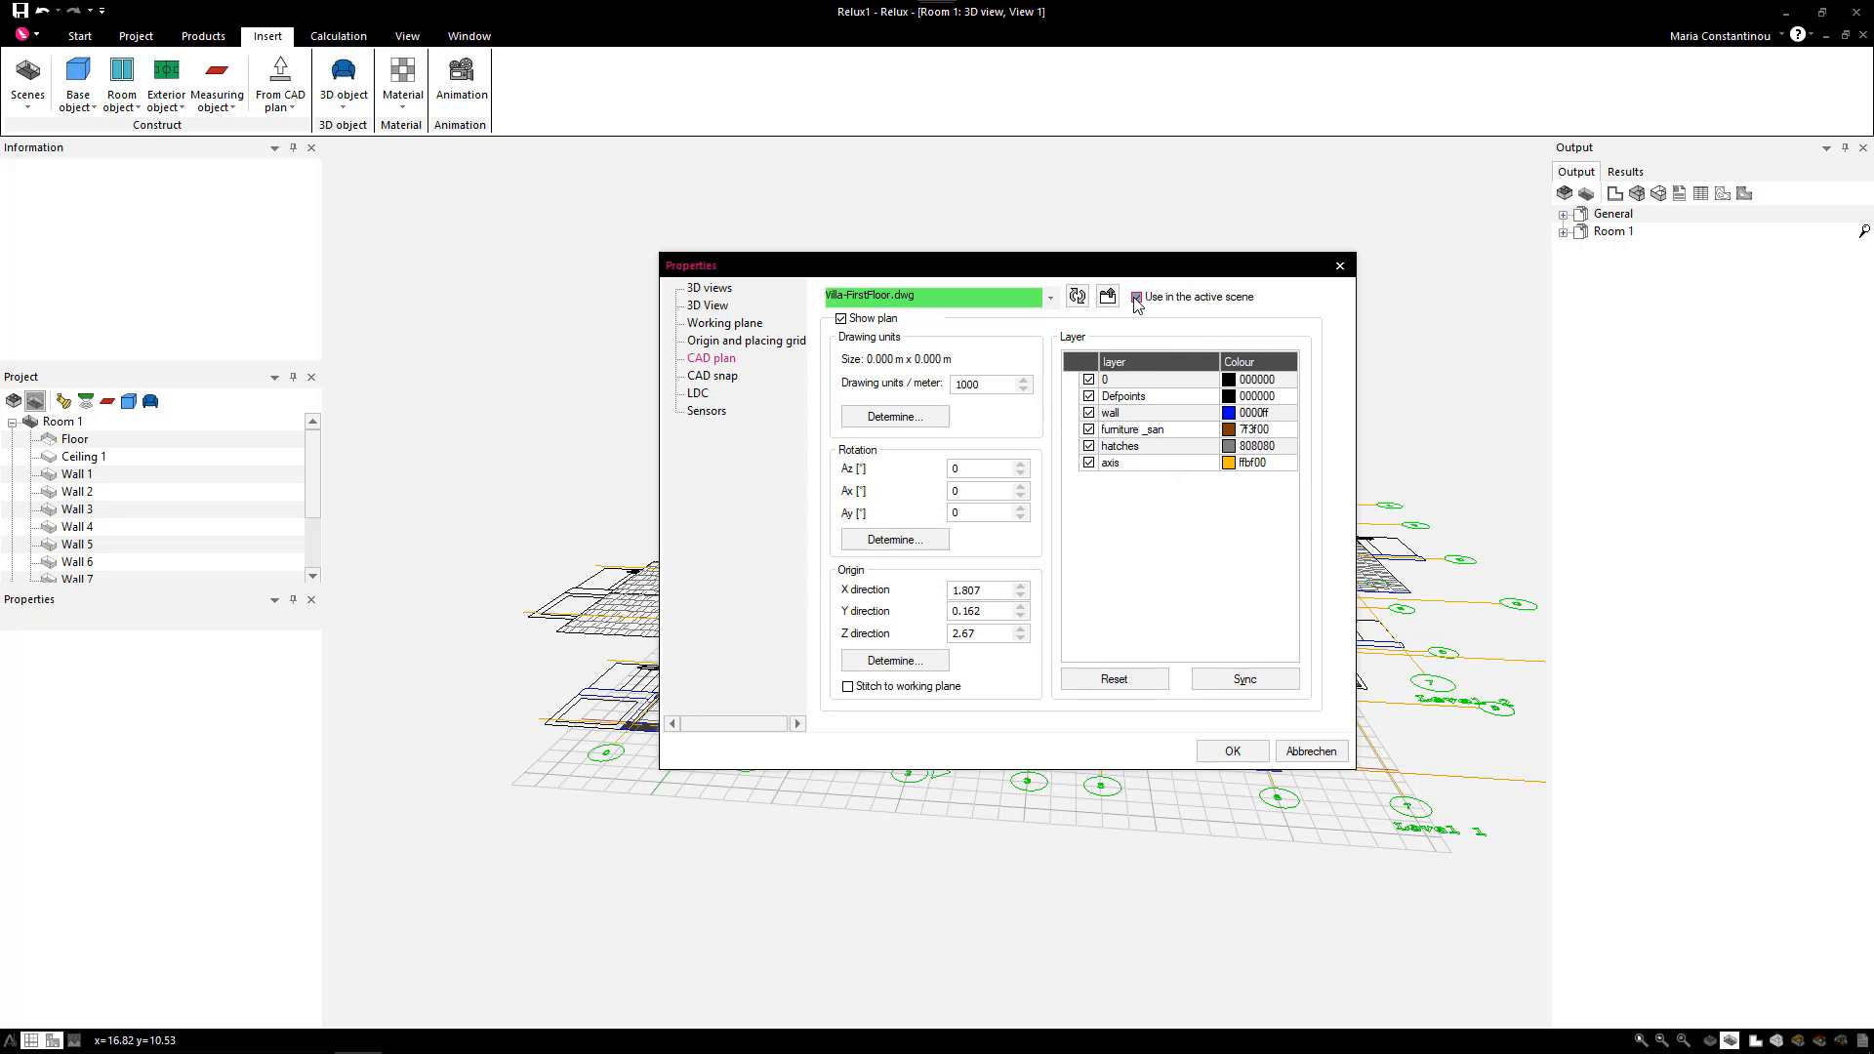
- Review the imported-plan list, then close the CAD plan properties back to the 3D scene
left_click(1048, 297)
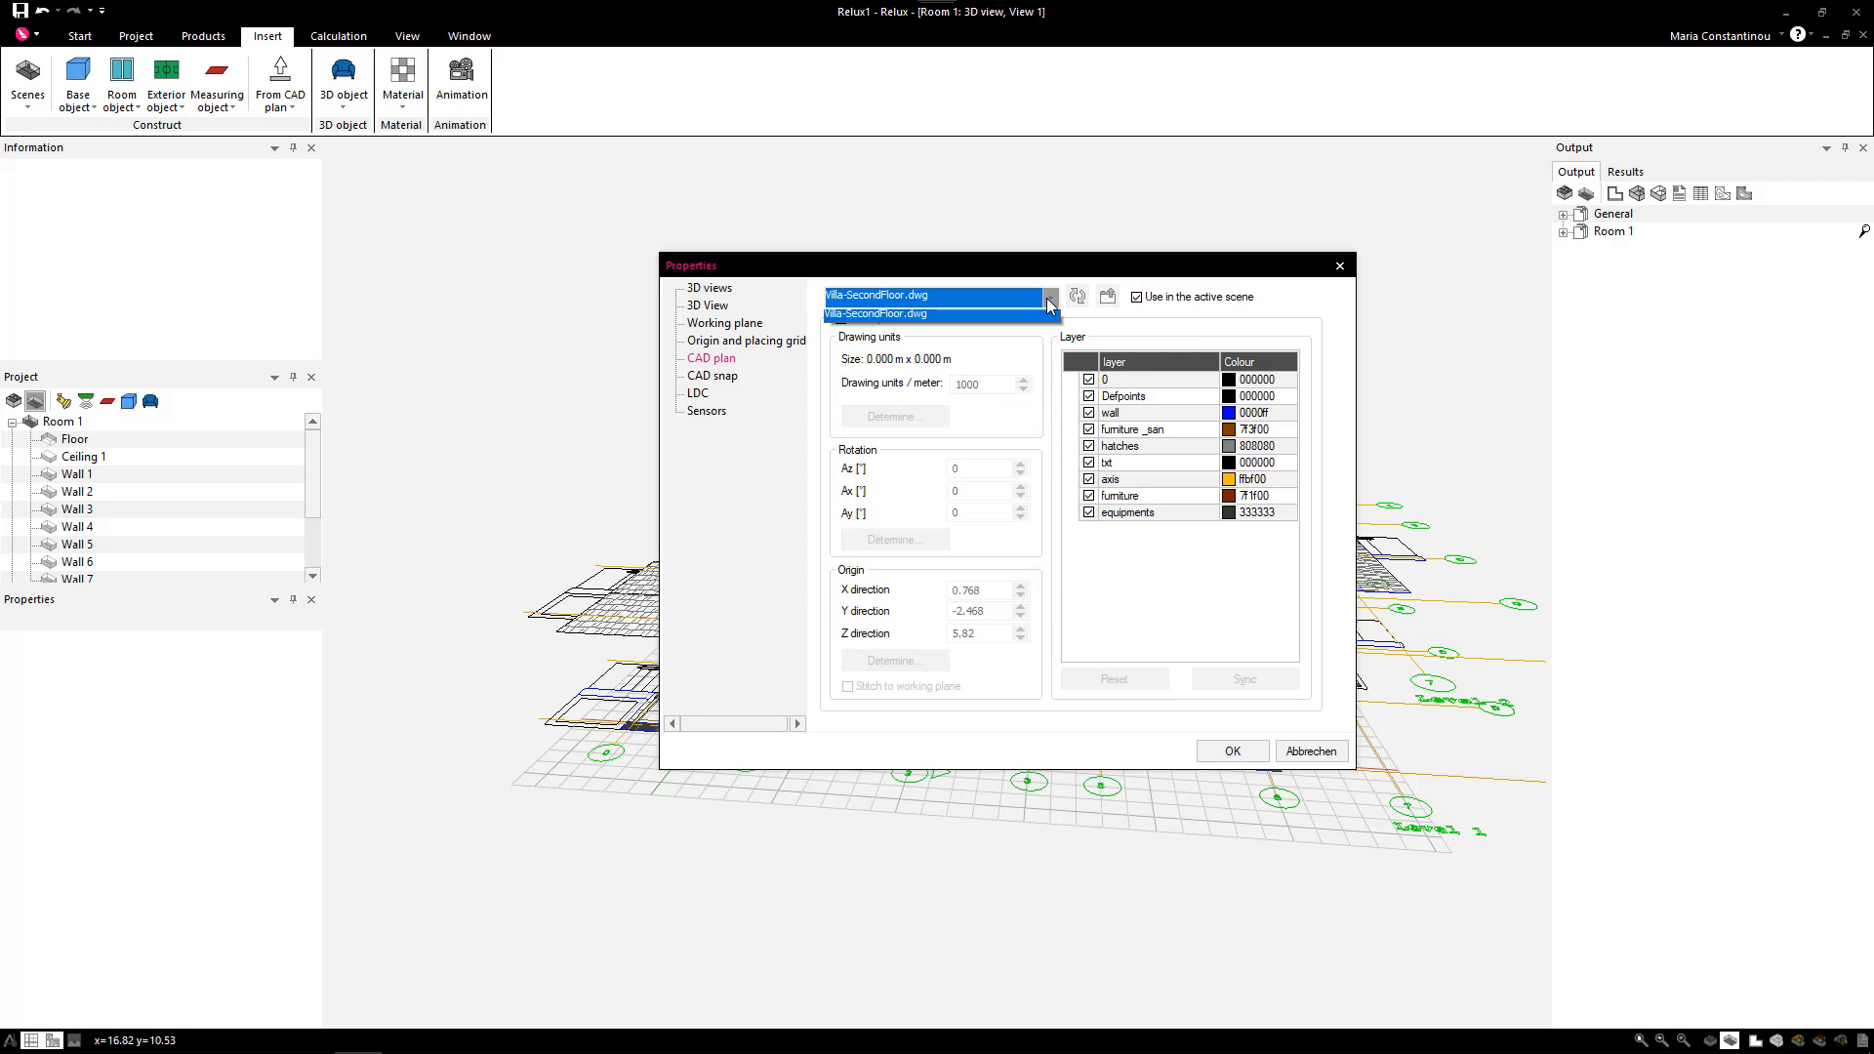
left_click(1048, 296)
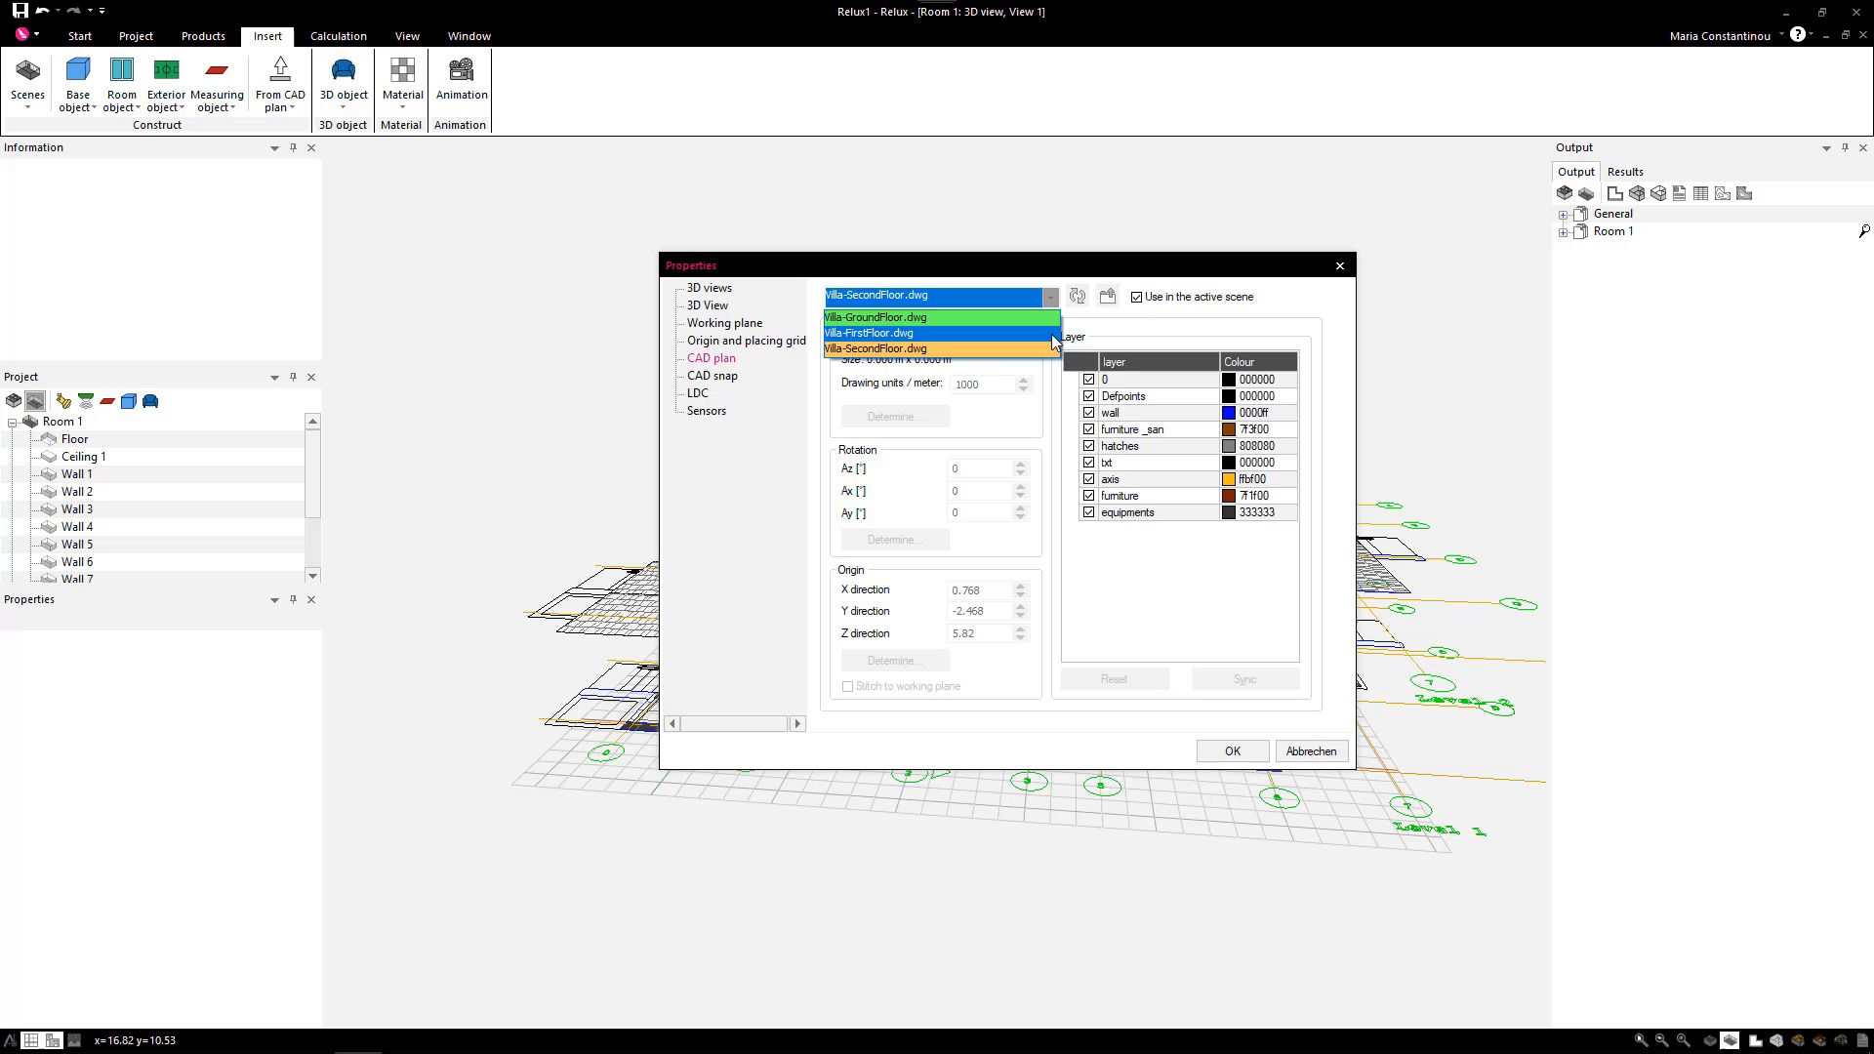
mouse_move(1089, 336)
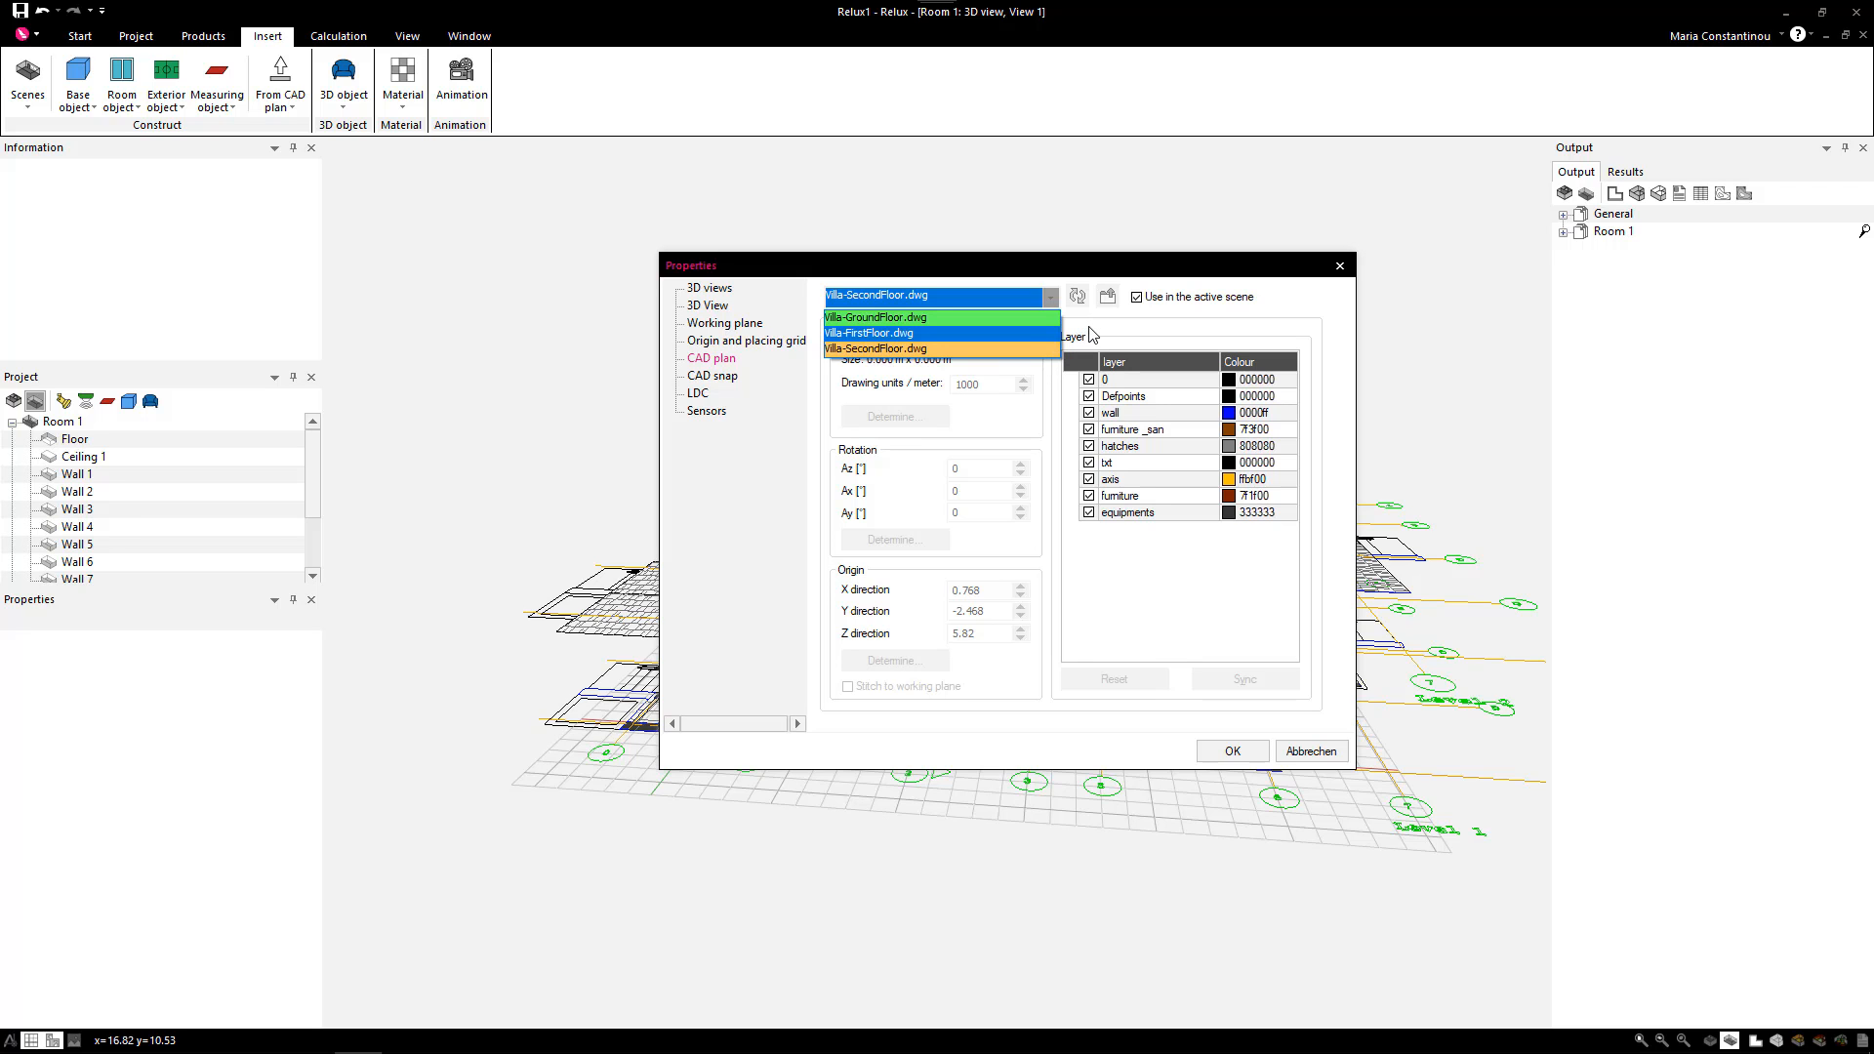
left_click(1229, 750)
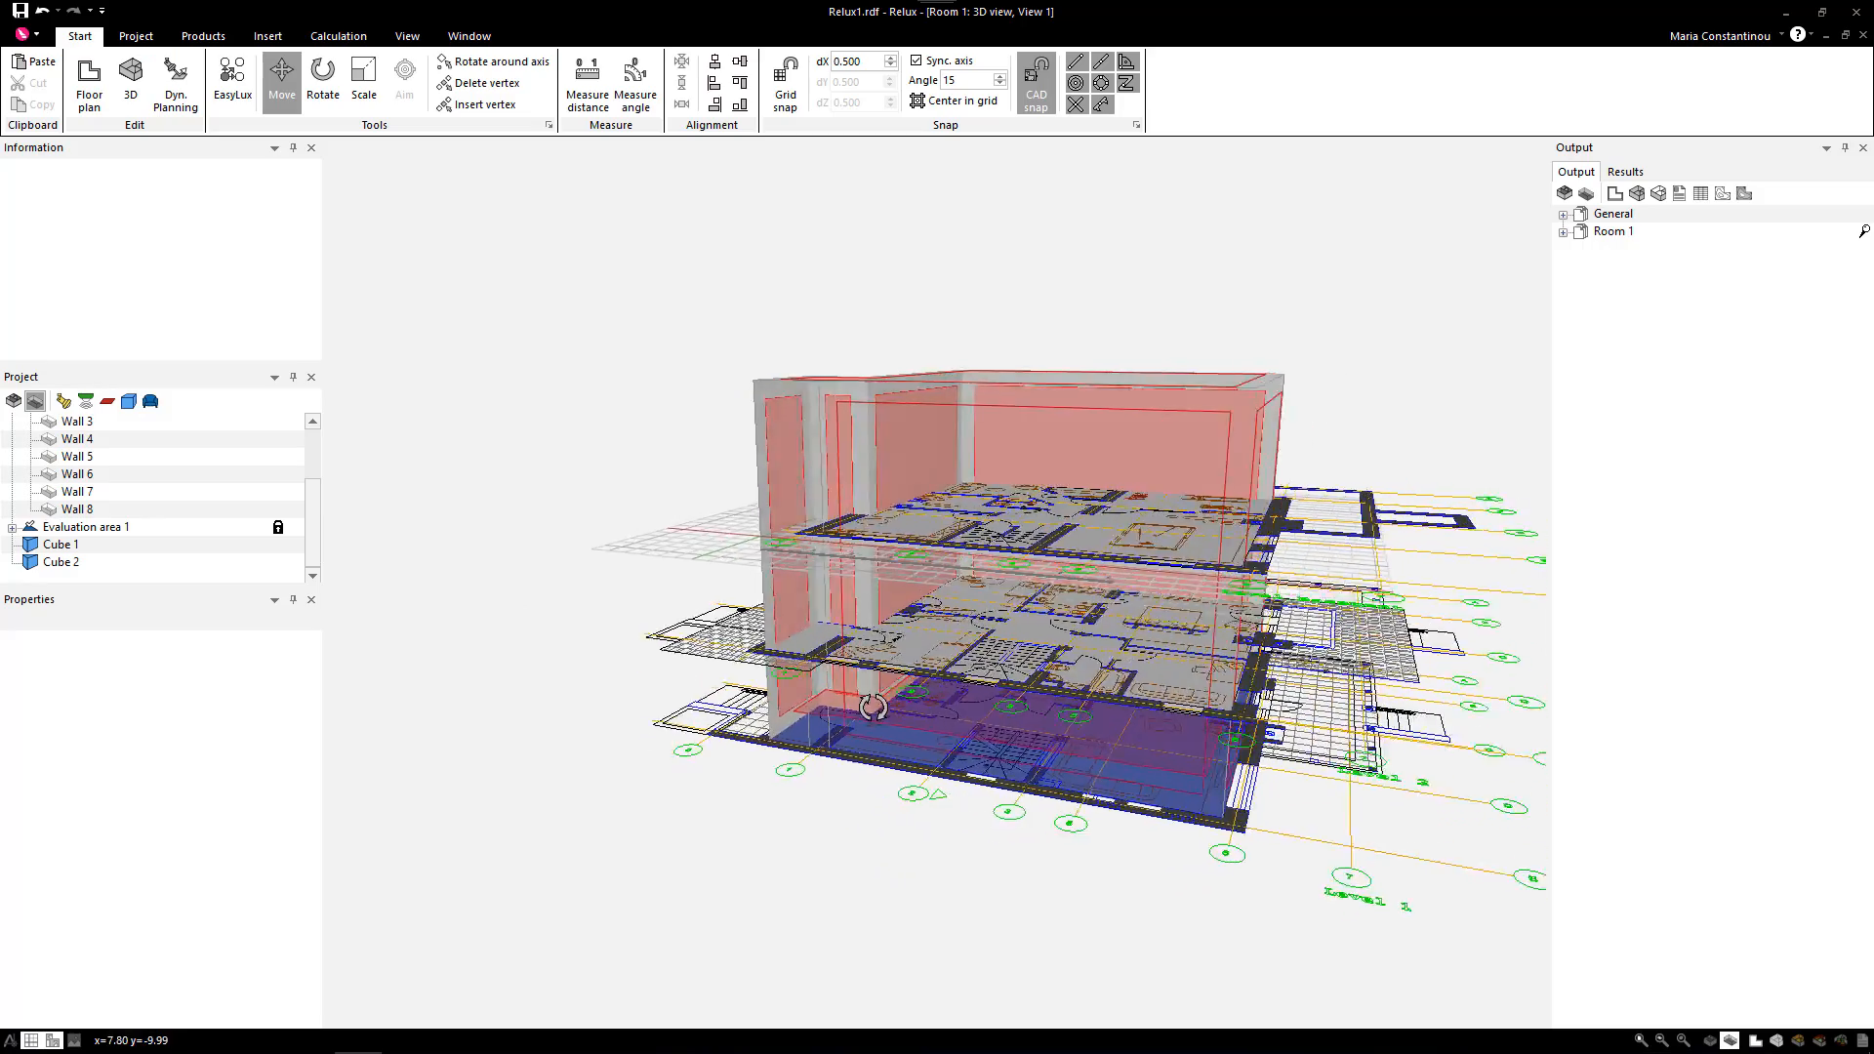